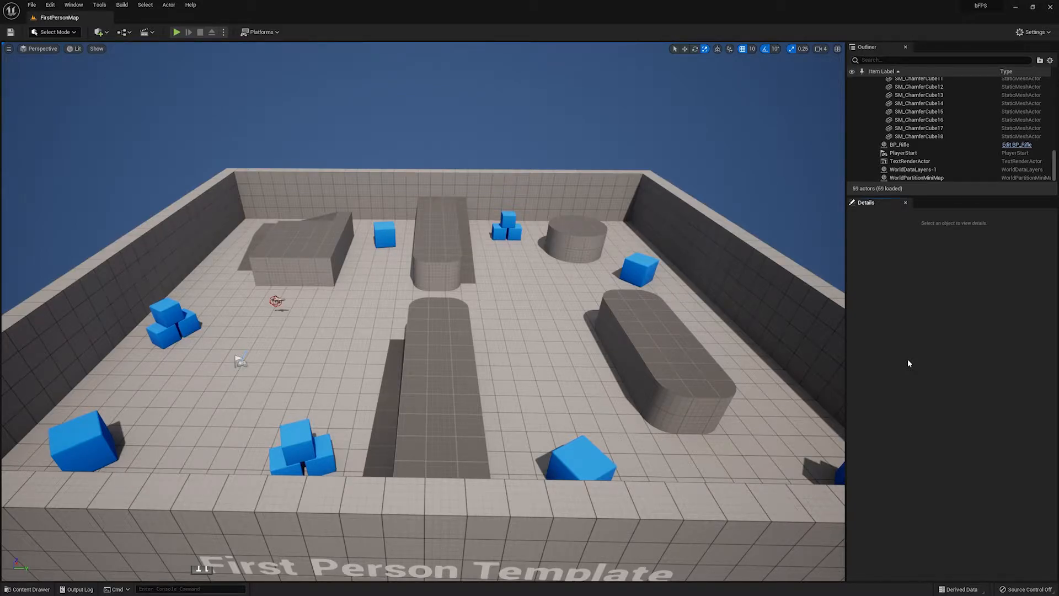
Create a Blueprint Class in the Content folder named BP_Character
left_click(27, 588)
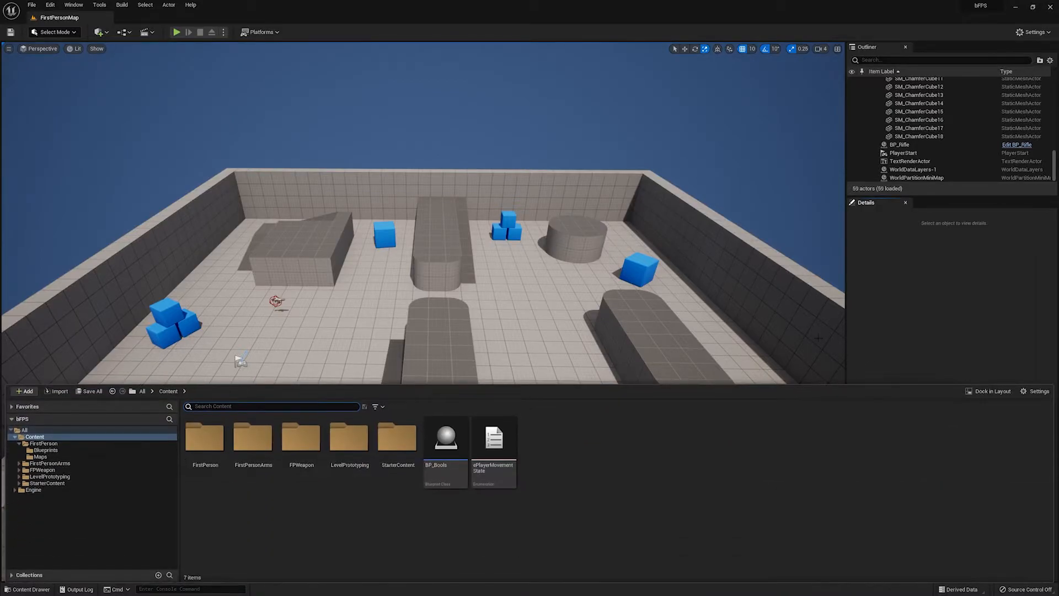
mouse_move(721, 435)
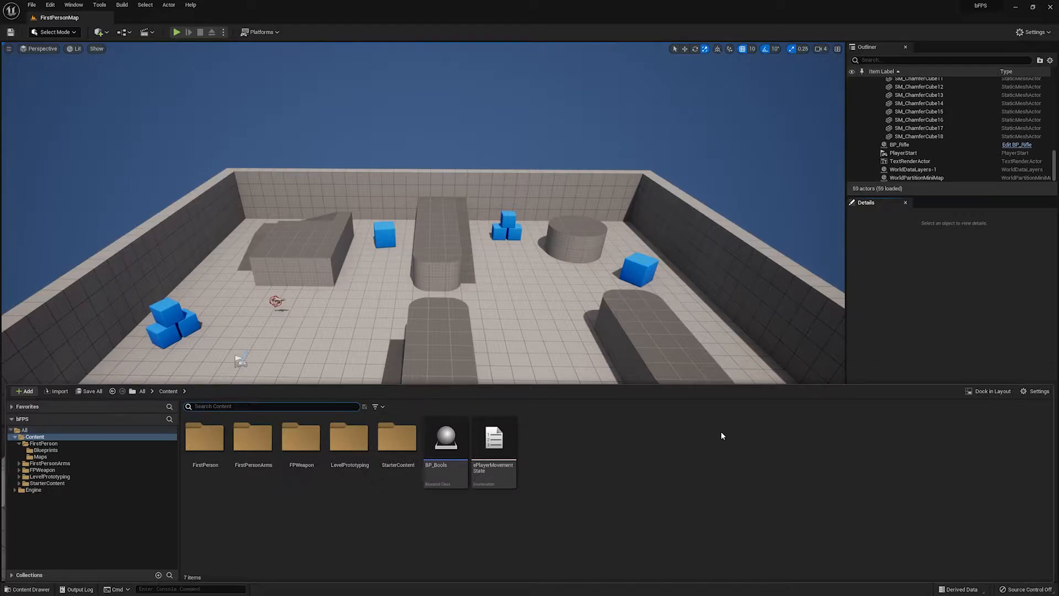
mouse_move(671, 444)
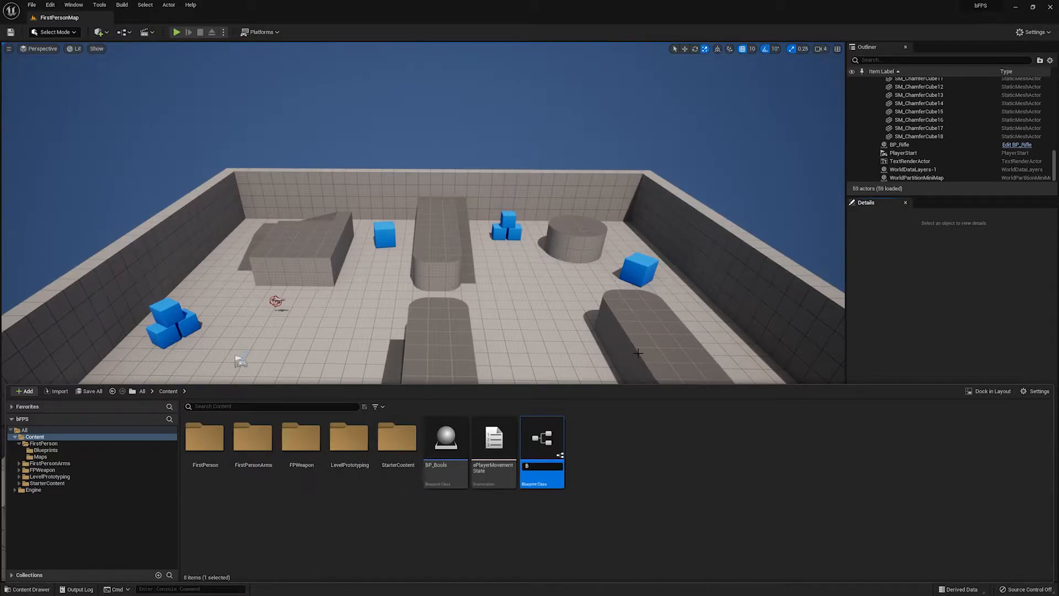
type("BP_Character")
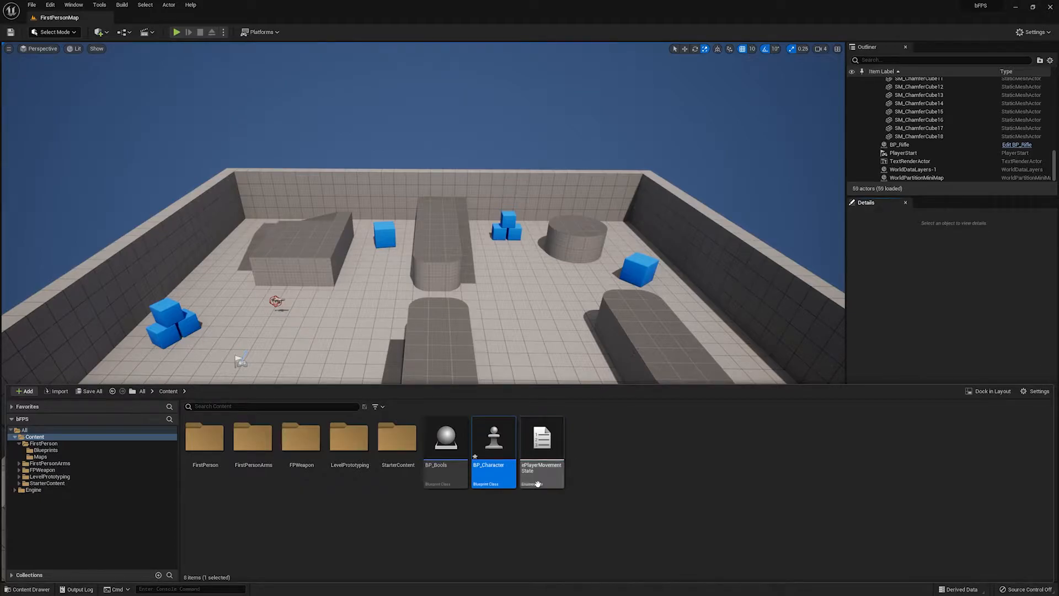
Open BP_Character in the Blueprint editor and switch to its Event Graph
double_click(493, 439)
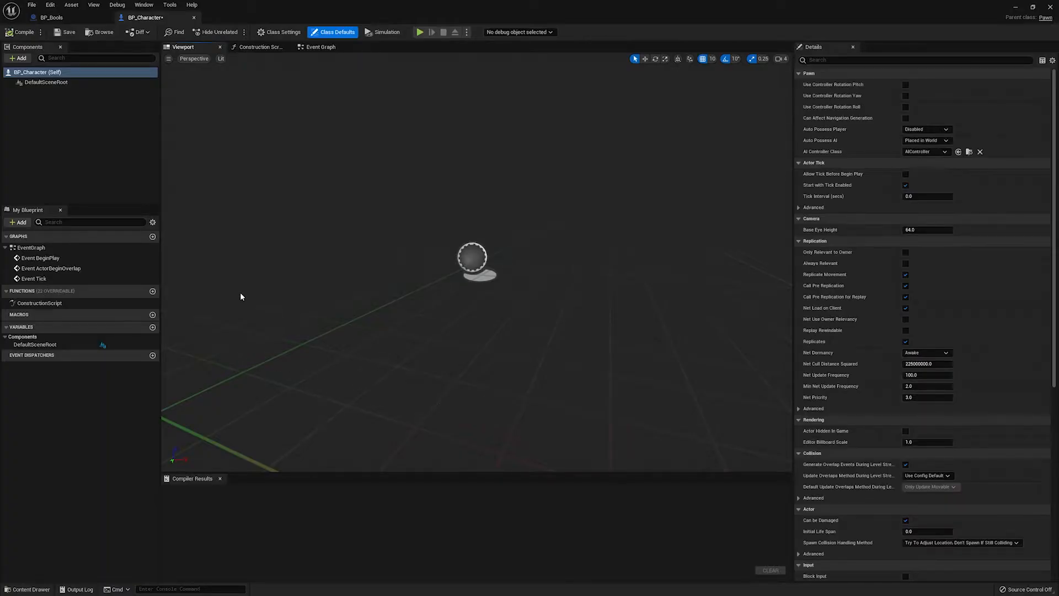
left_click(318, 46)
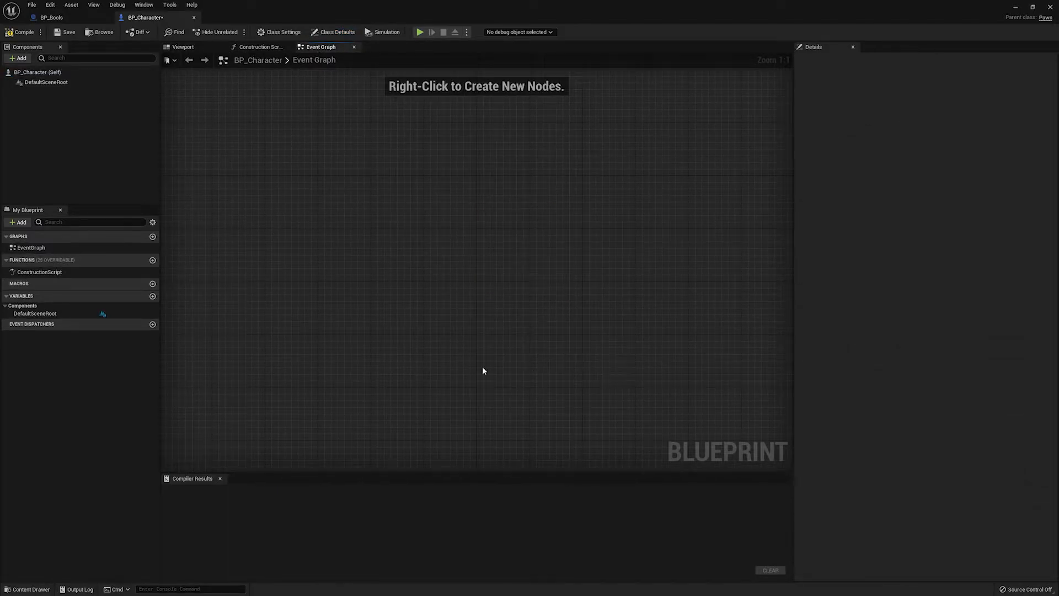
mouse_move(152, 298)
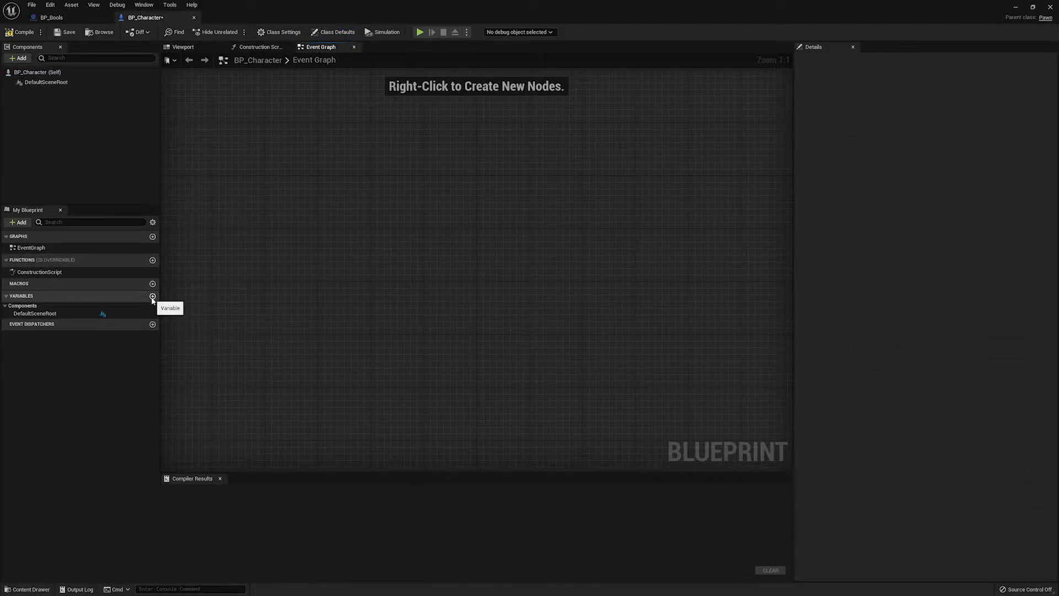
Add a new Boolean variable named IsPlayerDead? to BP_Character
left_click(152, 297)
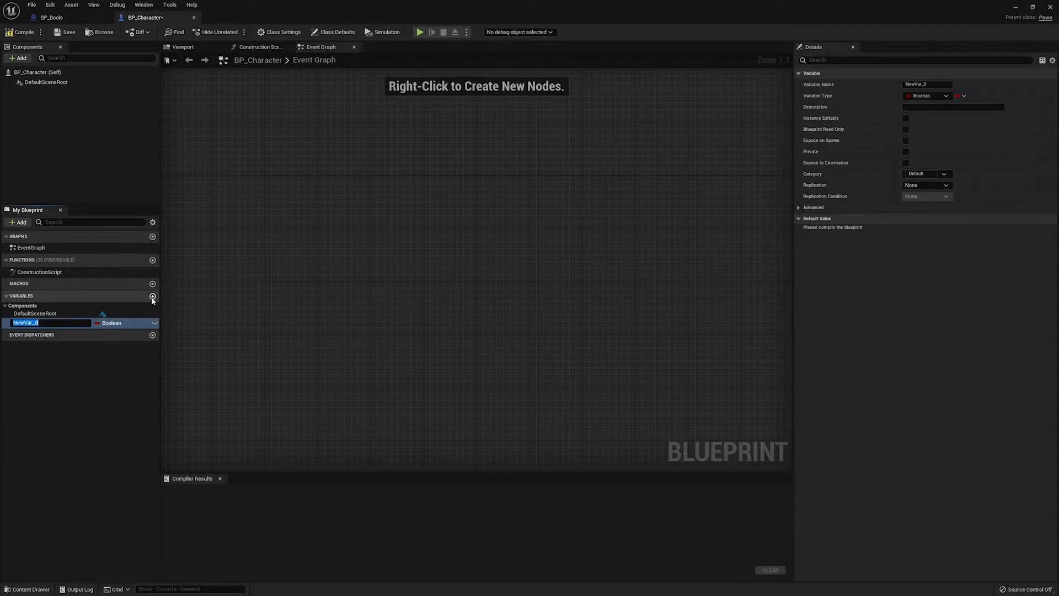
type("IsPlayerDead?")
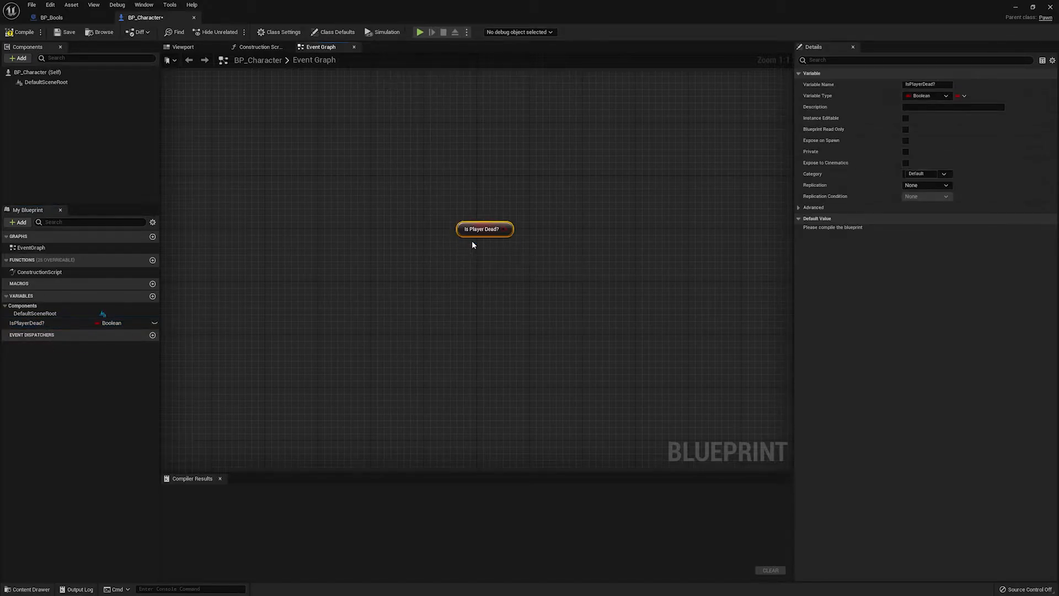
mouse_move(500, 247)
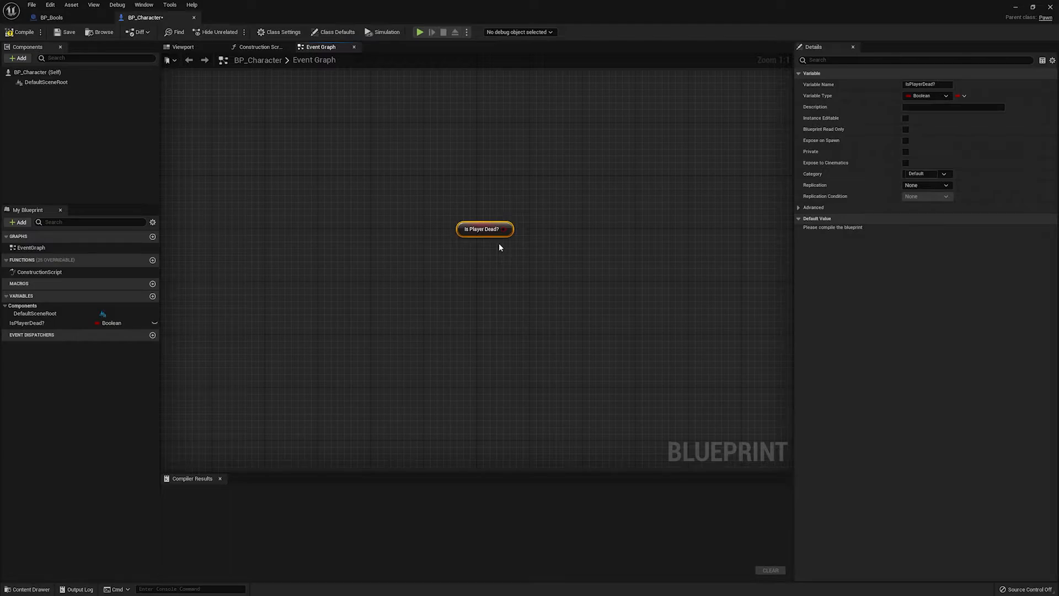
mouse_move(489, 252)
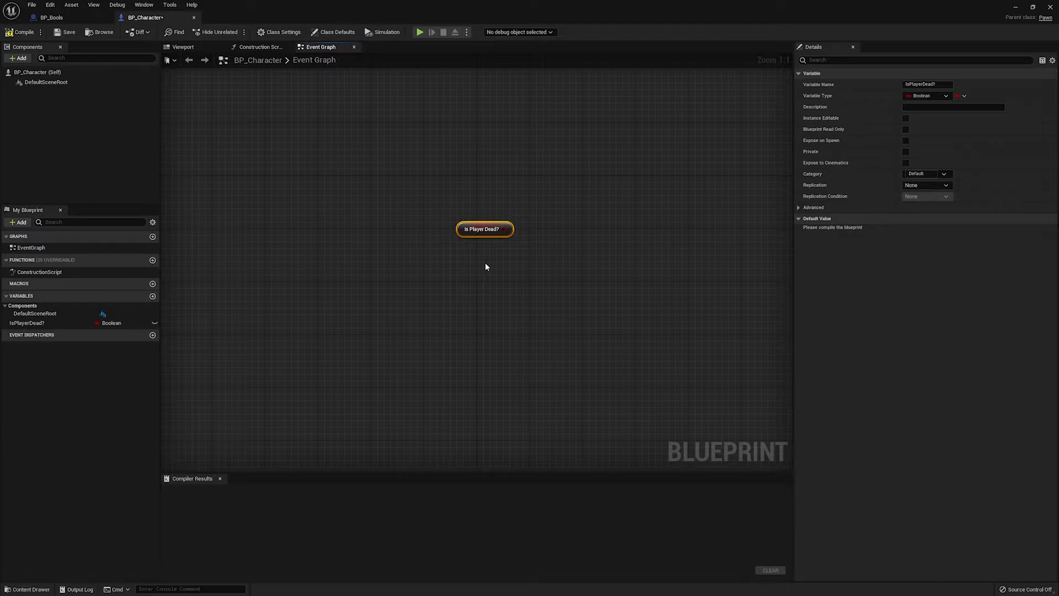
mouse_move(460, 283)
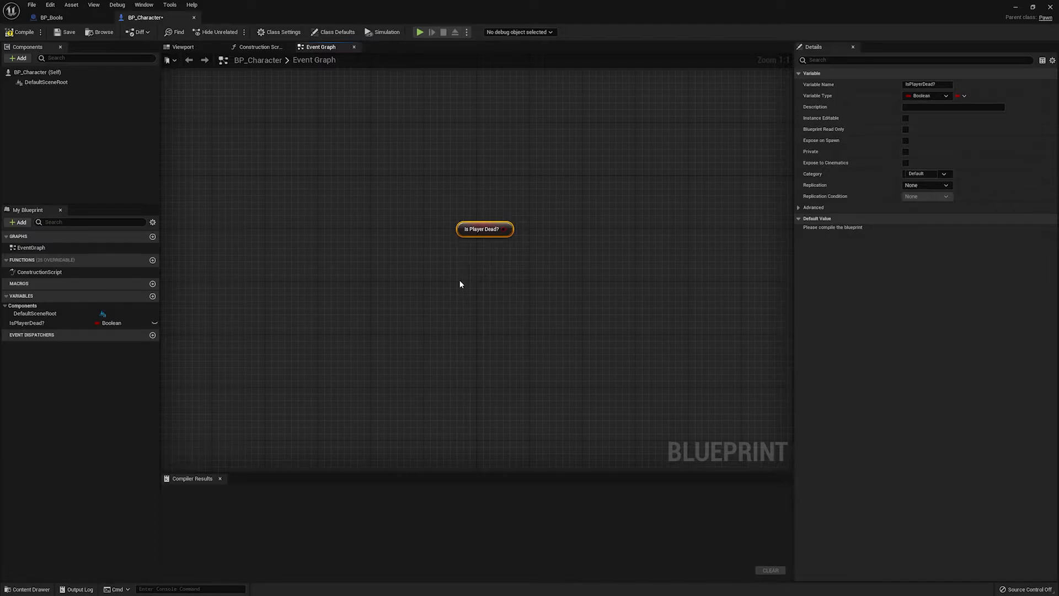
mouse_move(436, 293)
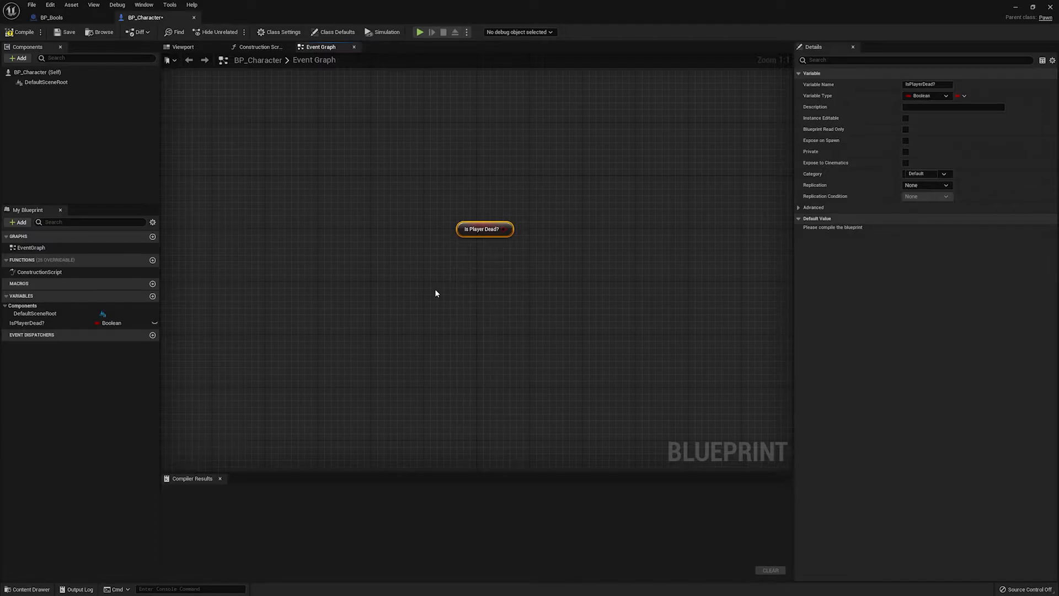
mouse_move(427, 269)
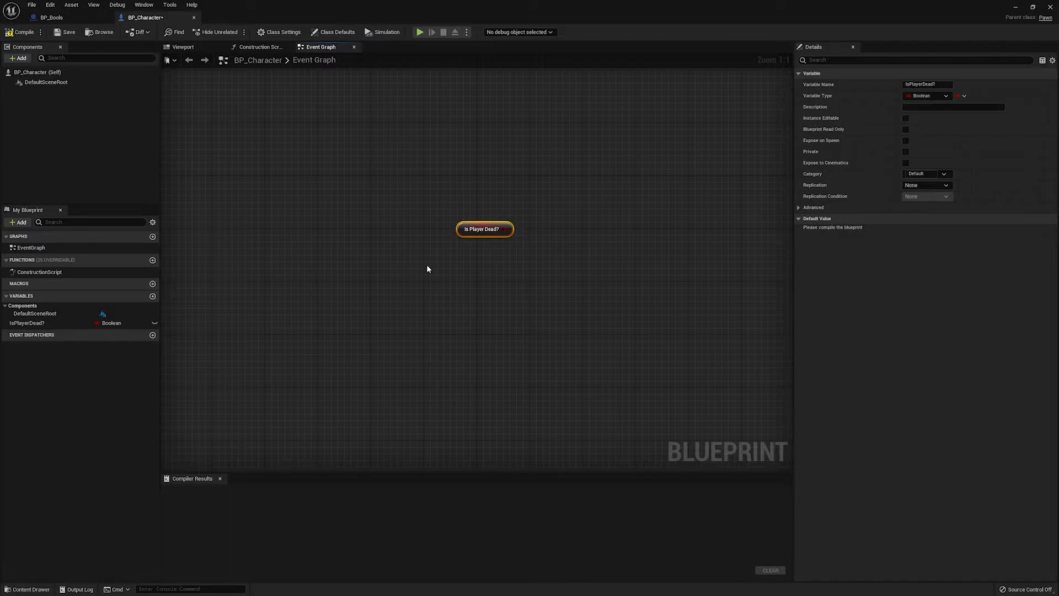
mouse_move(461, 261)
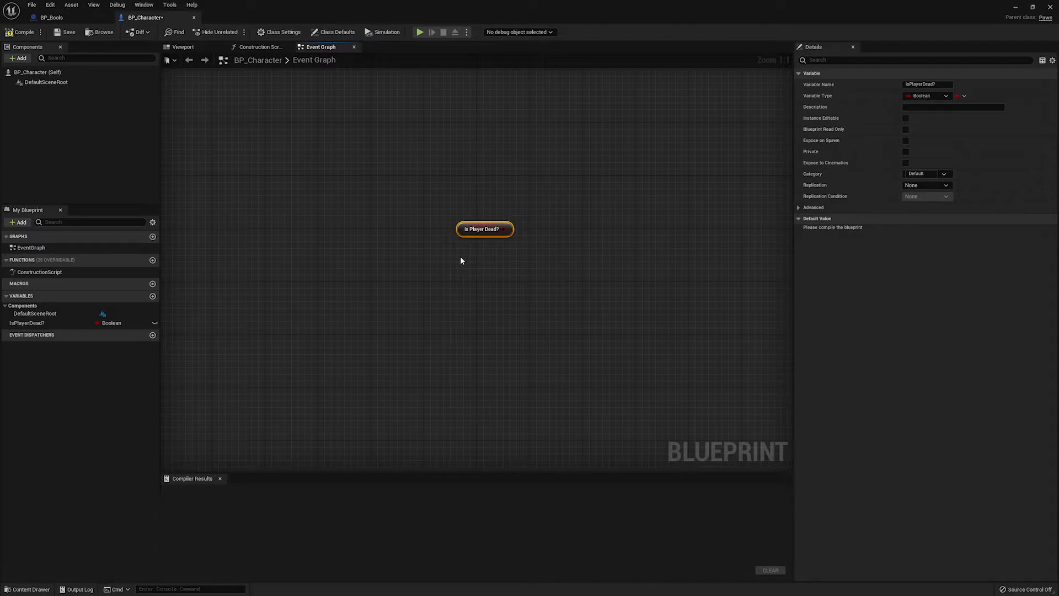
mouse_move(199, 291)
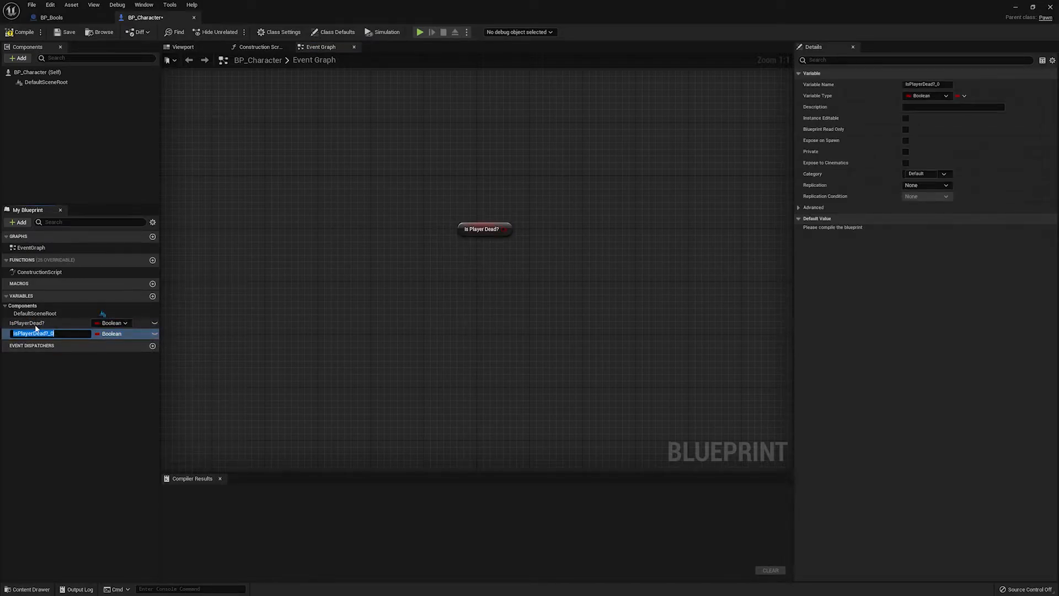
Add a PlayerDead Boolean, place its getter below IsPlayerDead?, and compile BP_Character
type("IsPlayerDead")
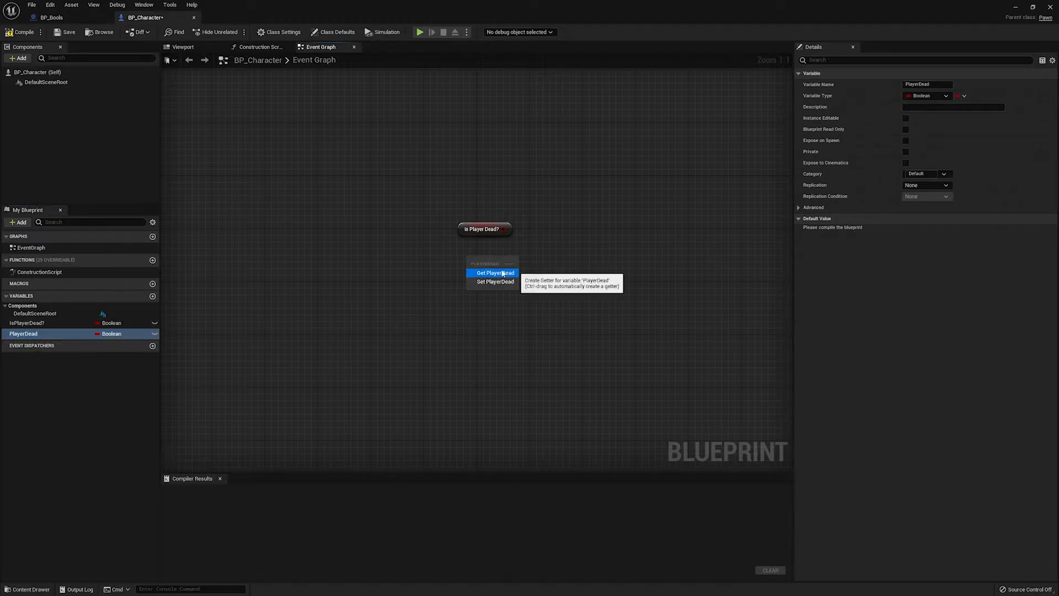
left_click(495, 273)
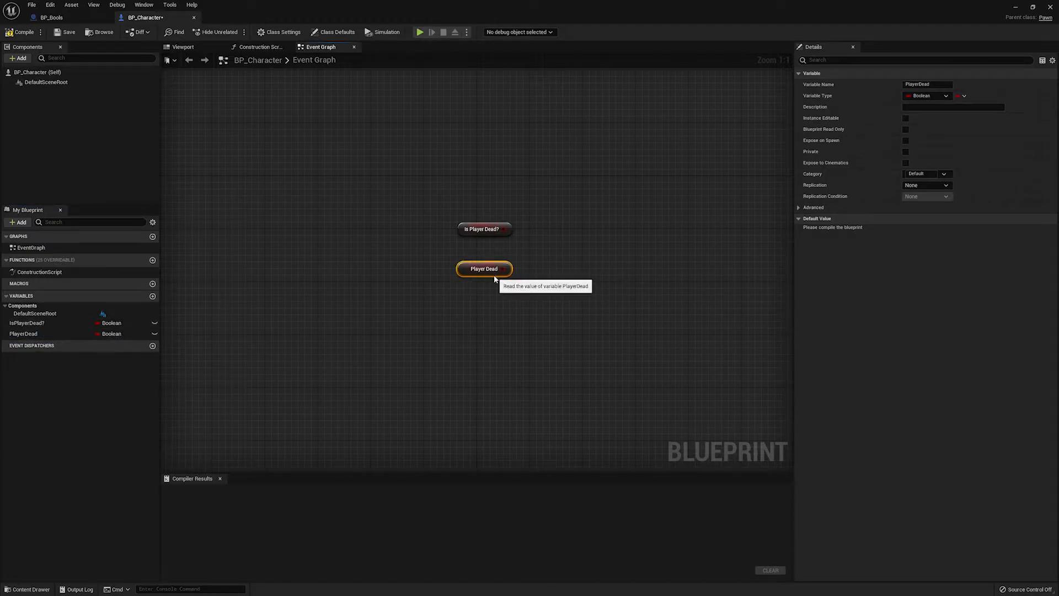
mouse_move(500, 282)
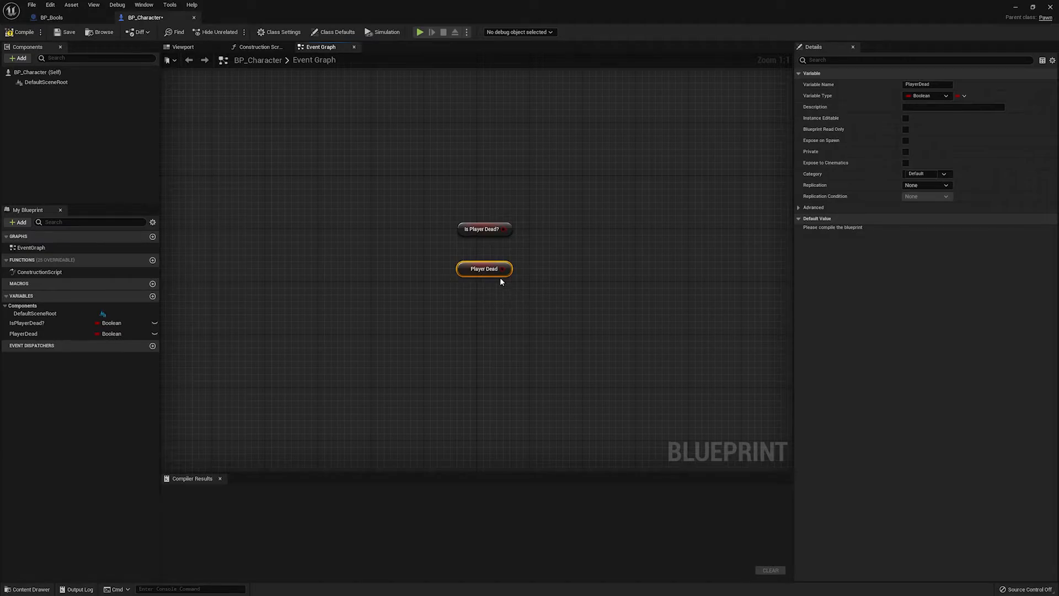
mouse_move(539, 296)
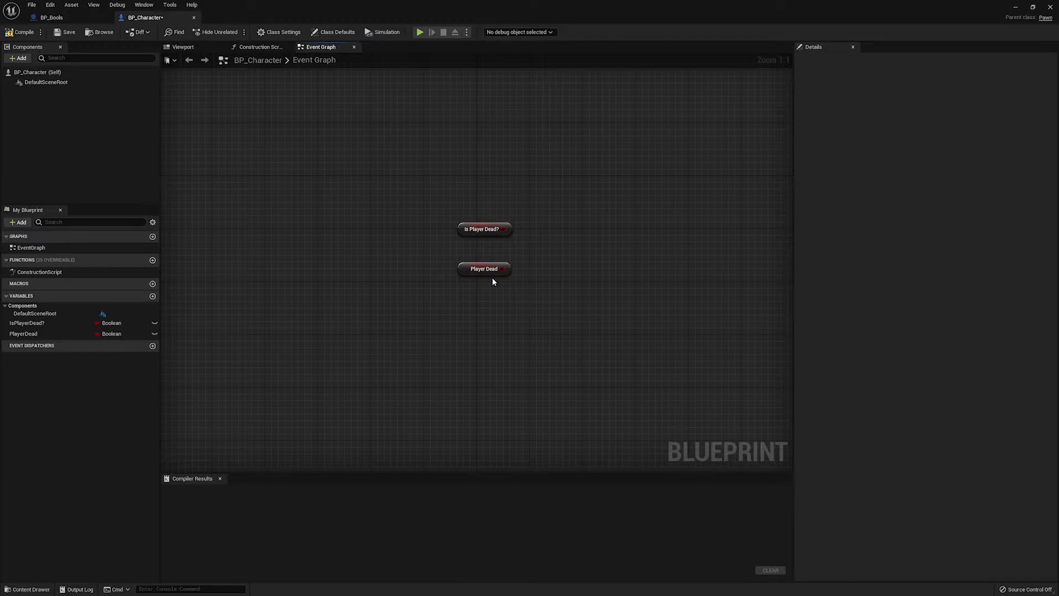
mouse_move(523, 287)
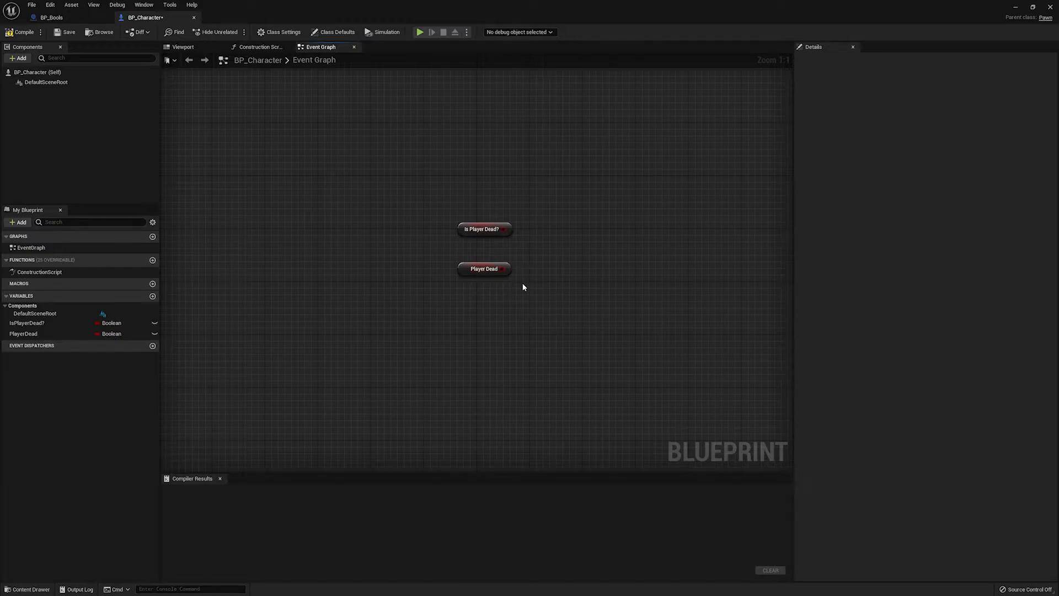
mouse_move(452, 314)
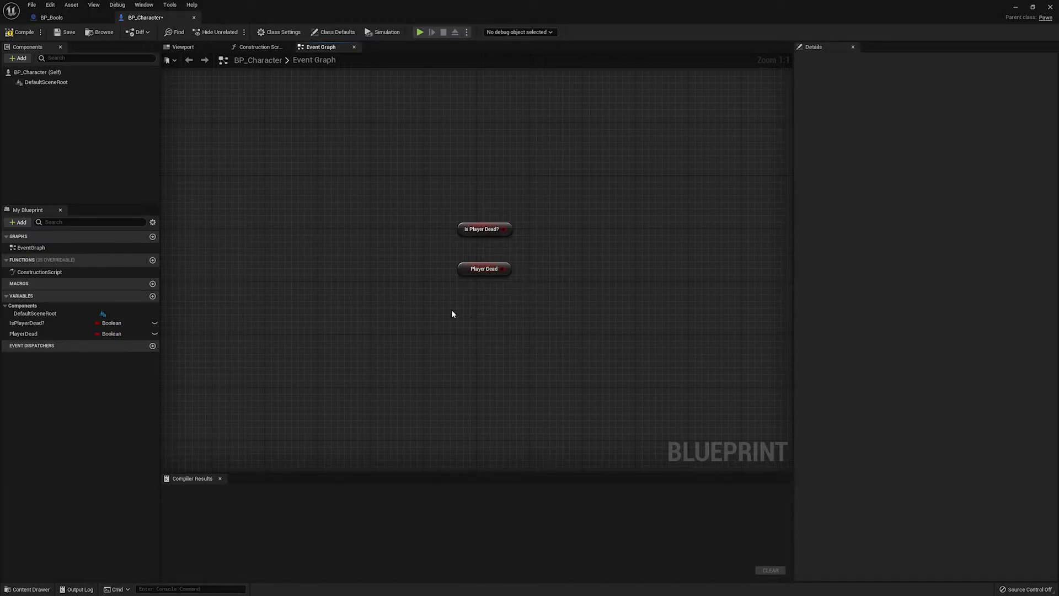
mouse_move(479, 276)
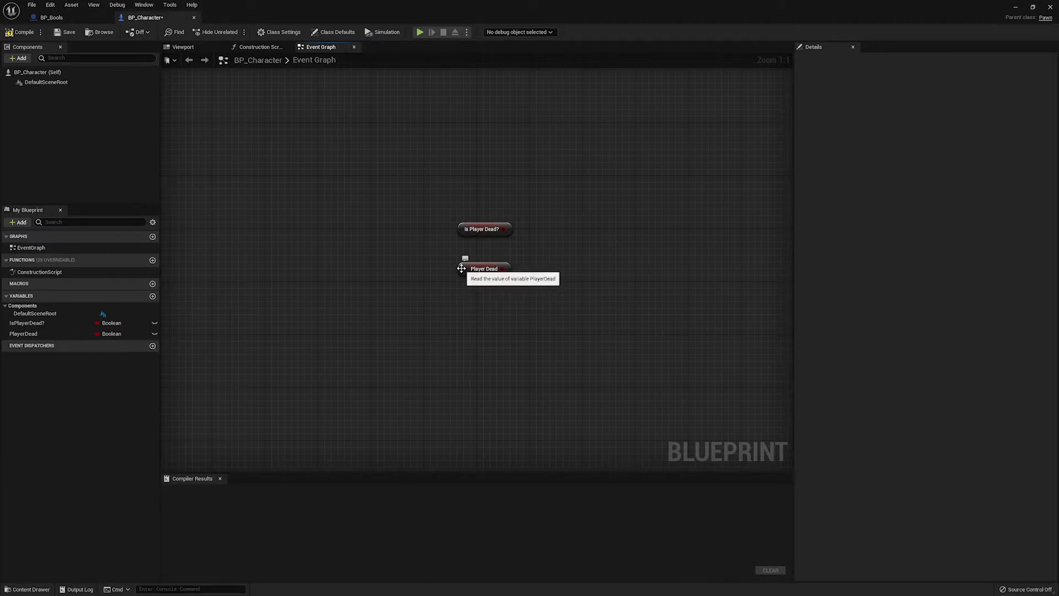
mouse_move(402, 291)
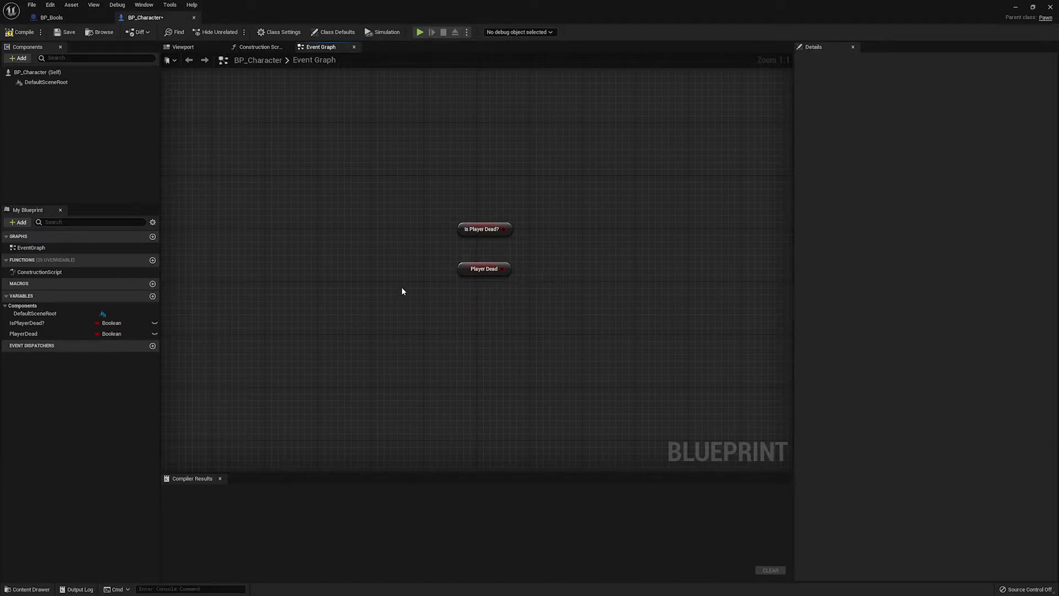
left_click(20, 32)
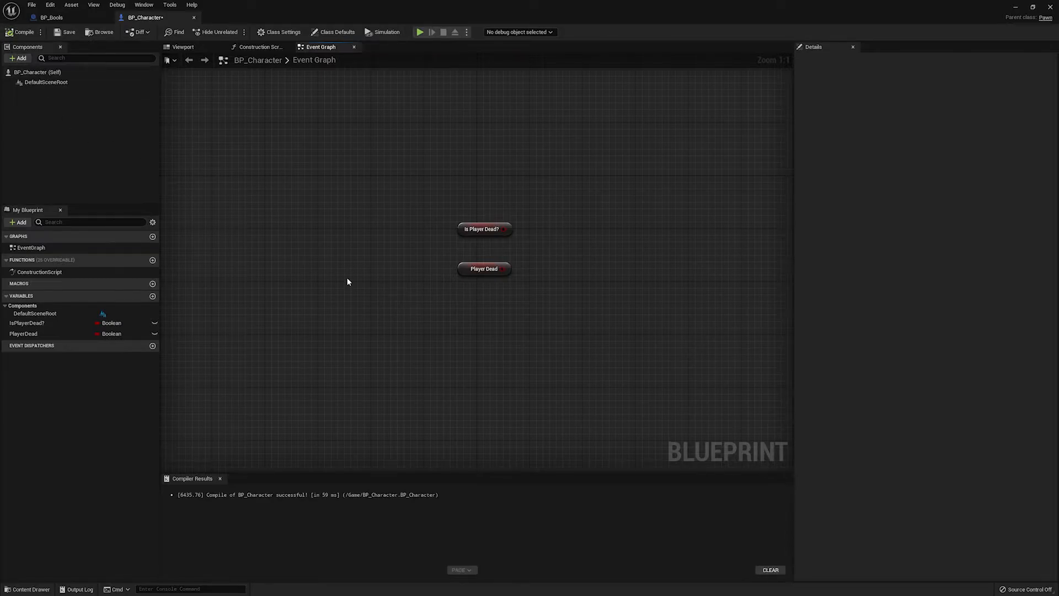
mouse_move(386, 287)
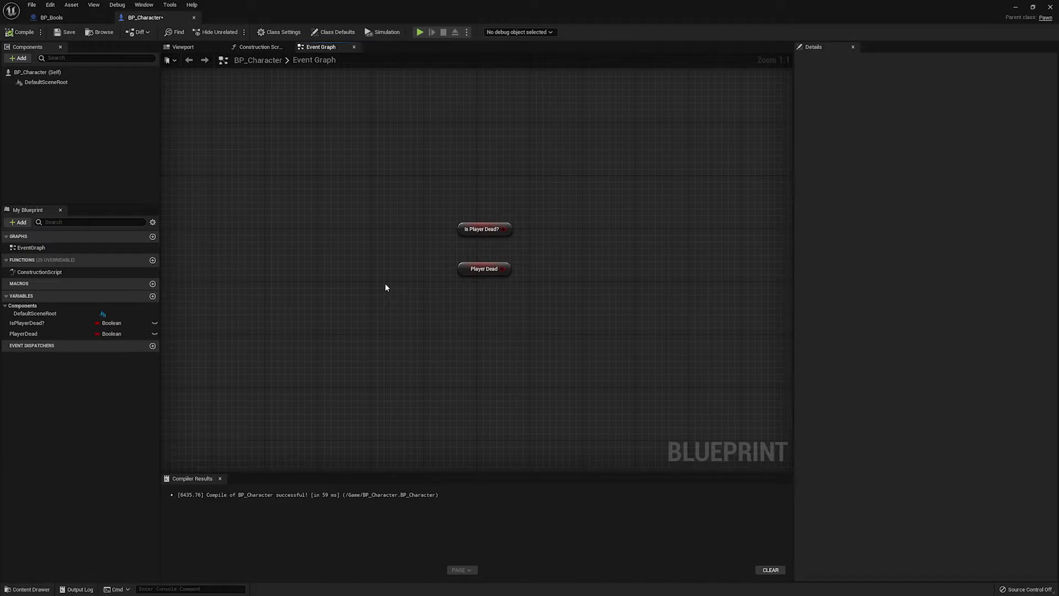
mouse_move(389, 285)
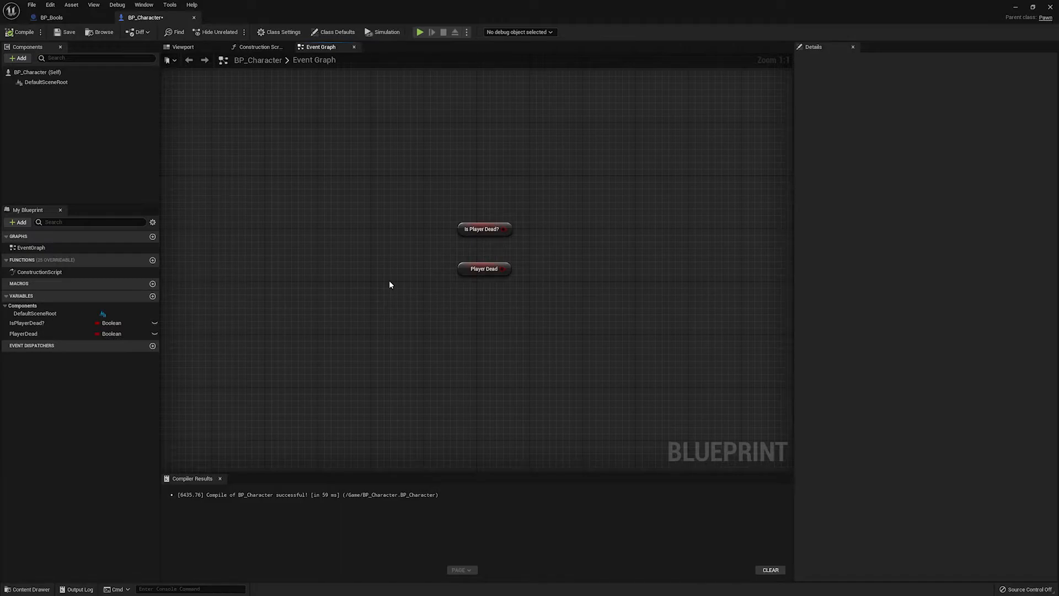
mouse_move(494, 291)
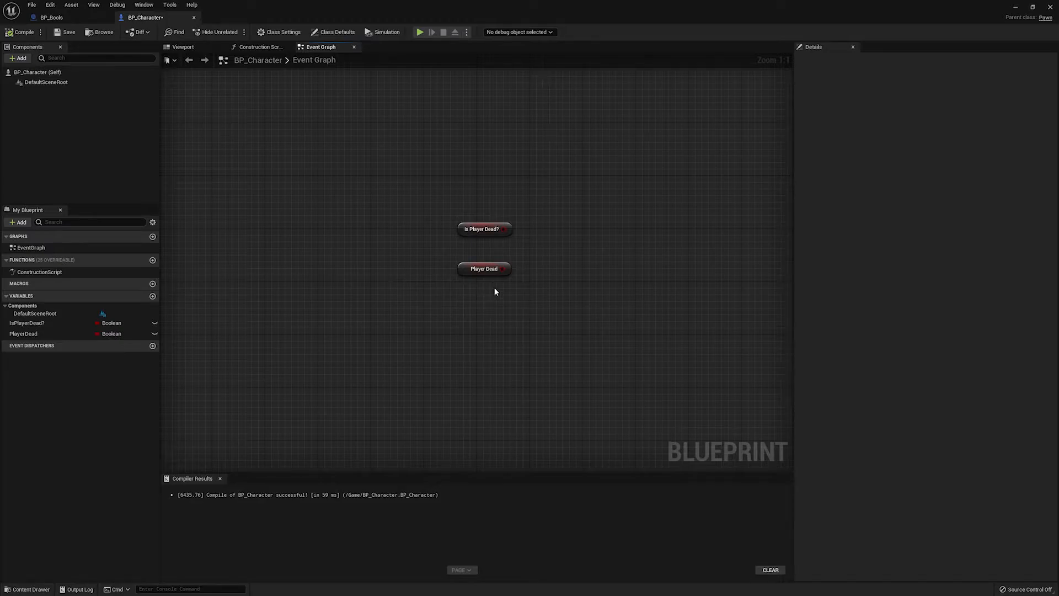
left_click(23, 333)
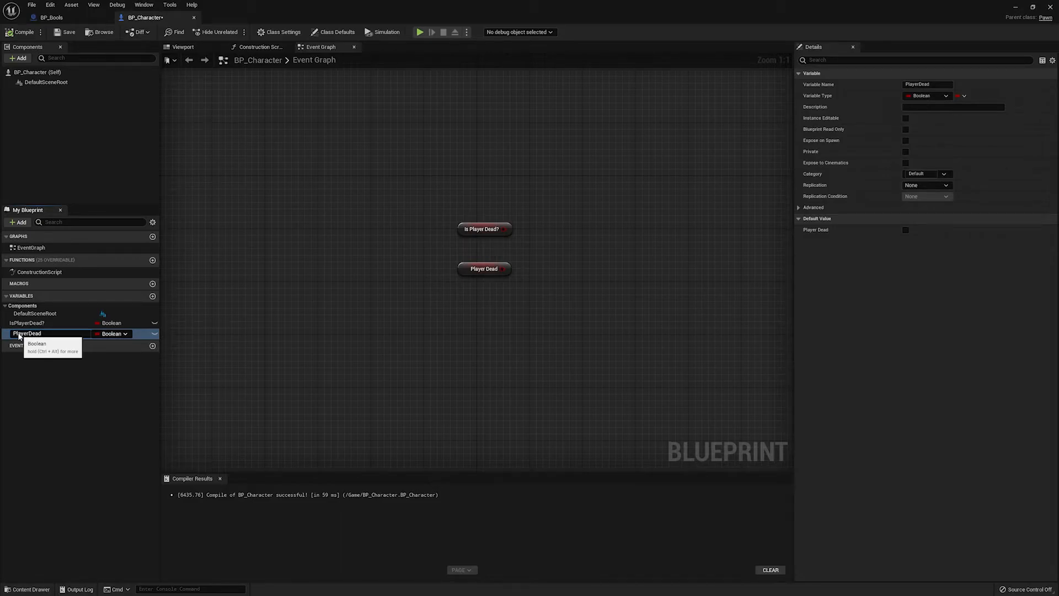
Add a Boolean named Dead and place its Get Dead node below the other getters
left_click(24, 385)
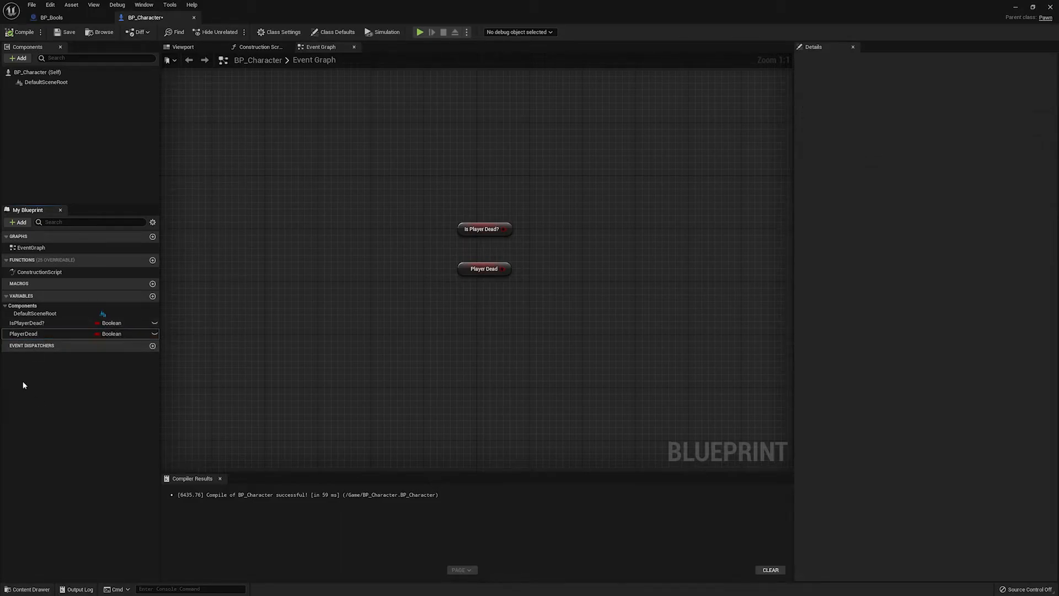
left_click(152, 295)
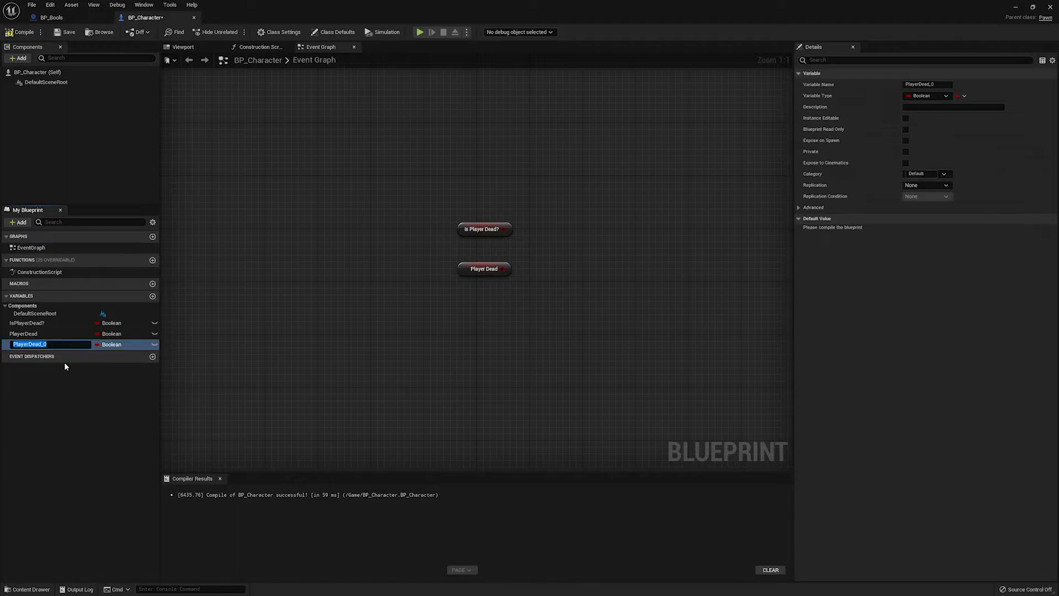
type("PlayerDead")
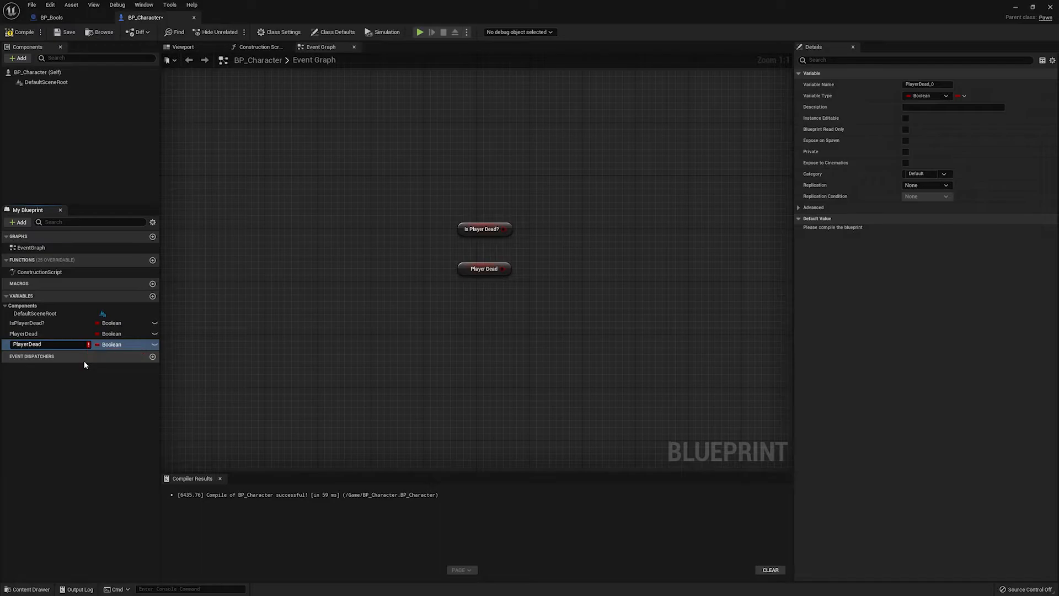
type("Dead")
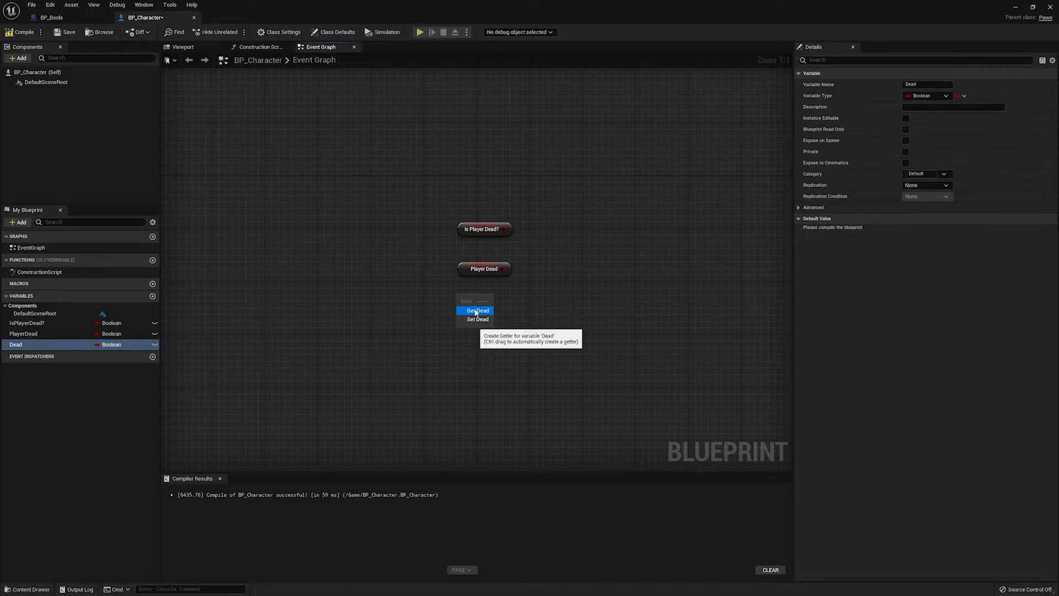
left_click(478, 310)
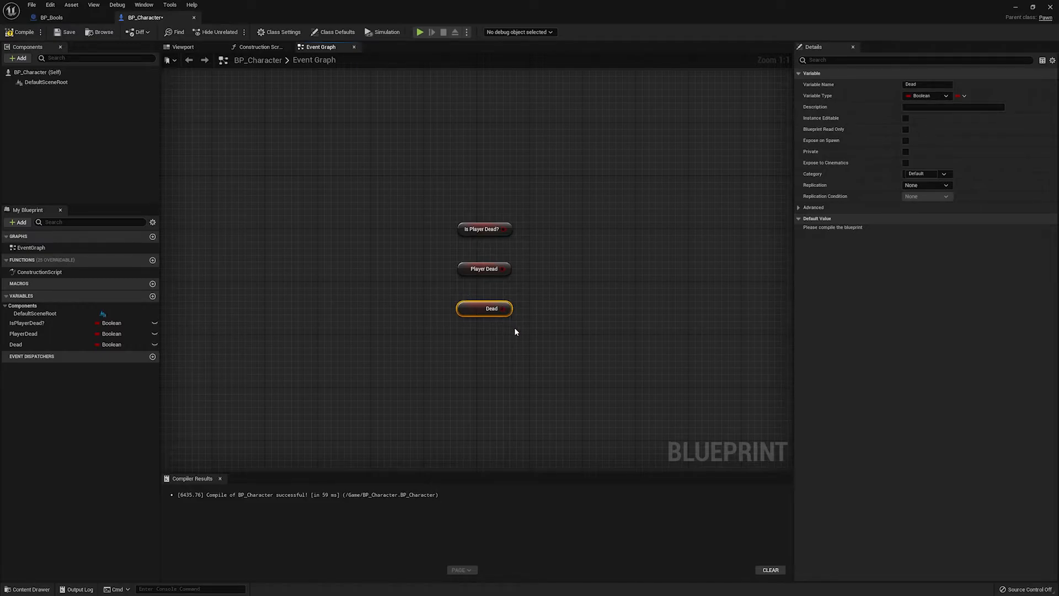
mouse_move(494, 284)
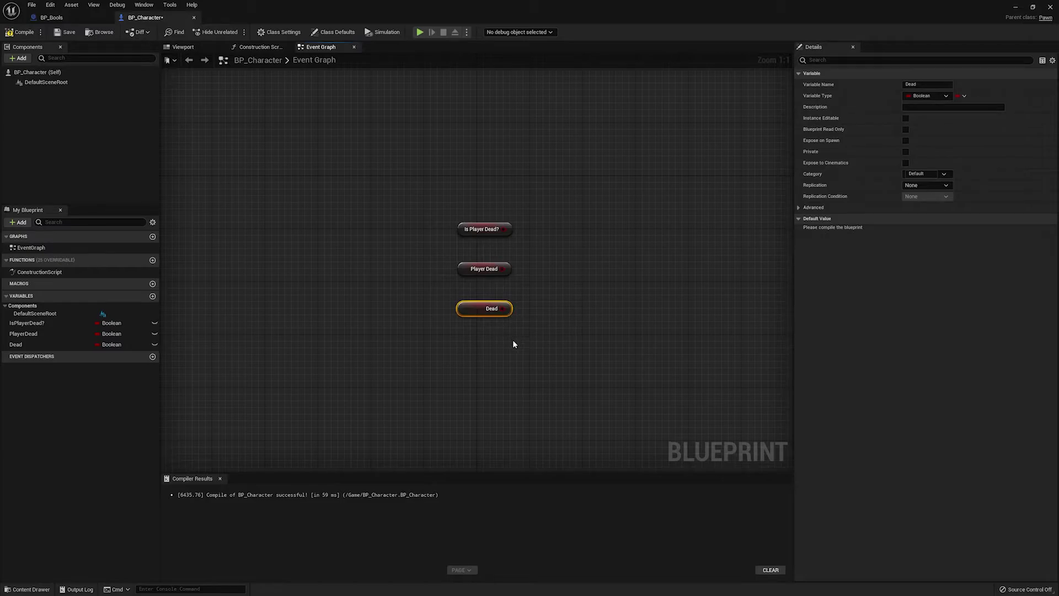
mouse_move(508, 311)
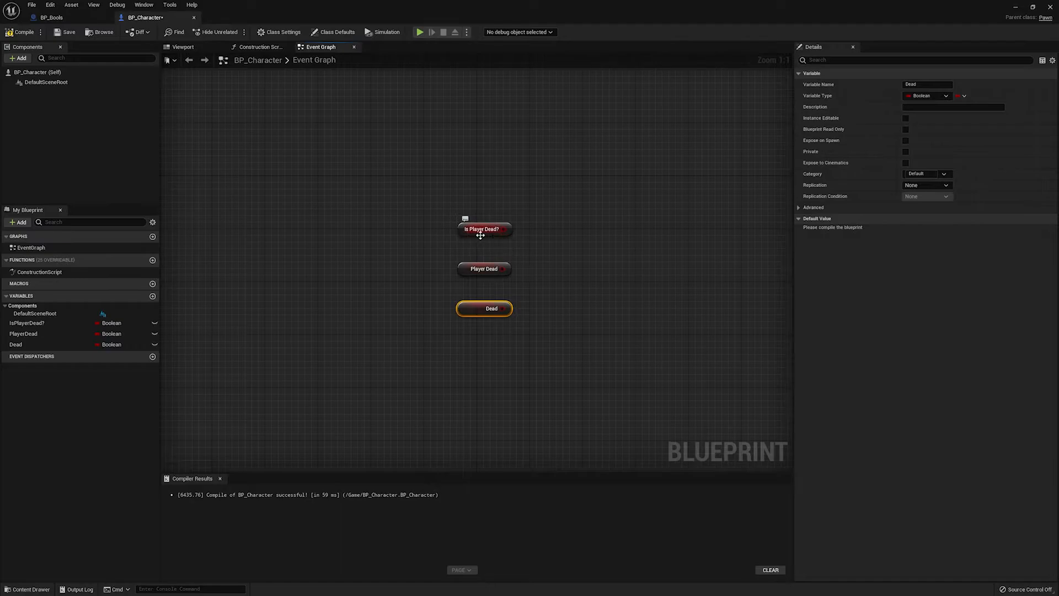
mouse_move(514, 306)
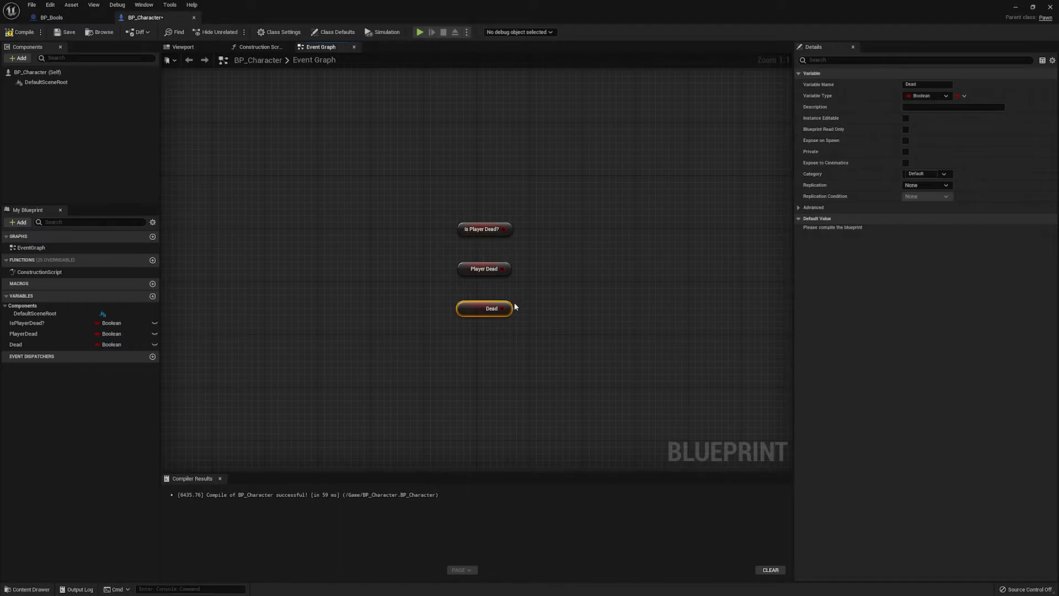
left_click(497, 363)
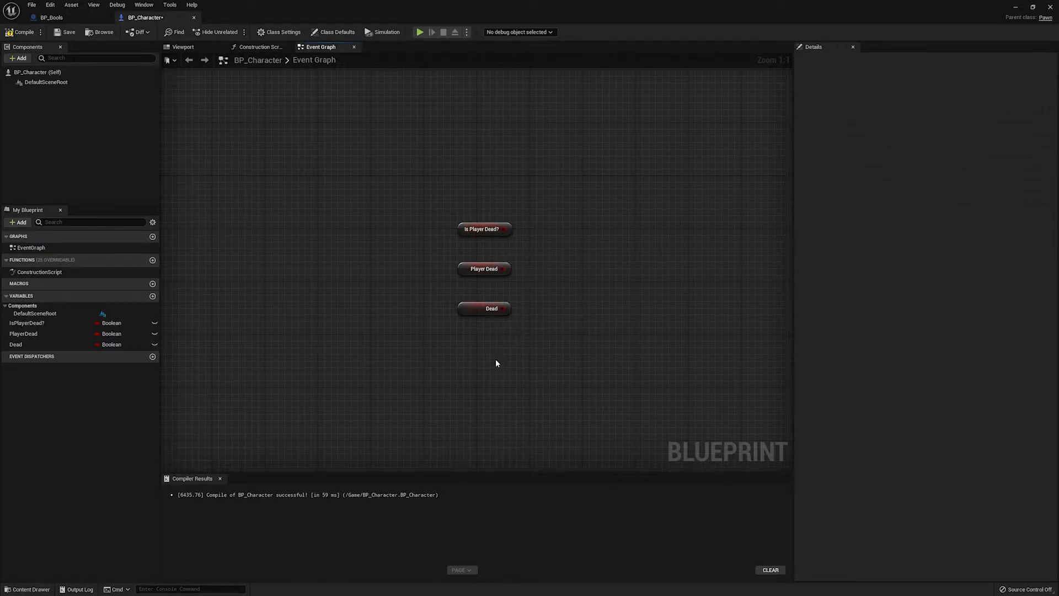
mouse_move(439, 316)
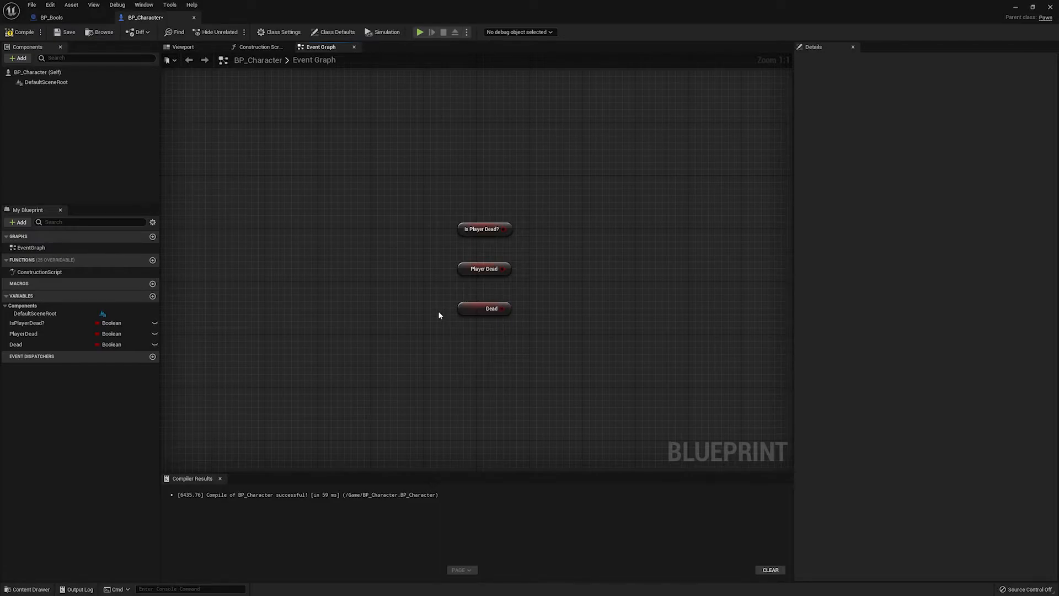
mouse_move(452, 328)
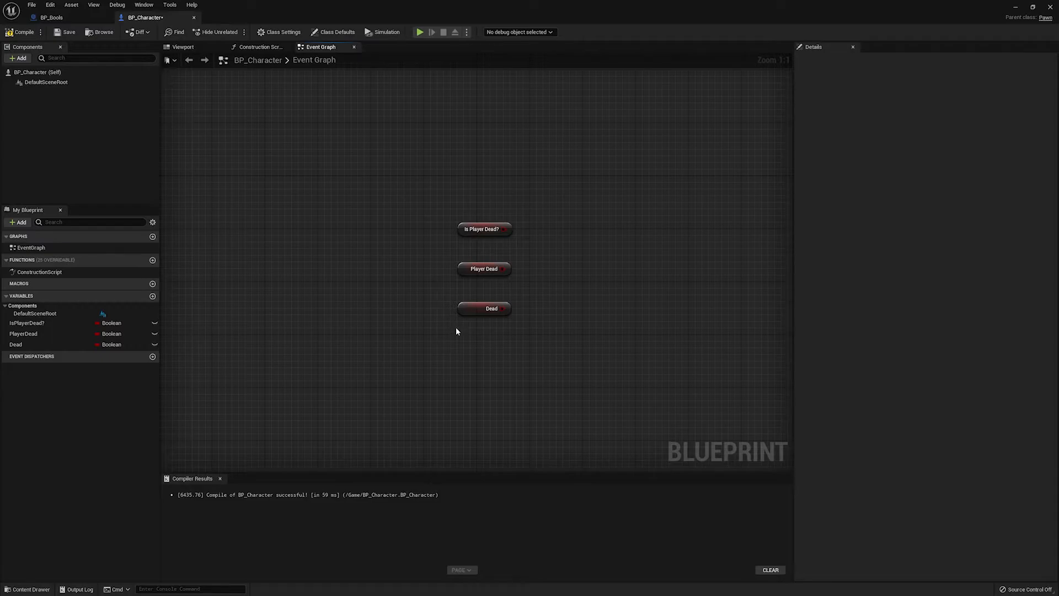
mouse_move(62, 349)
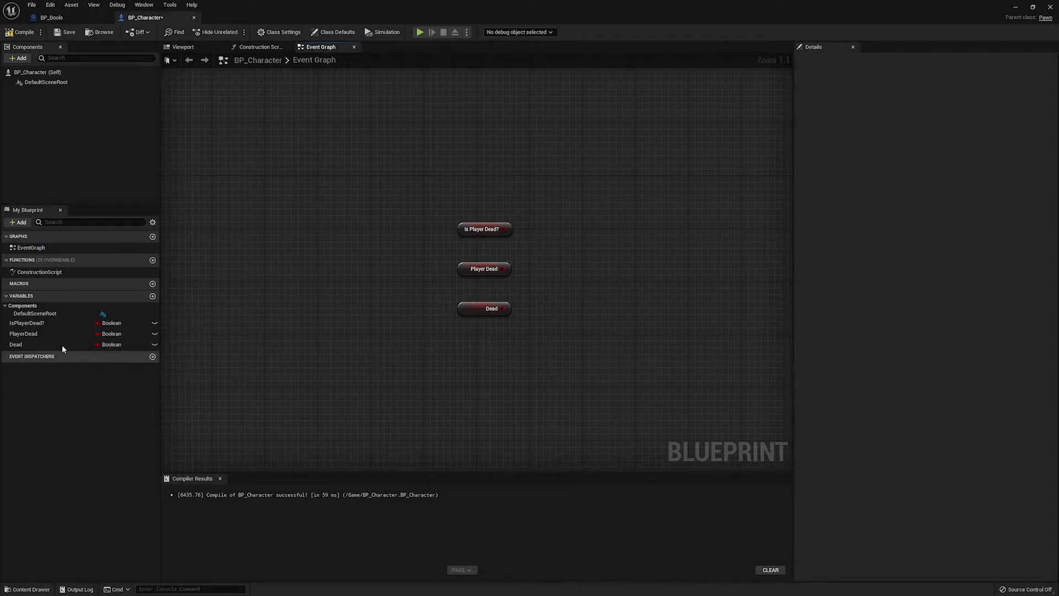
Rename the Dead variable to bDead in My Blueprint
left_click(15, 344)
type("b")
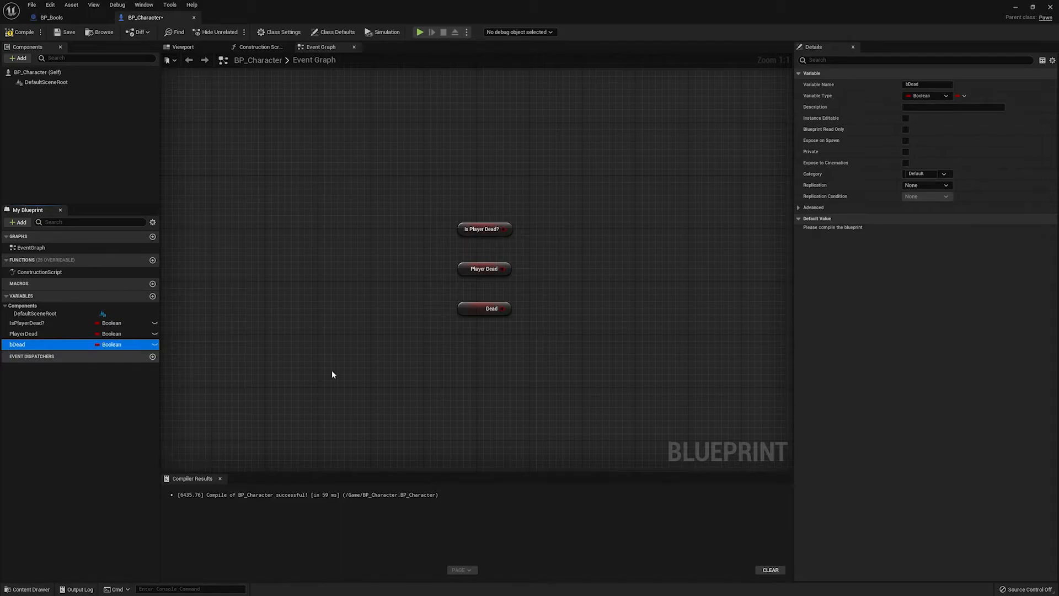
mouse_move(453, 340)
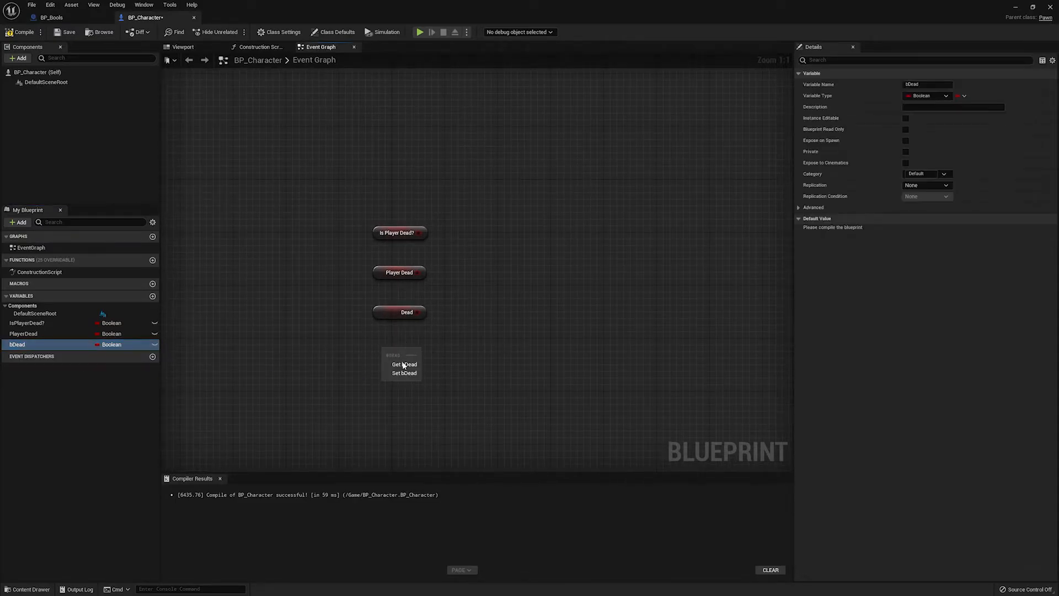
Place a Get bDead node, displayed as Dead, below the other getters
left_click(404, 363)
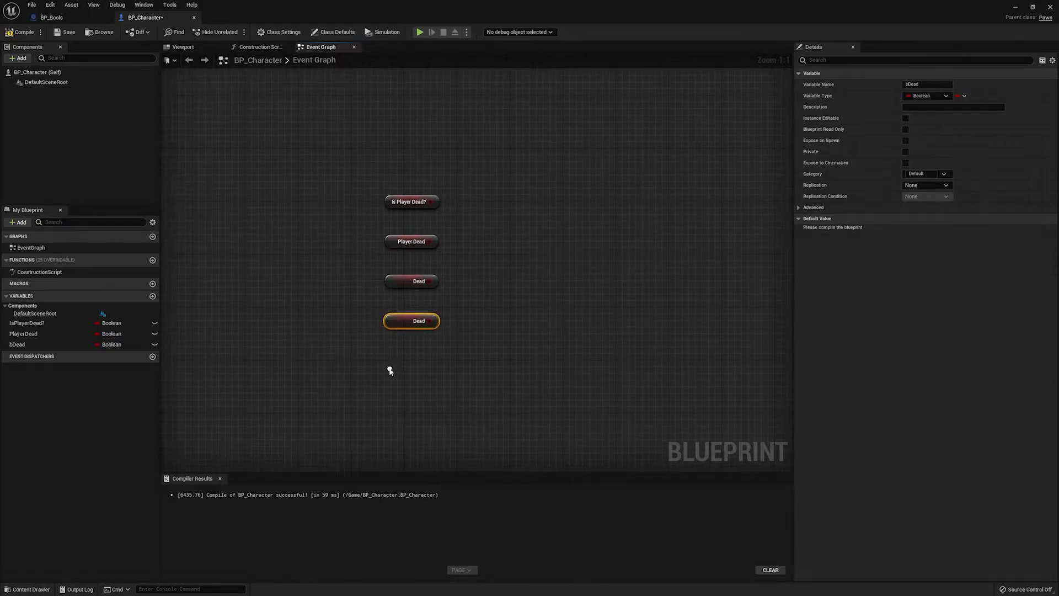
mouse_move(21, 344)
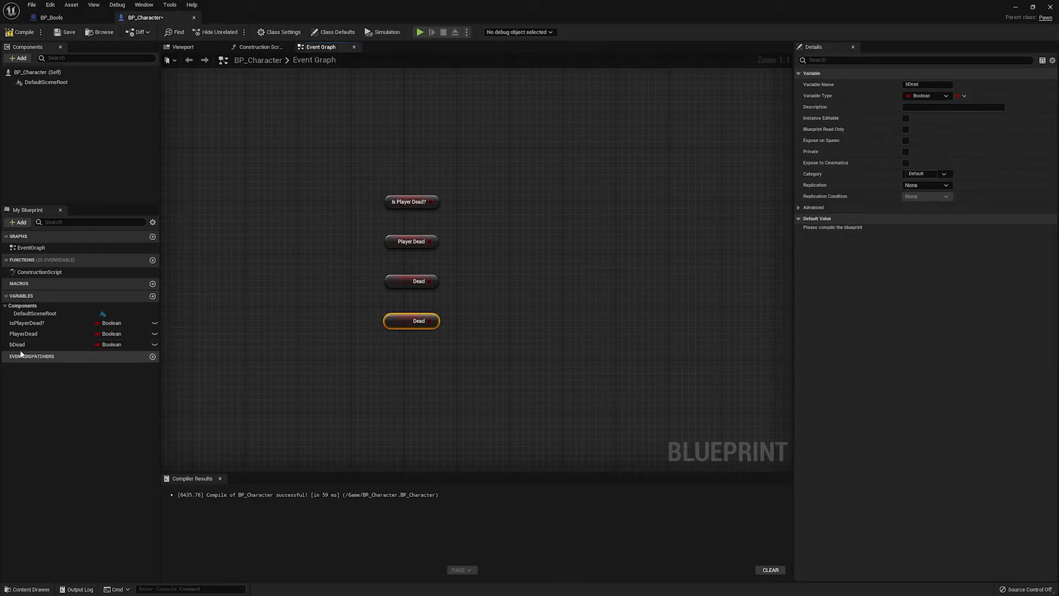
mouse_move(18, 344)
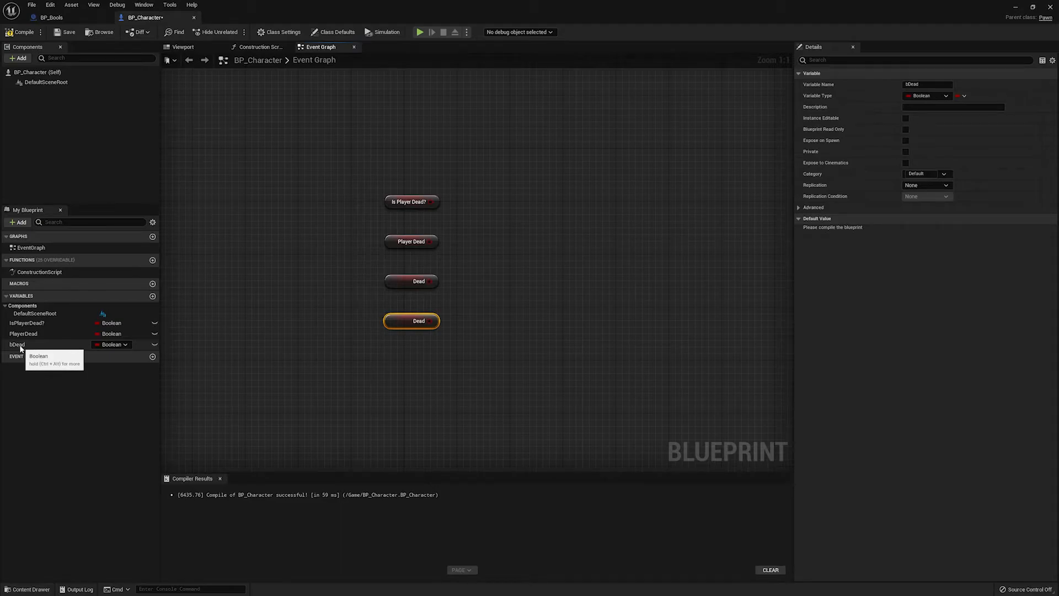
mouse_move(371, 262)
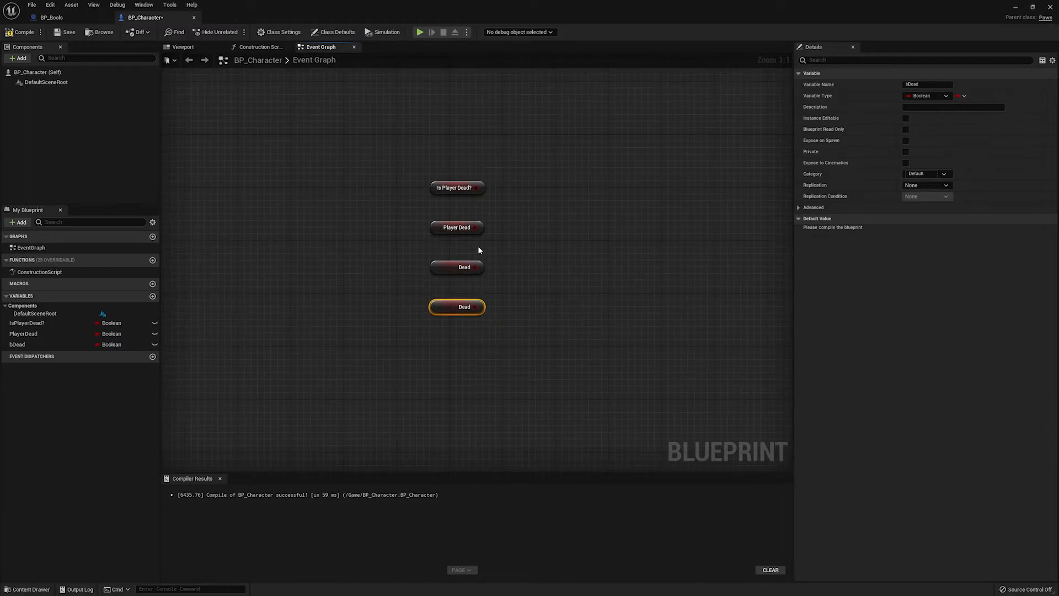
mouse_move(484, 269)
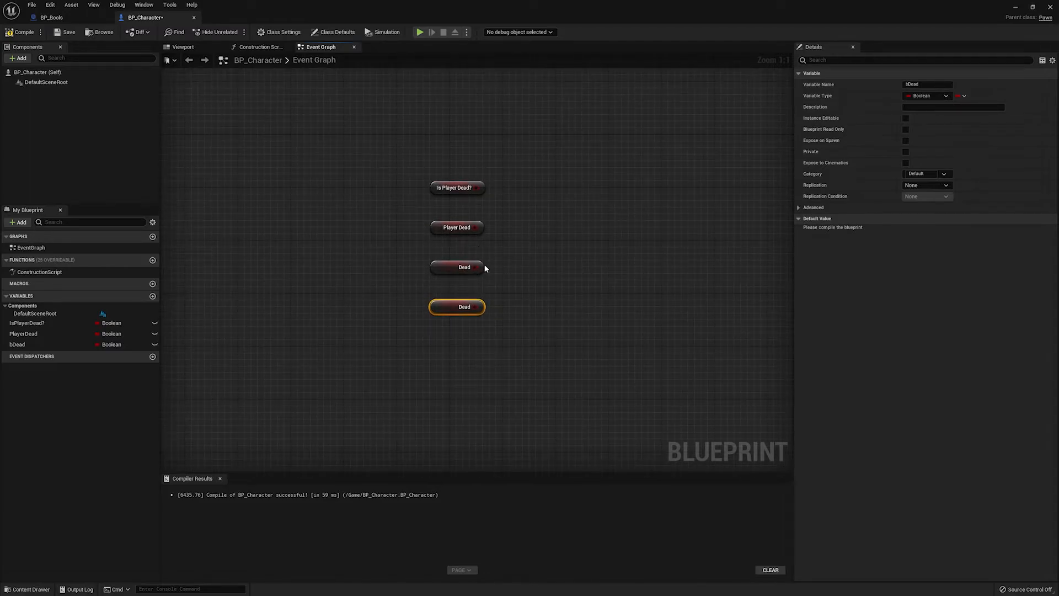
mouse_move(283, 327)
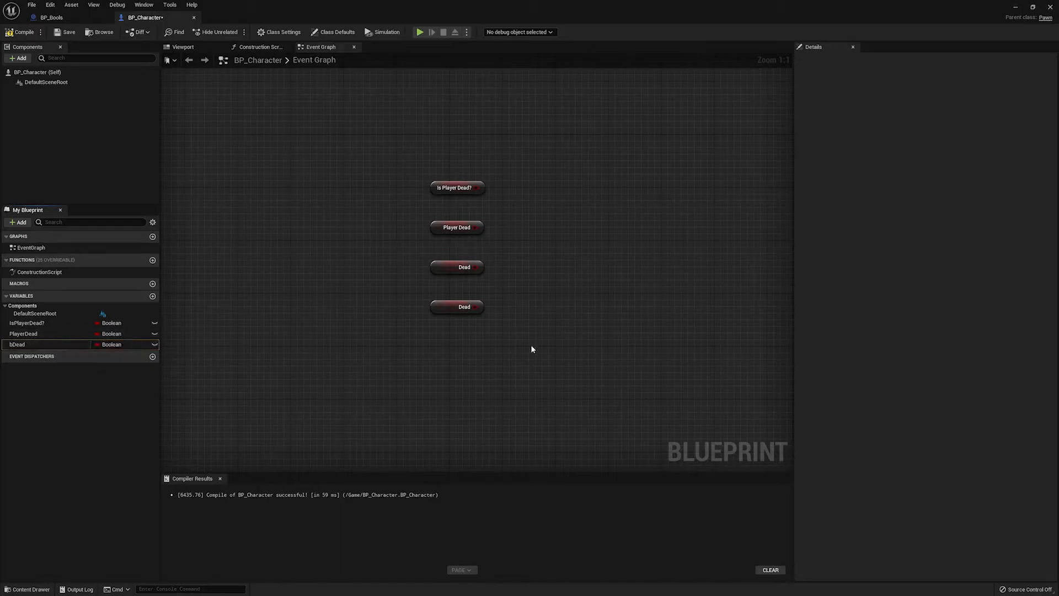
mouse_move(23, 32)
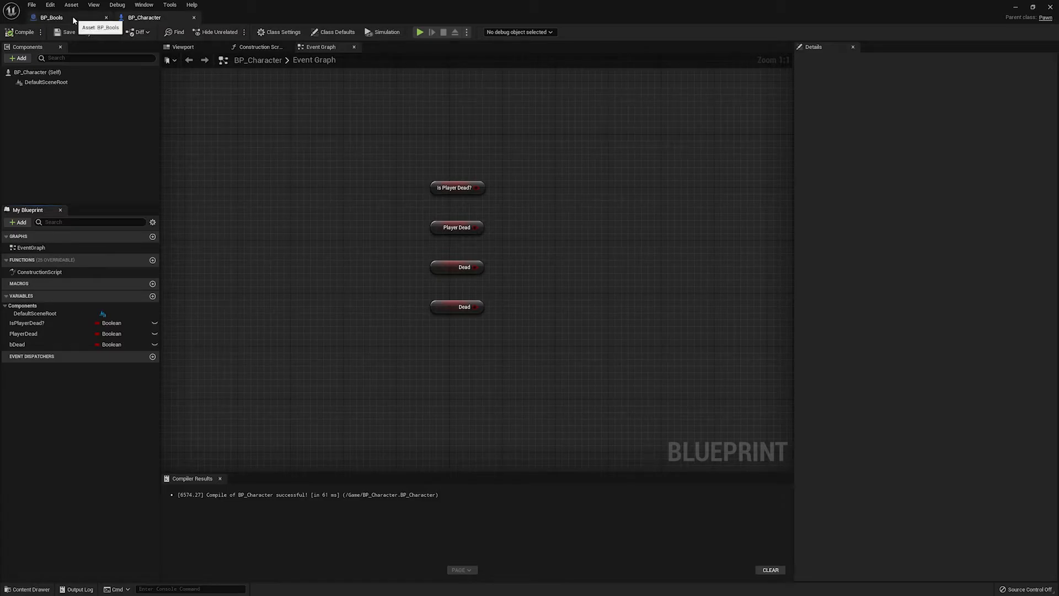
left_click(51, 17)
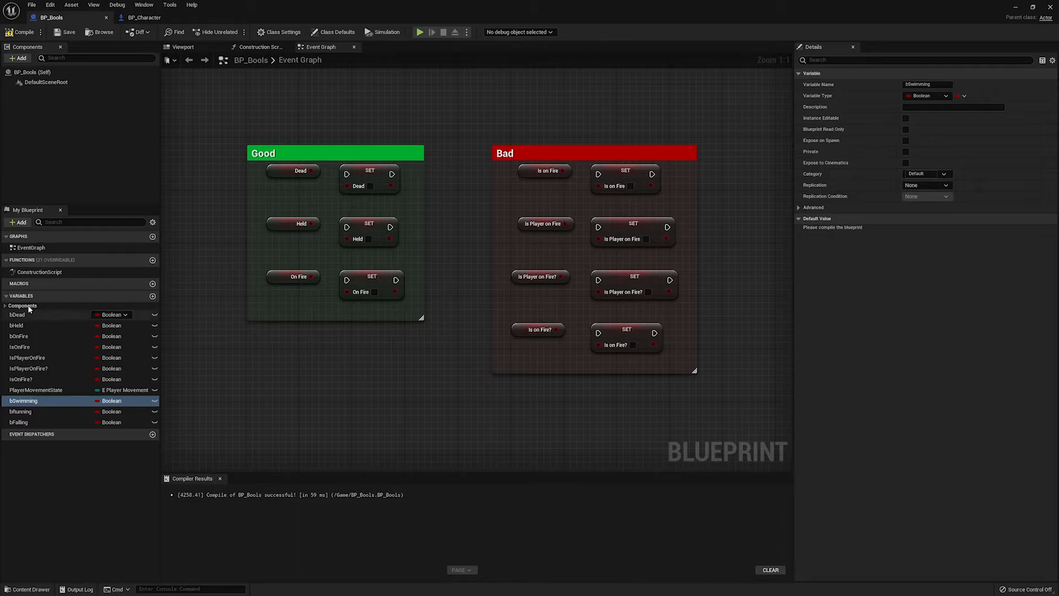
left_click(17, 314)
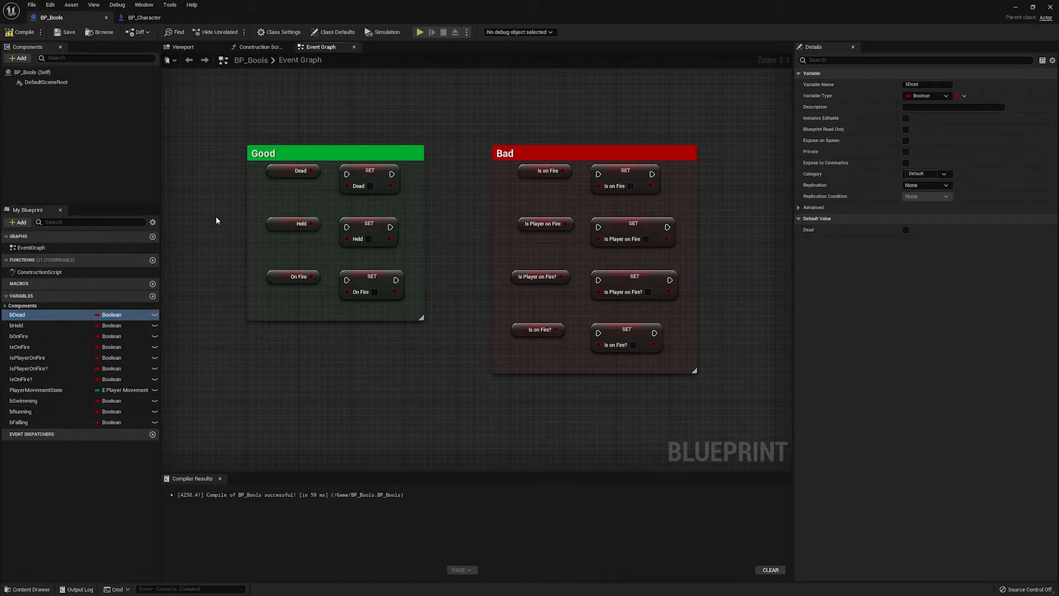
mouse_move(292, 257)
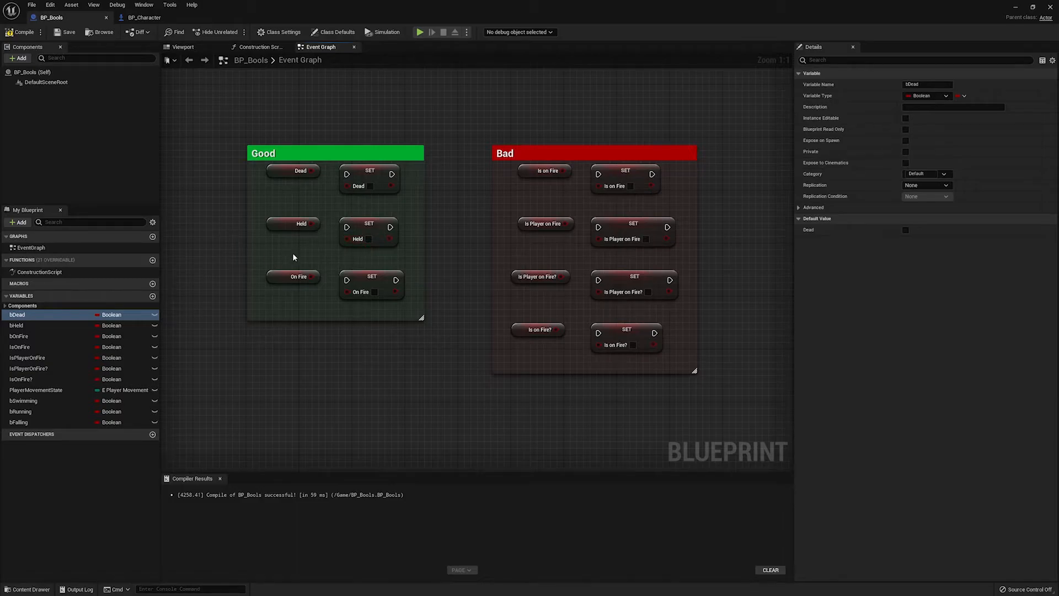
mouse_move(305, 244)
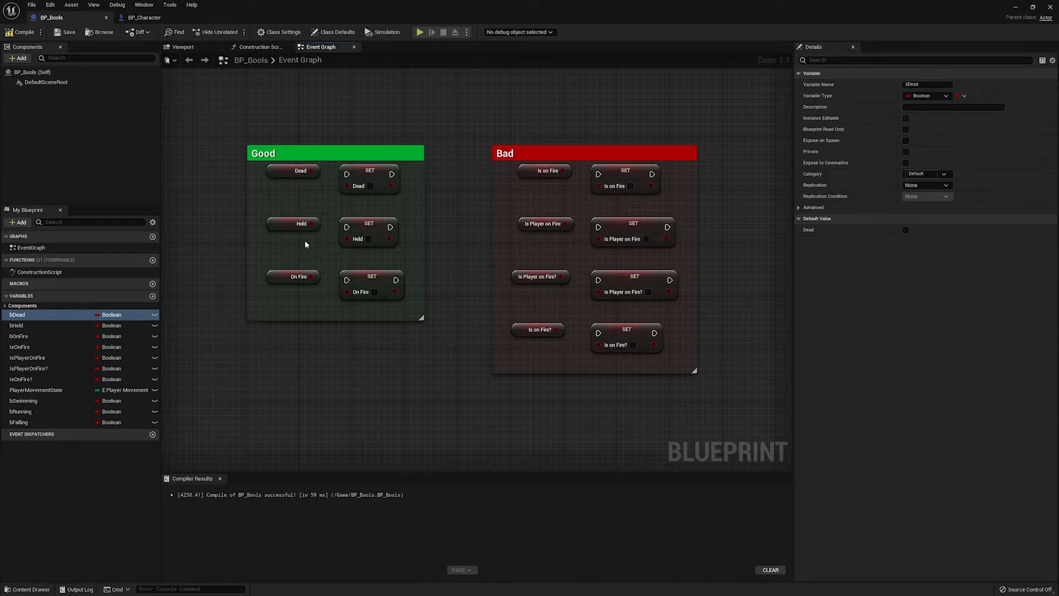
mouse_move(251, 365)
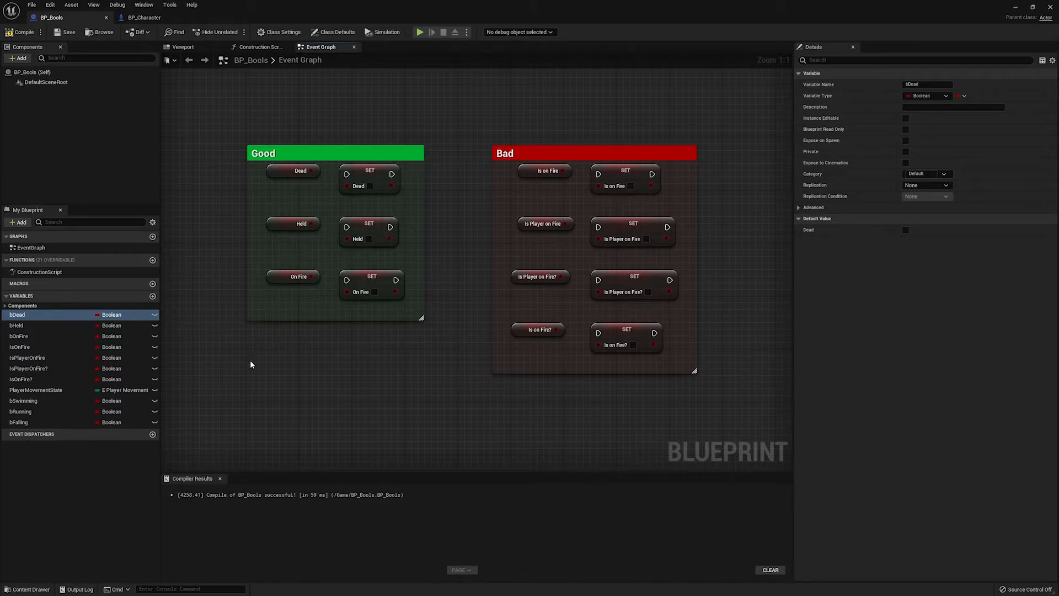
mouse_move(338, 346)
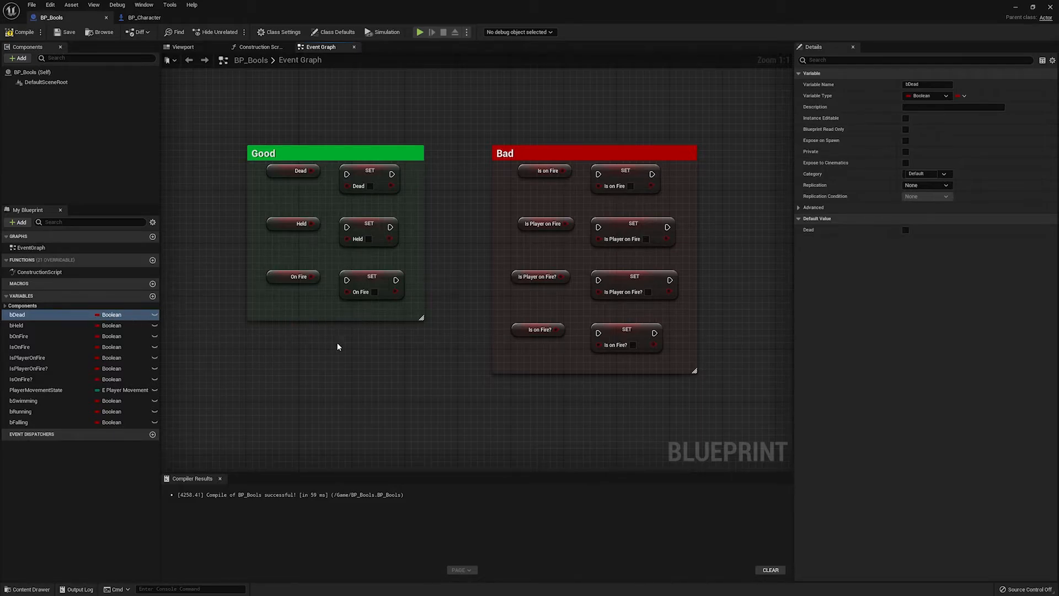
mouse_move(328, 351)
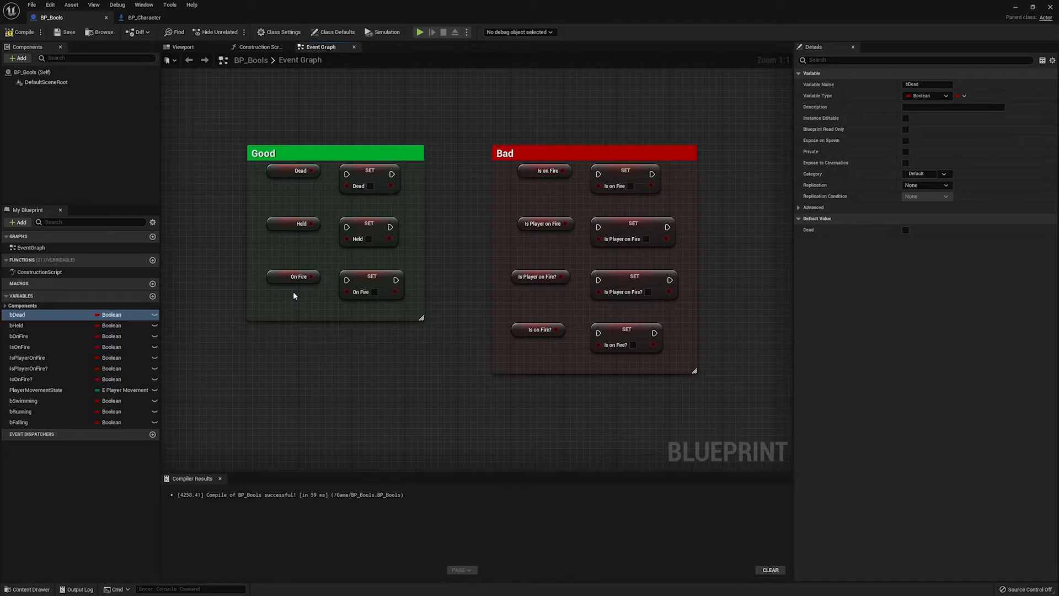
mouse_move(304, 292)
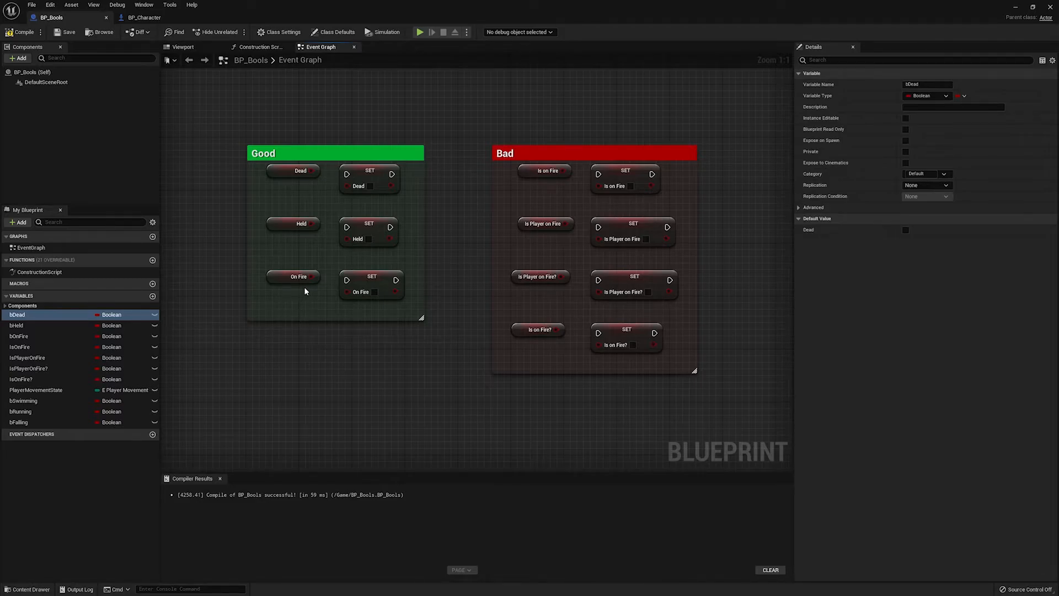
mouse_move(298, 260)
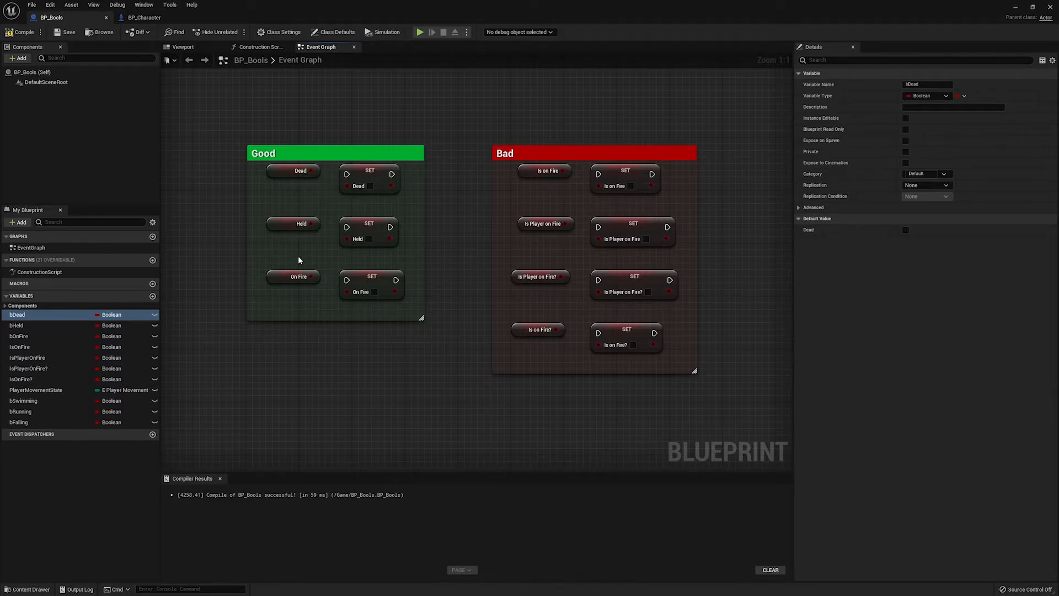
mouse_move(291, 264)
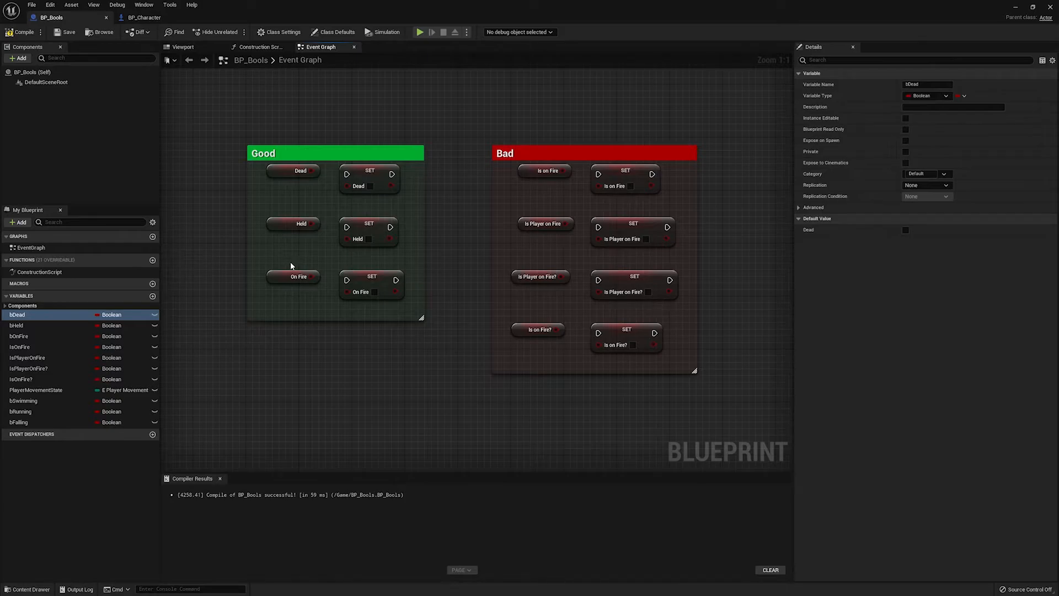
mouse_move(305, 291)
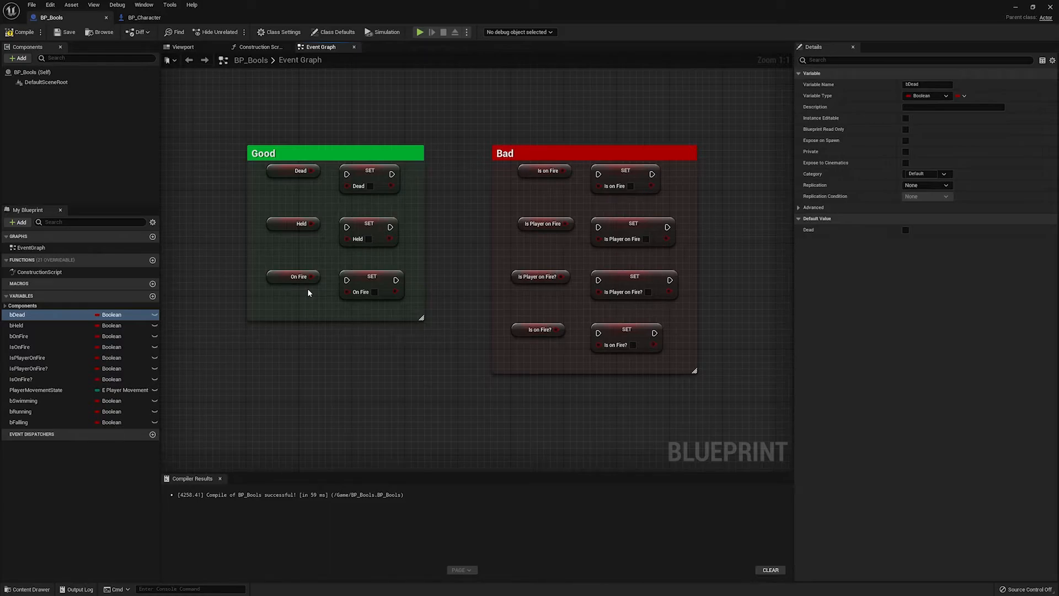
mouse_move(301, 290)
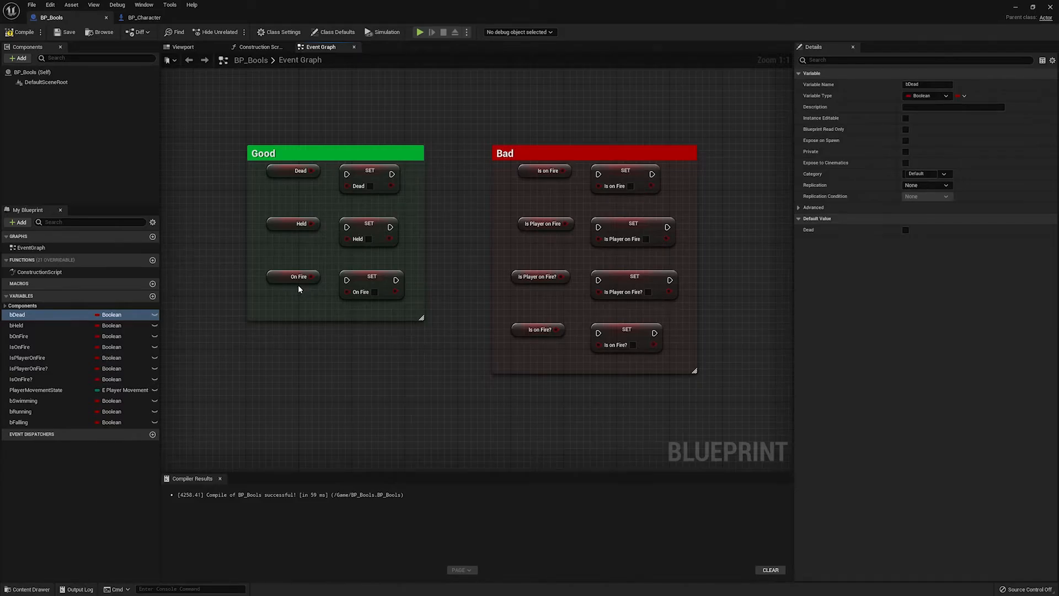
mouse_move(286, 295)
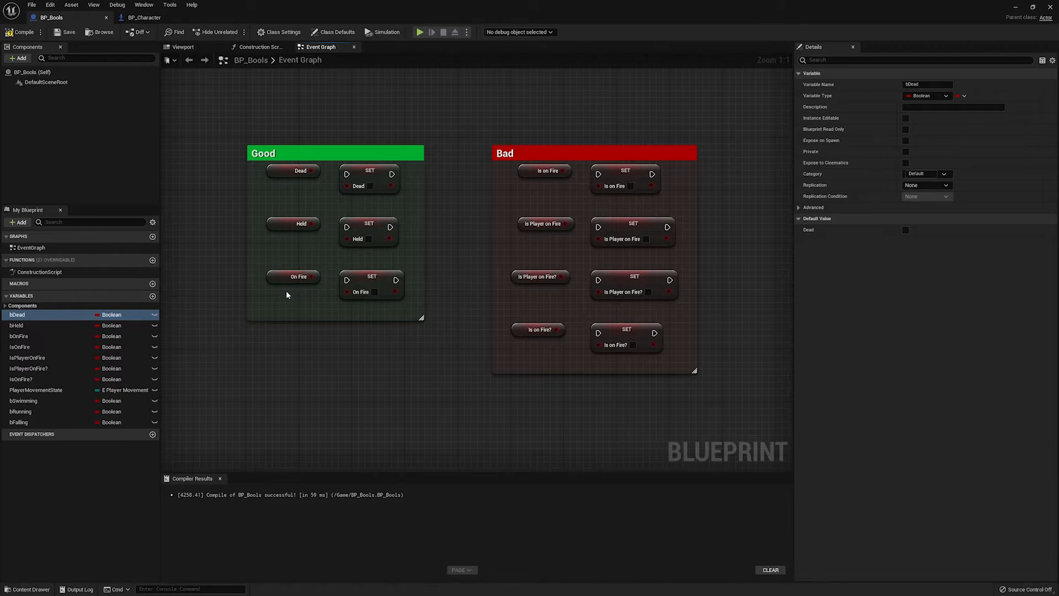
mouse_move(297, 292)
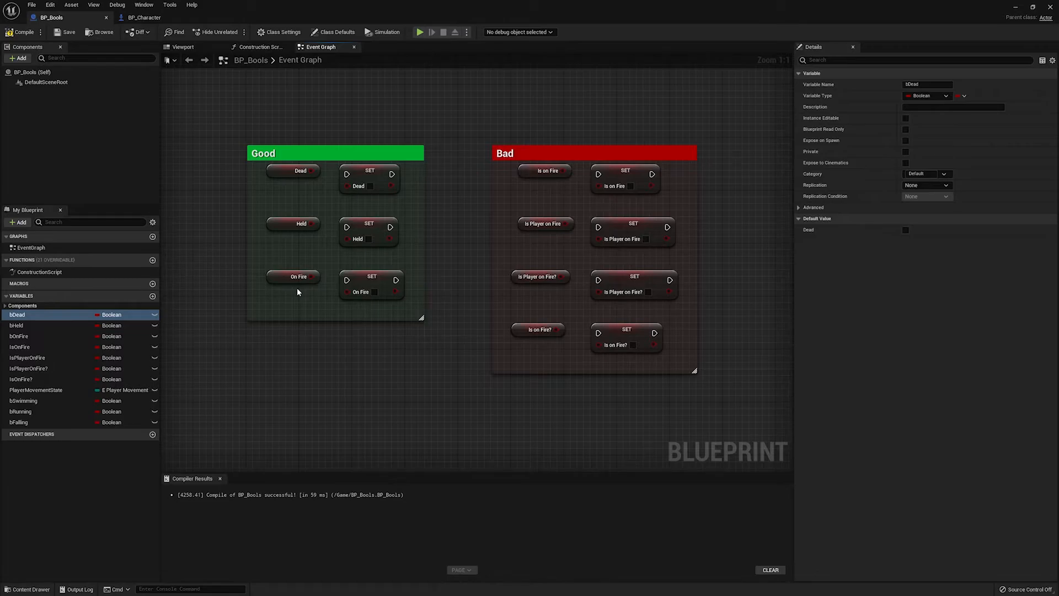
mouse_move(317, 290)
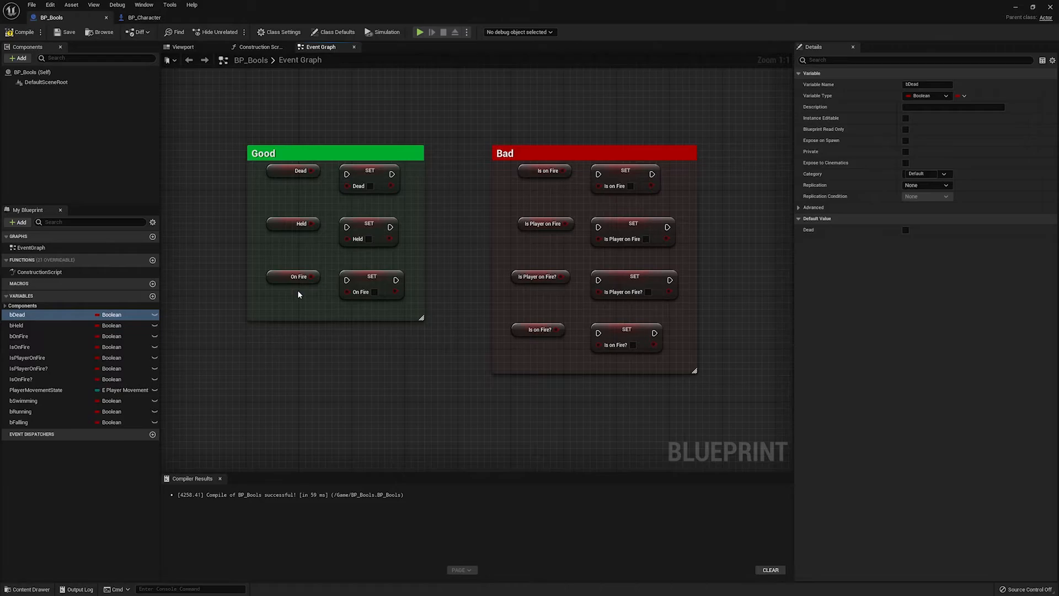
mouse_move(299, 299)
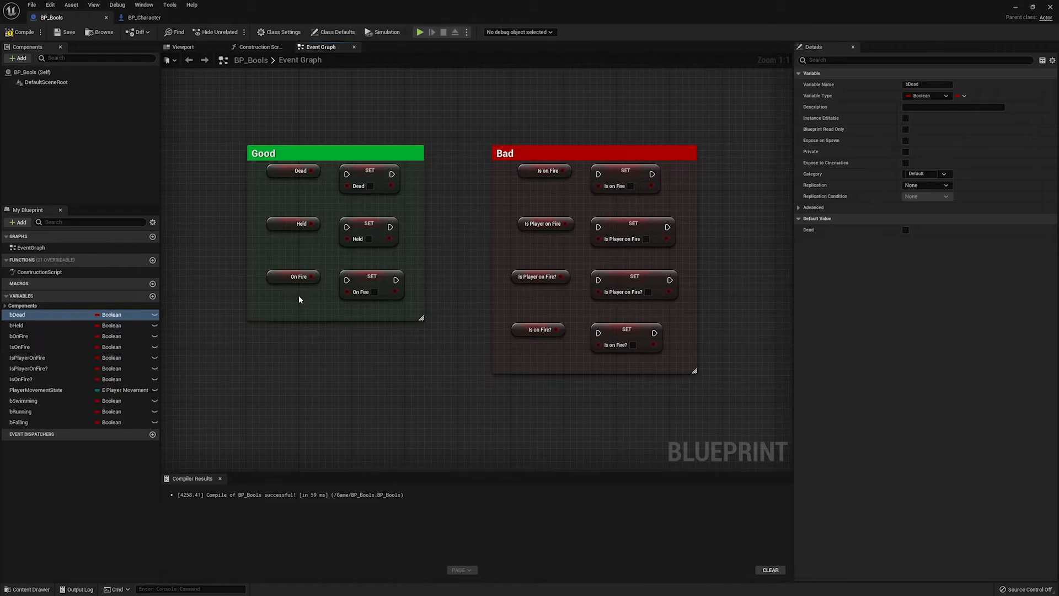
mouse_move(350, 343)
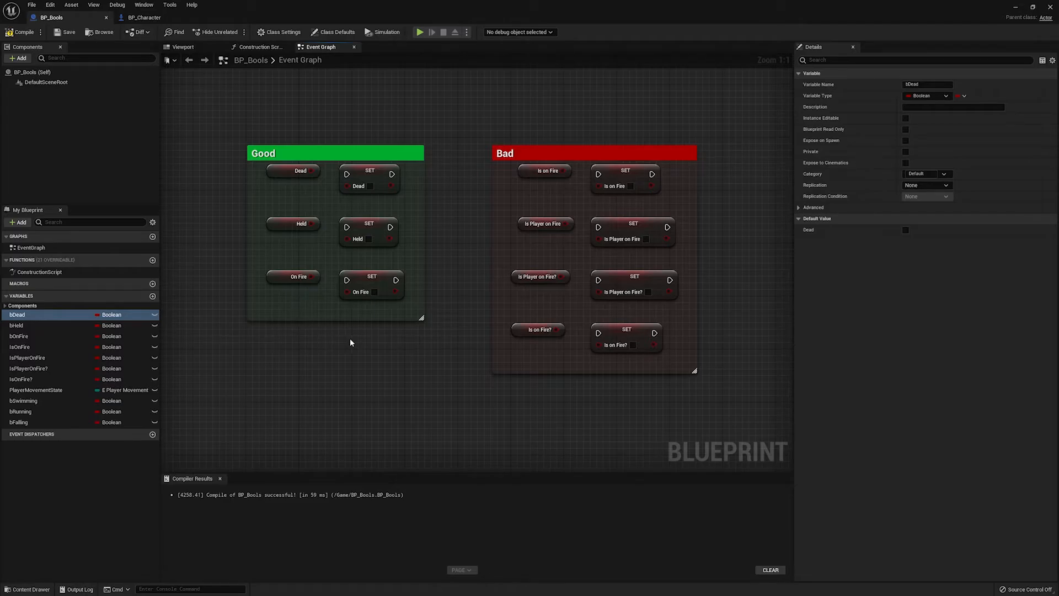
mouse_move(534, 184)
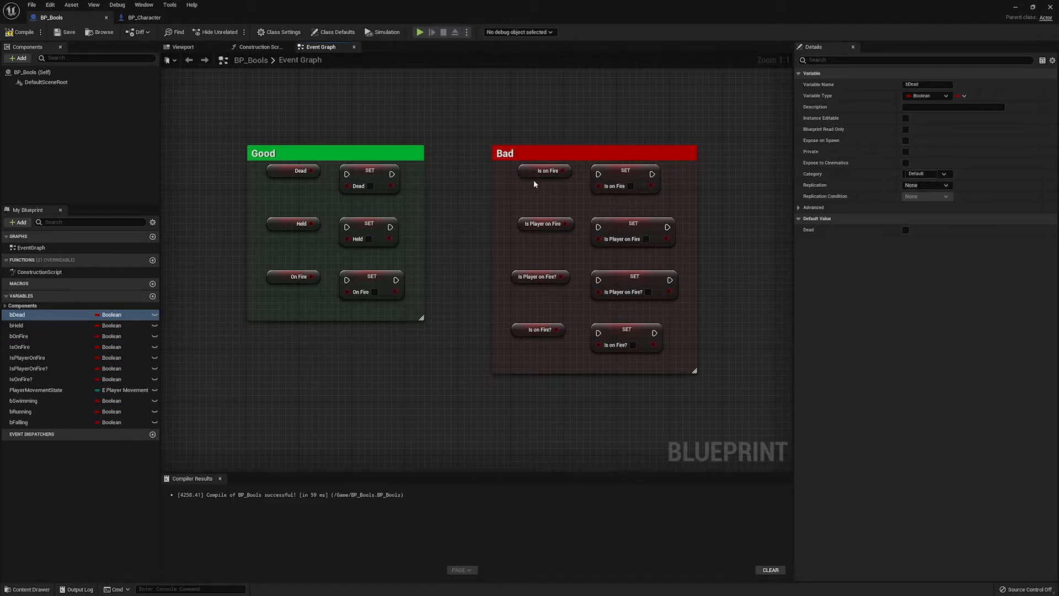
mouse_move(542, 184)
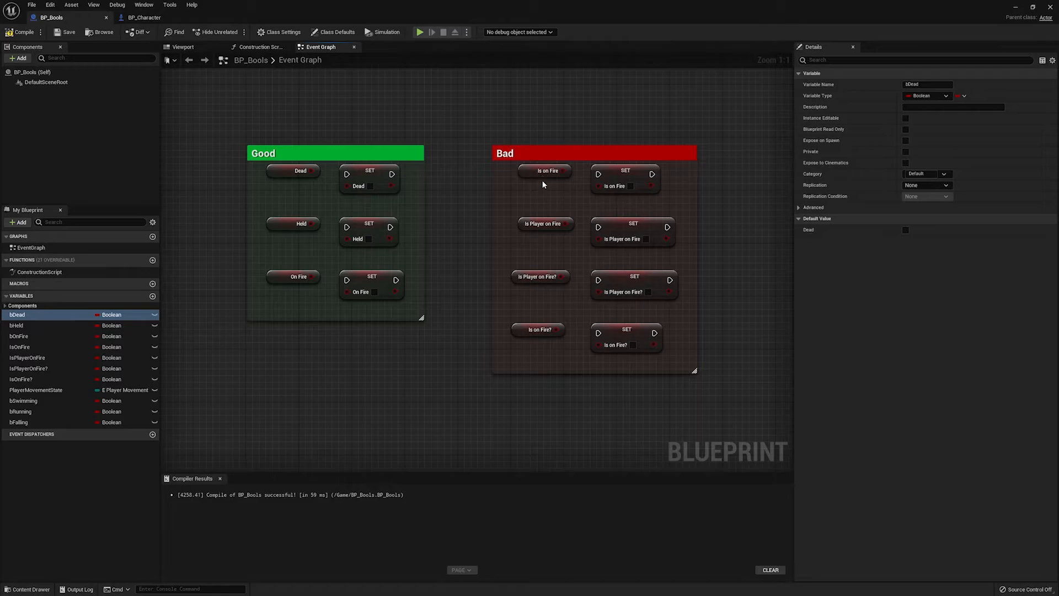
mouse_move(532, 236)
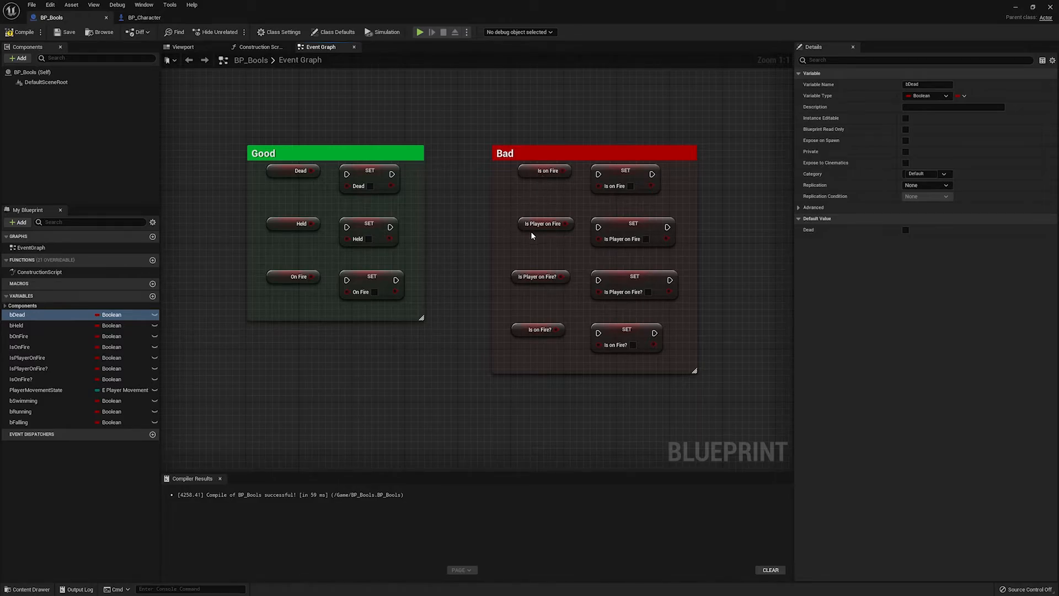
mouse_move(539, 245)
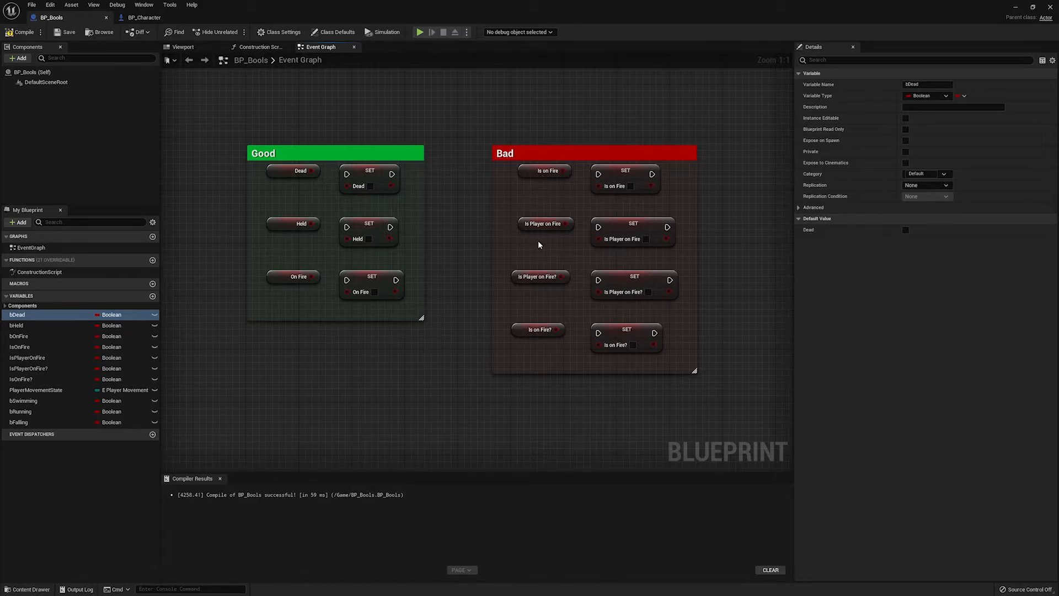
mouse_move(559, 292)
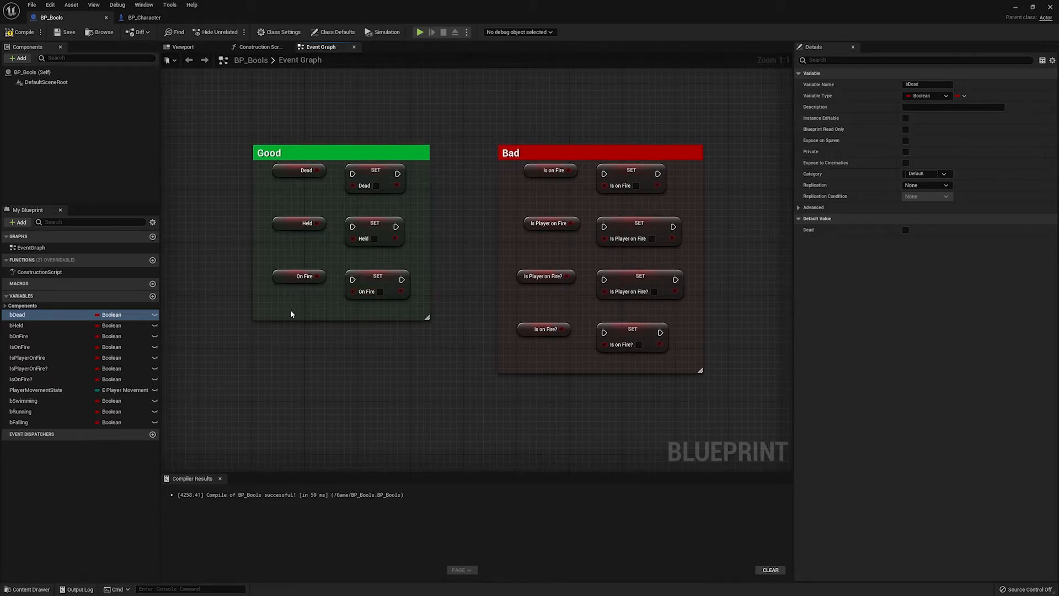
mouse_move(545, 275)
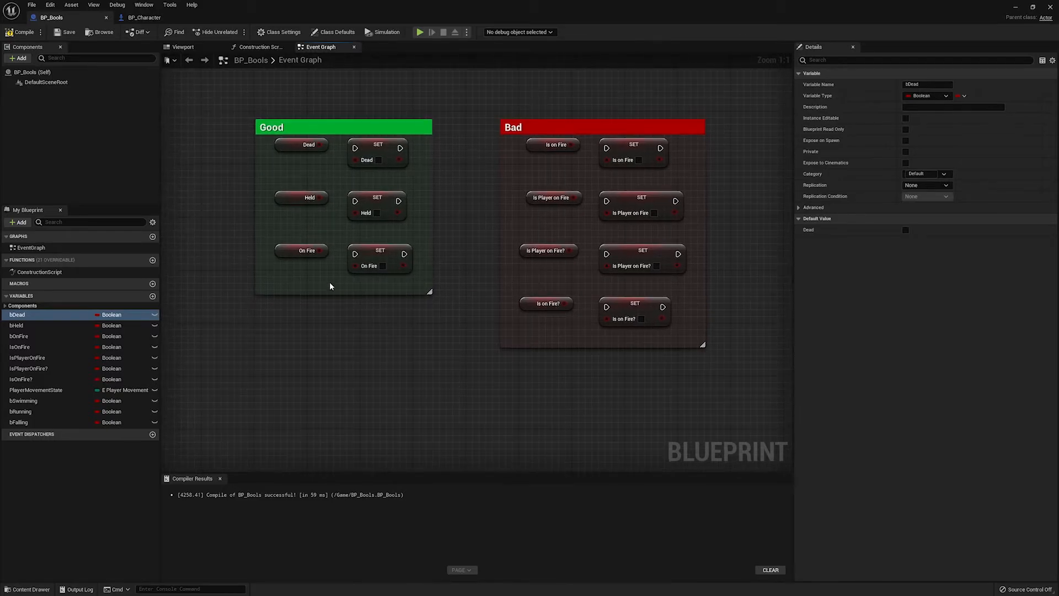
mouse_move(397, 283)
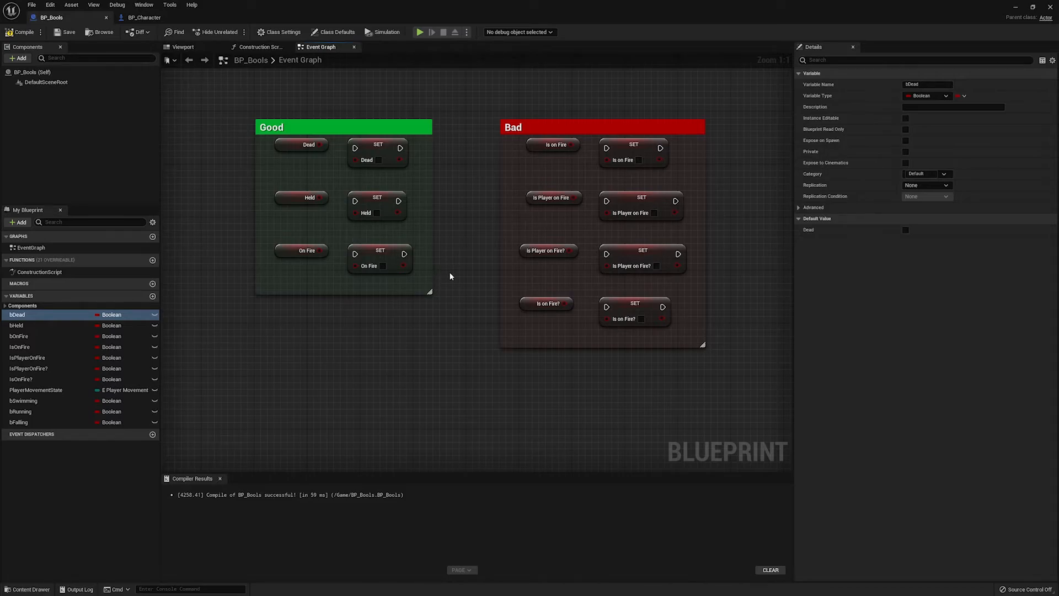
mouse_move(343, 285)
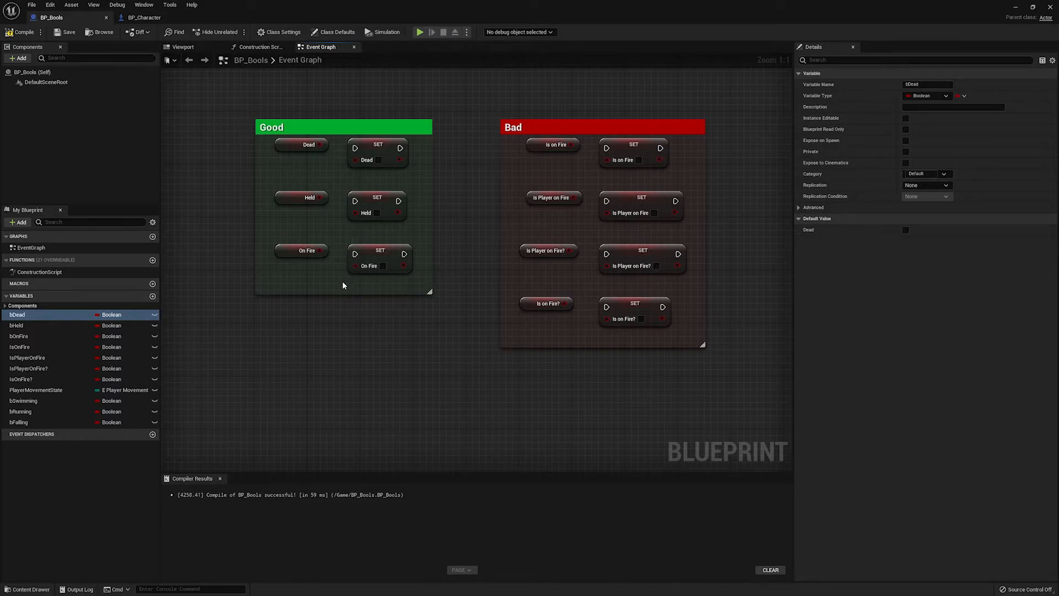
mouse_move(350, 302)
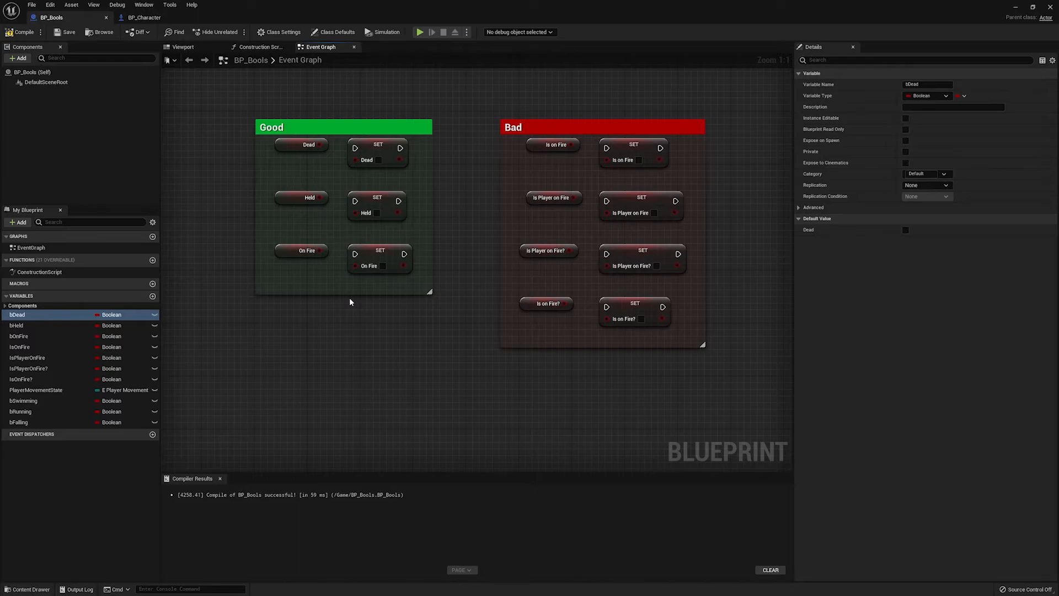
mouse_move(364, 314)
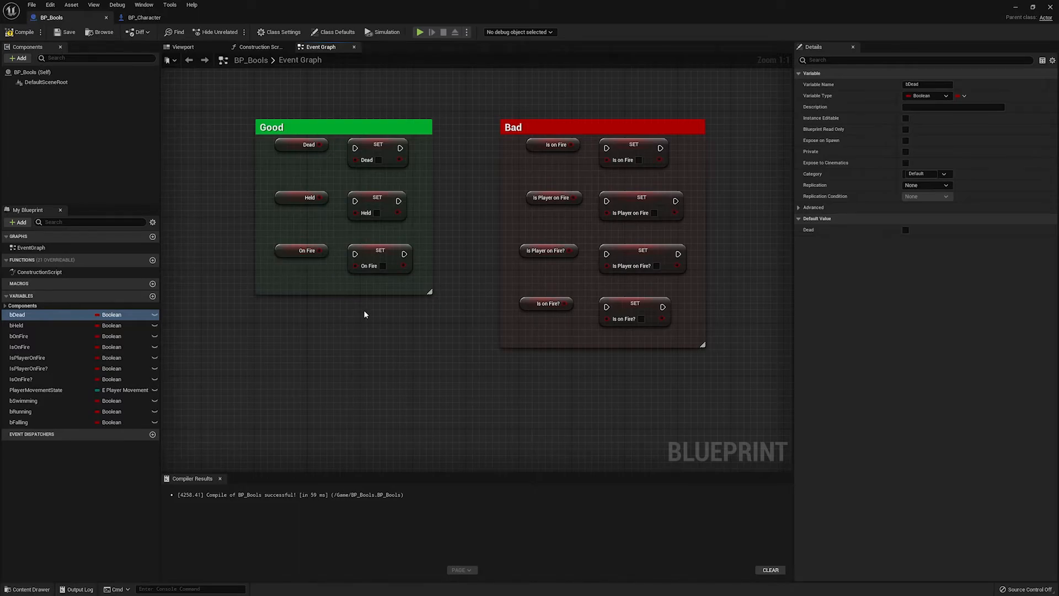
mouse_move(427, 338)
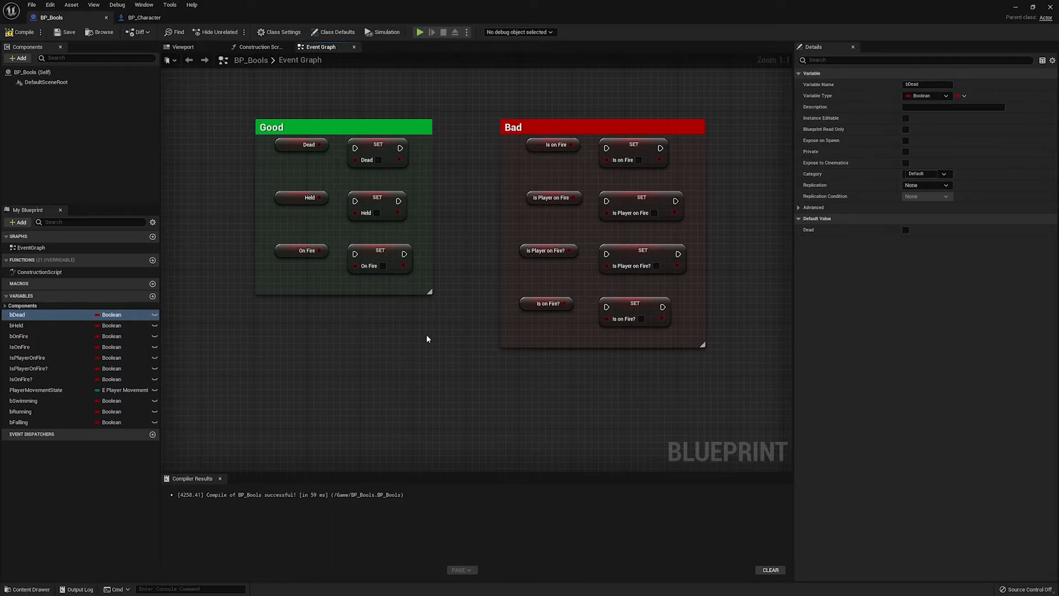
mouse_move(532, 238)
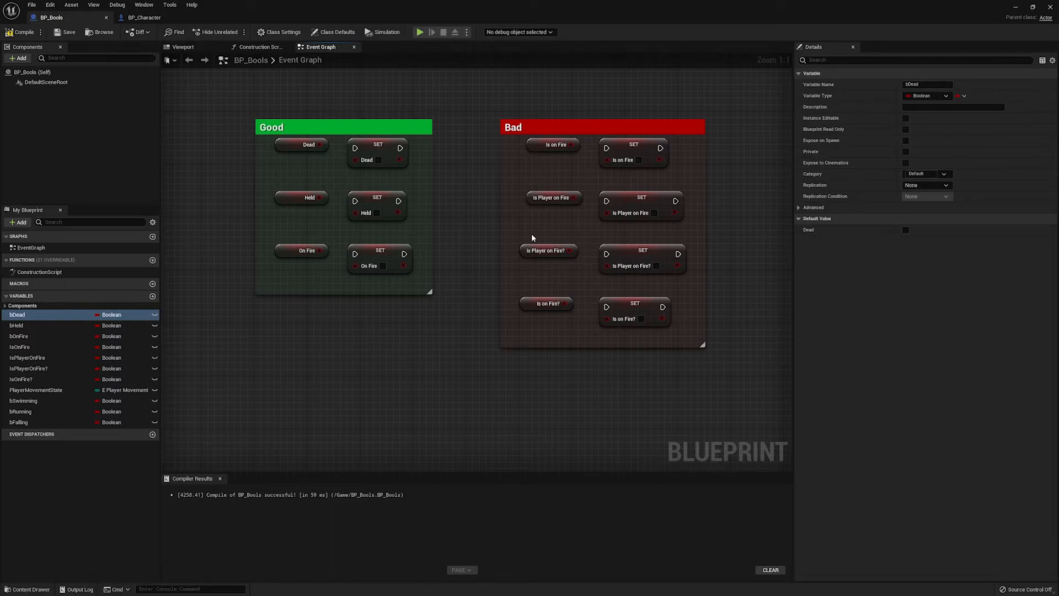
mouse_move(488, 295)
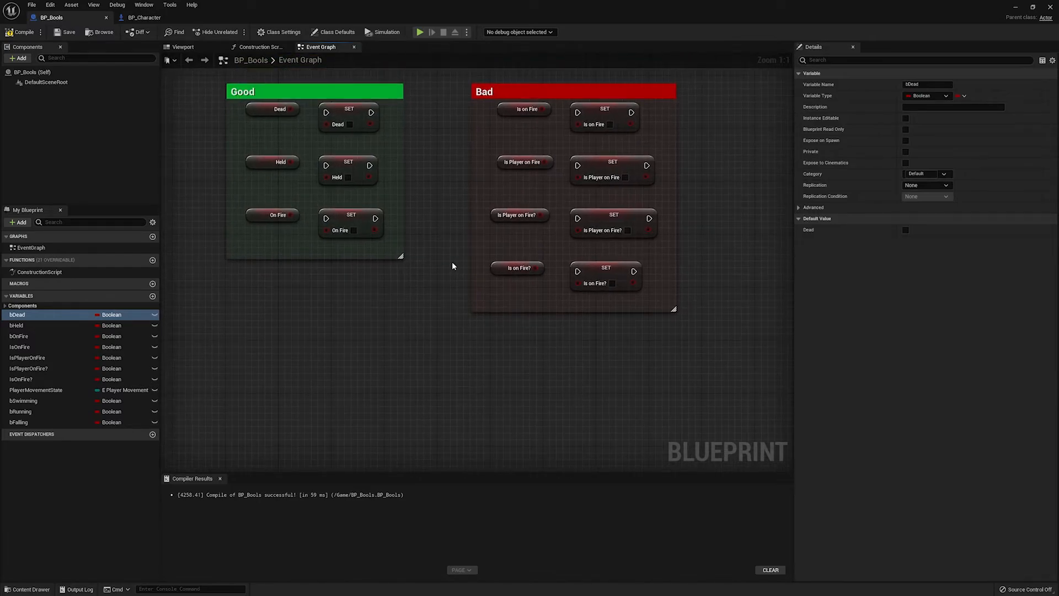
mouse_move(446, 257)
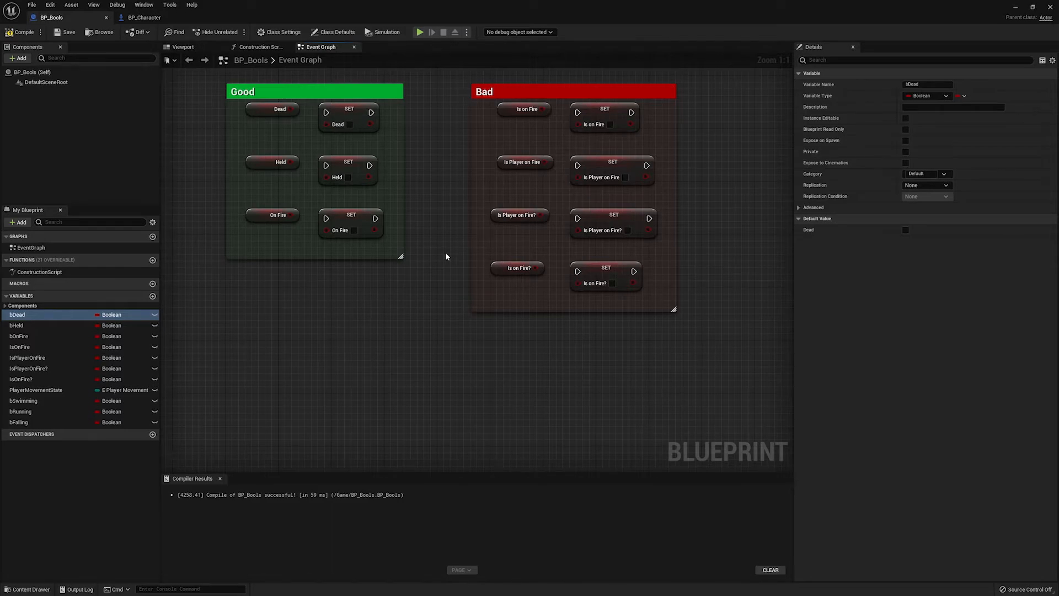
mouse_move(355, 286)
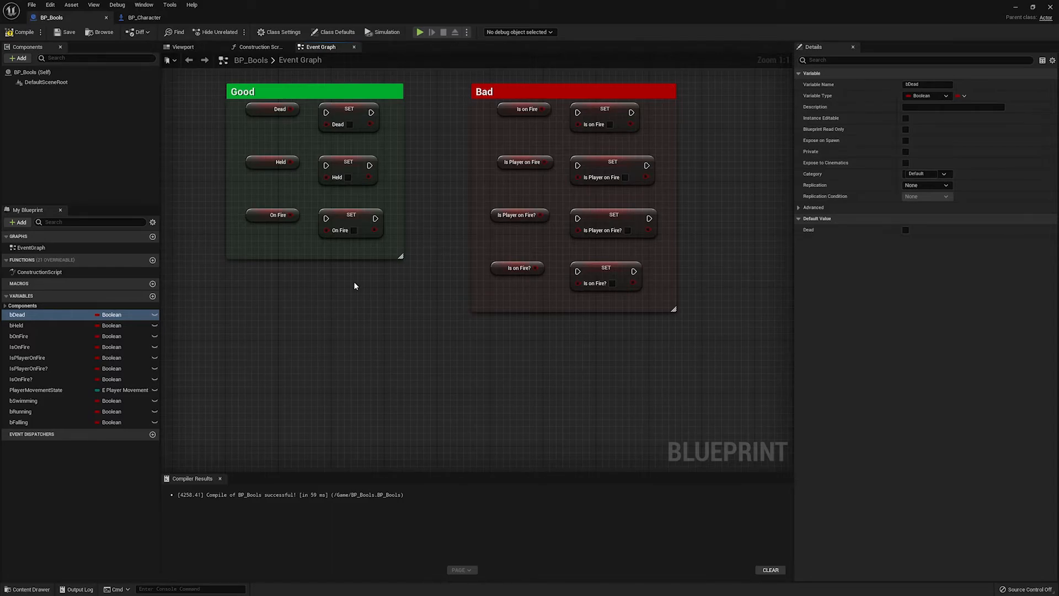
mouse_move(350, 334)
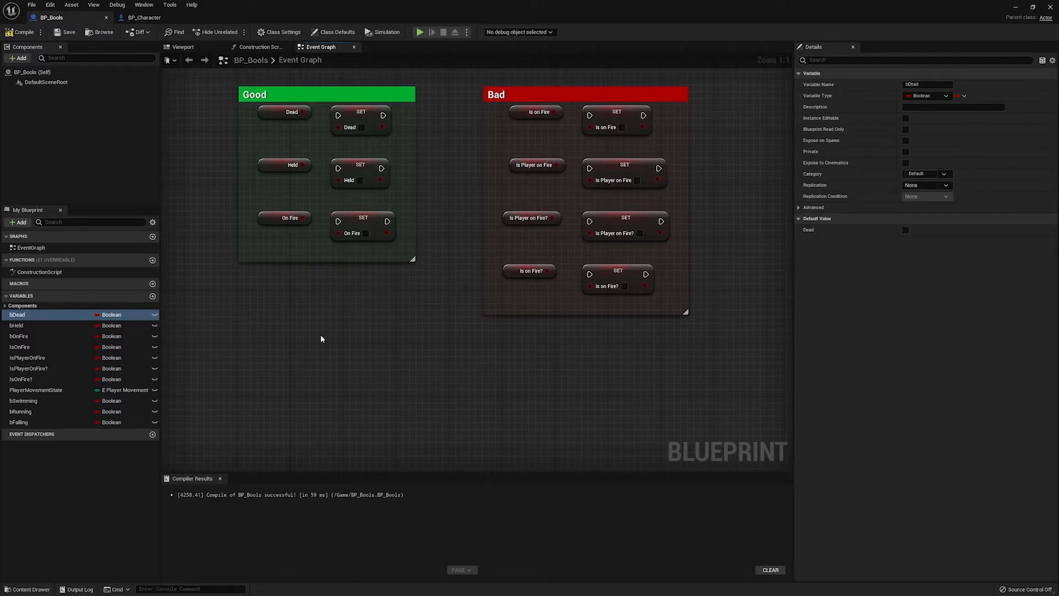
mouse_move(307, 338)
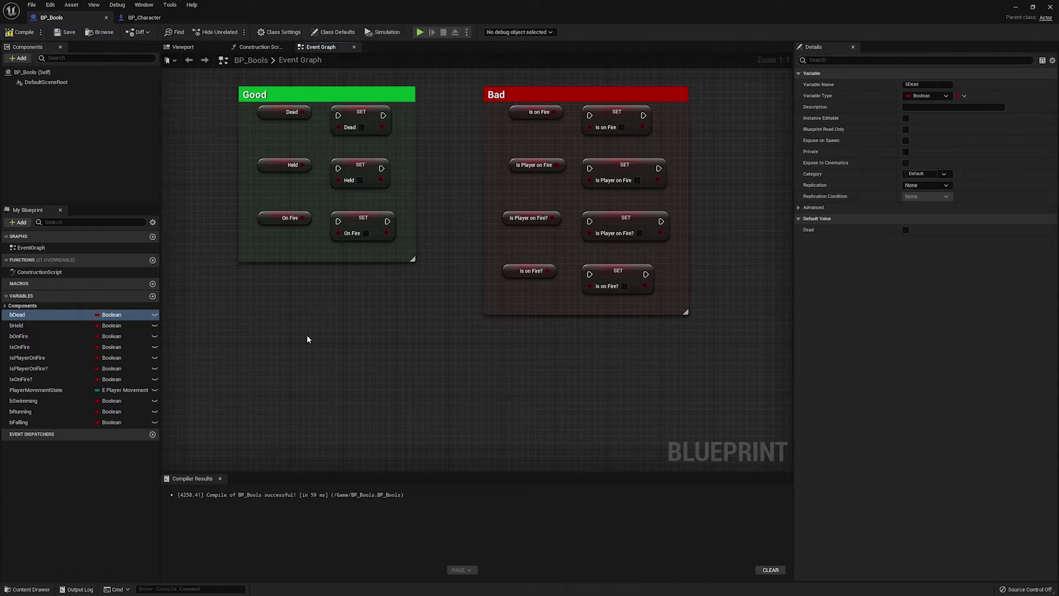
mouse_move(303, 341)
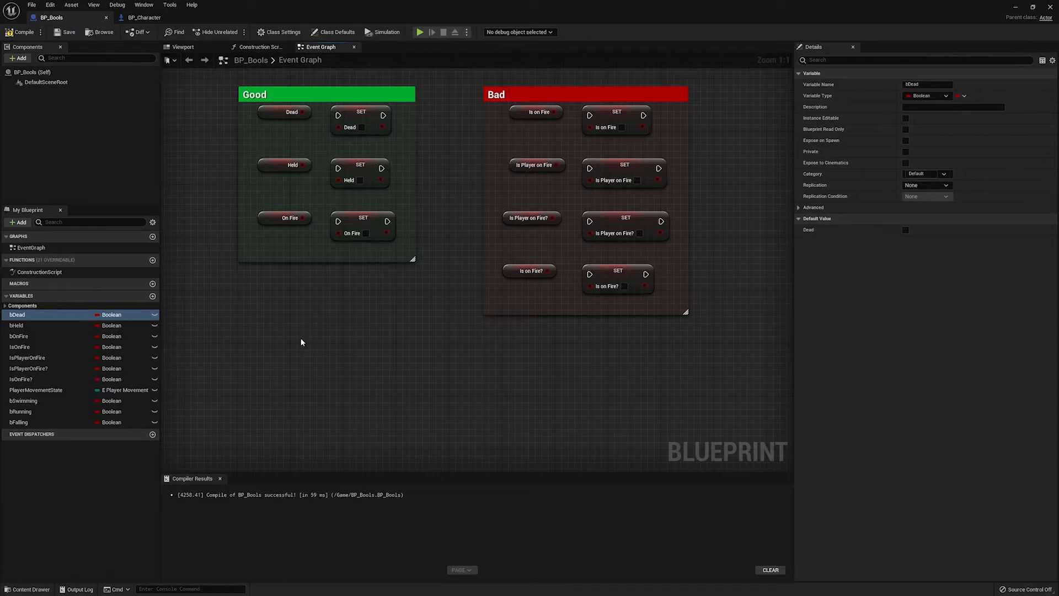
mouse_move(289, 348)
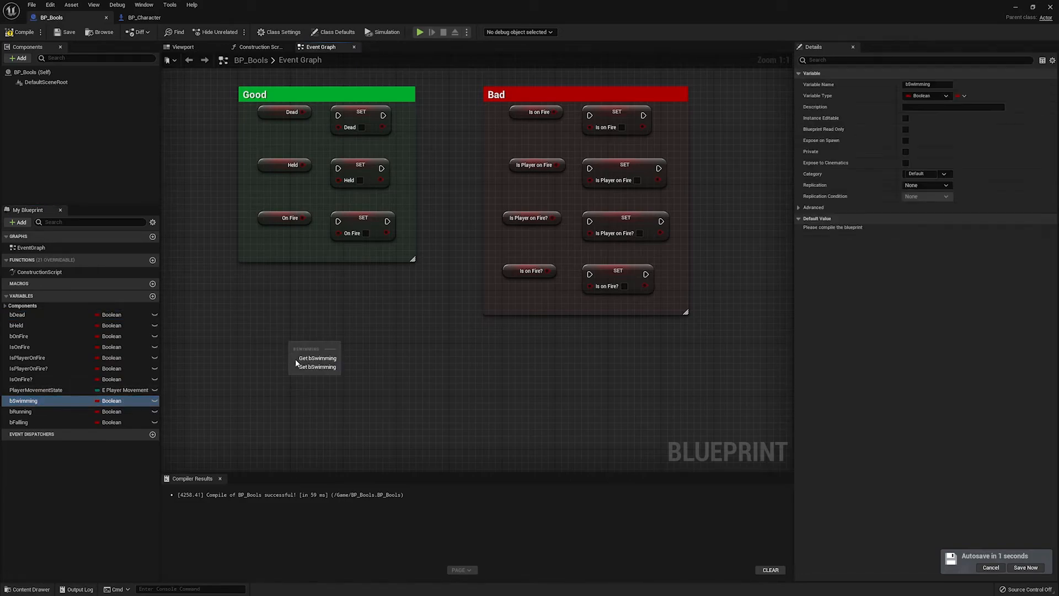
Place bSwimming and bFalling getter nodes beneath the Good group's getters
left_click(20, 411)
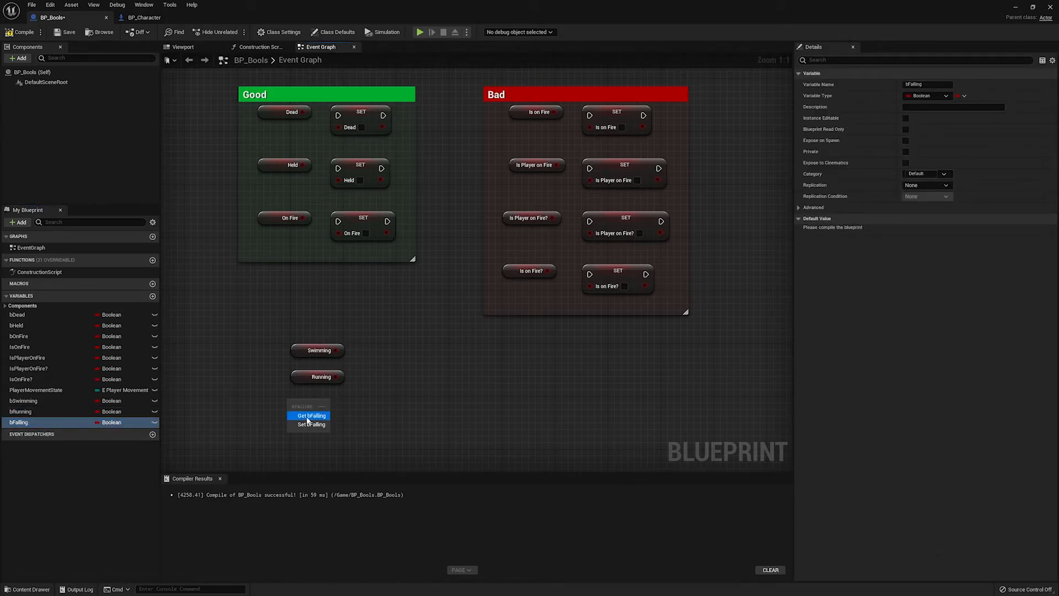
left_click(310, 416)
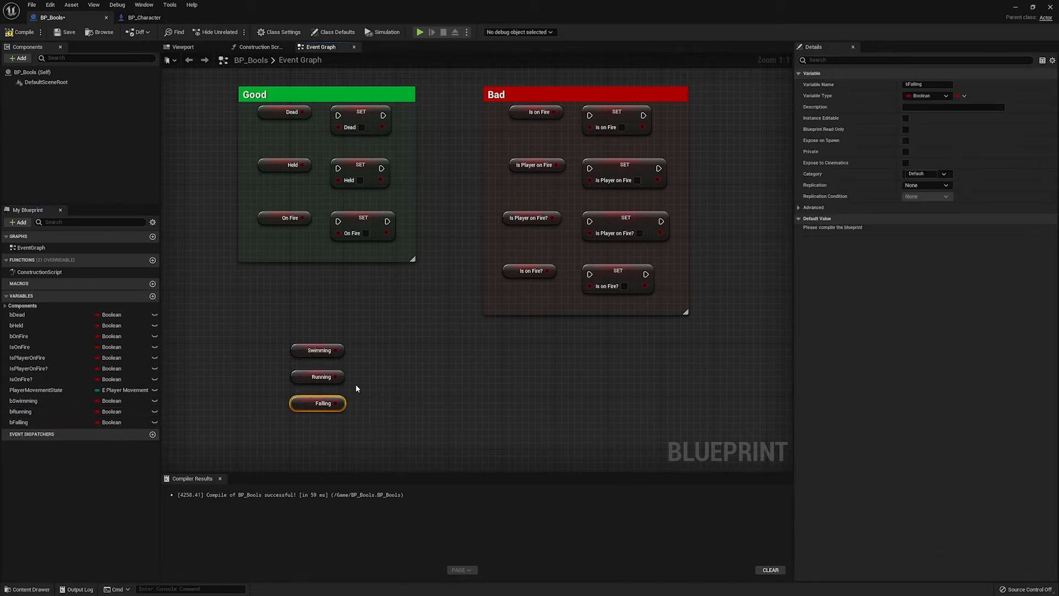
mouse_move(332, 365)
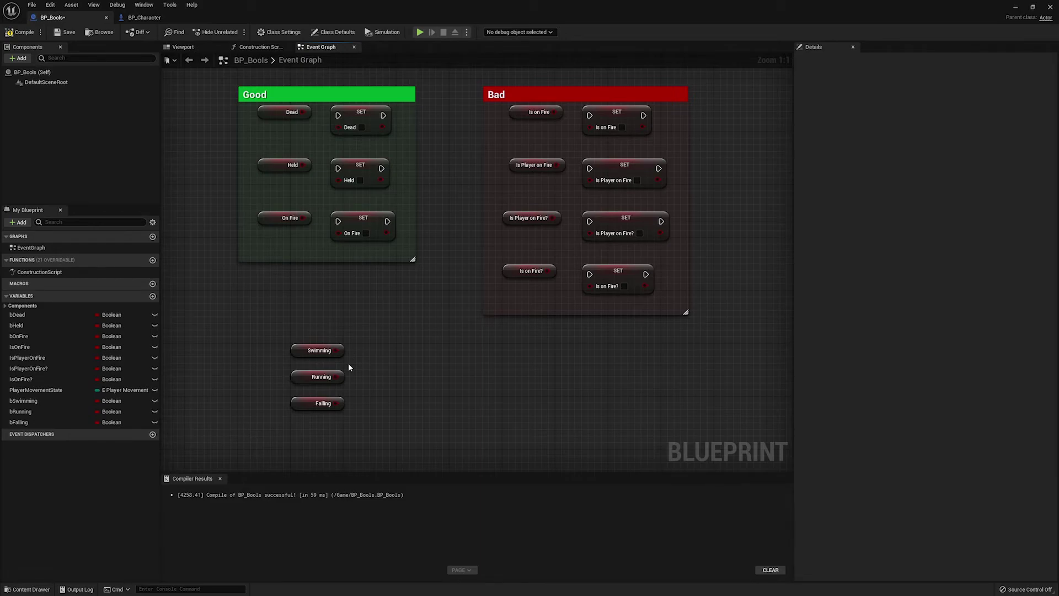
mouse_move(315, 363)
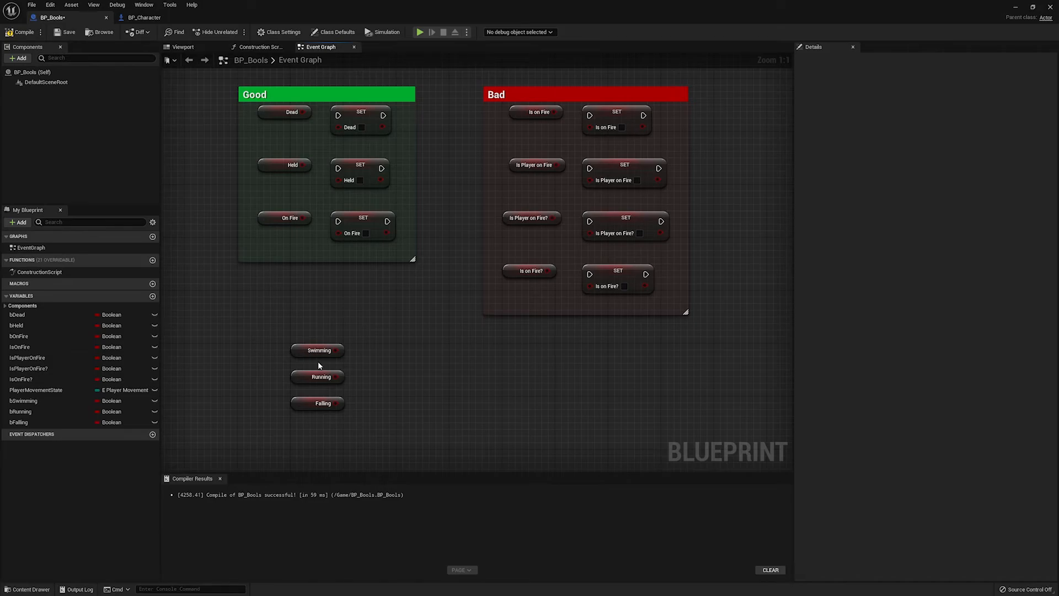
mouse_move(357, 407)
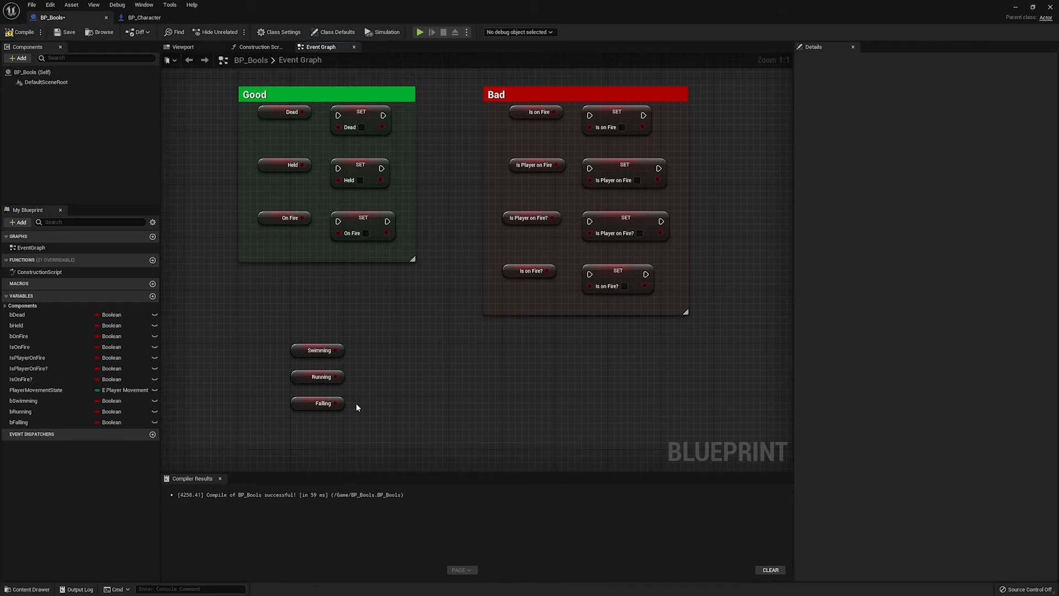
mouse_move(351, 412)
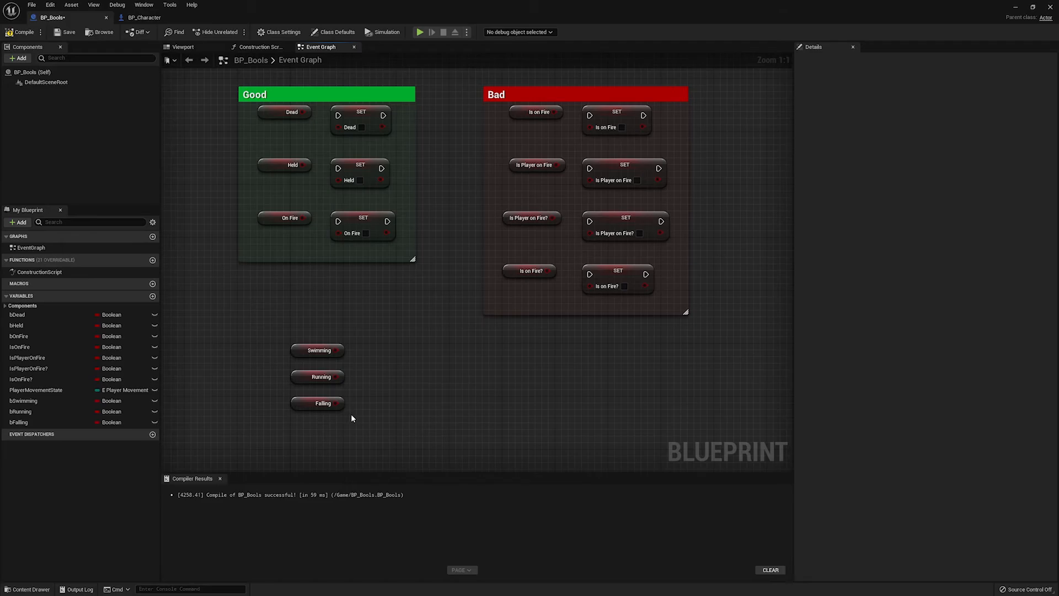
mouse_move(334, 430)
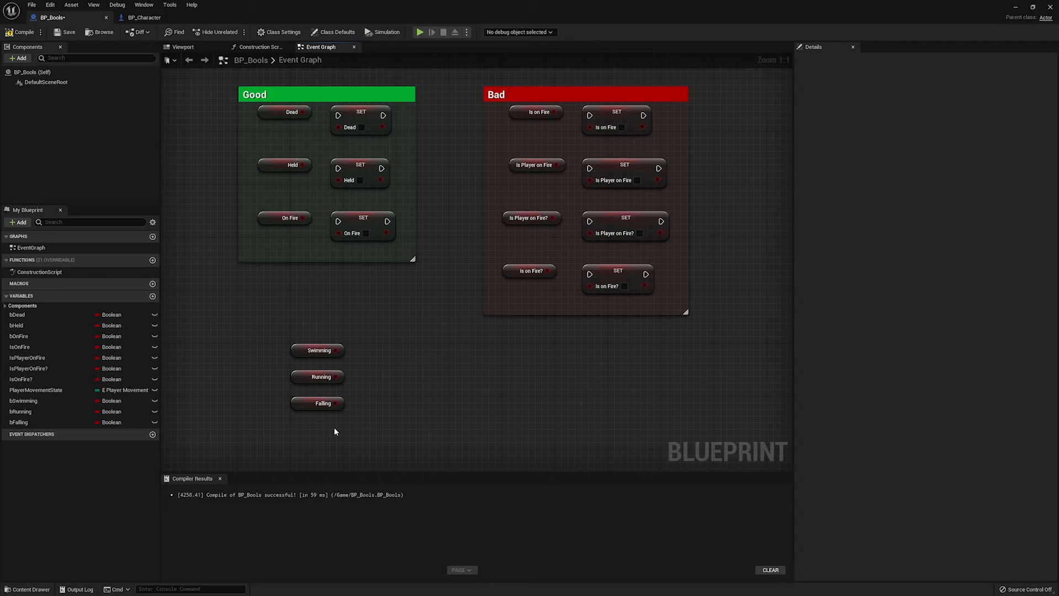
mouse_move(295, 334)
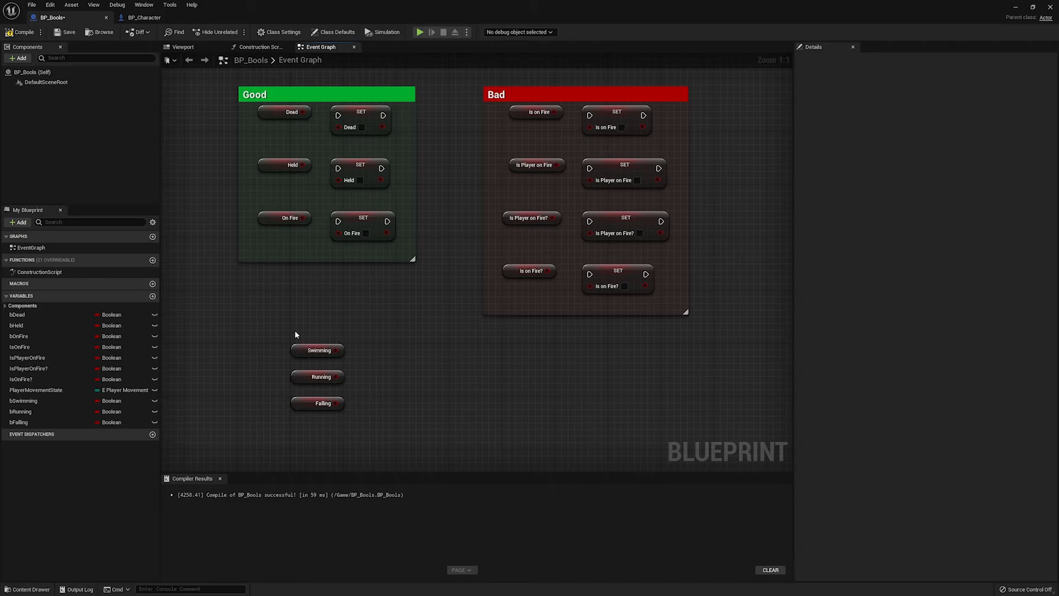
mouse_move(369, 397)
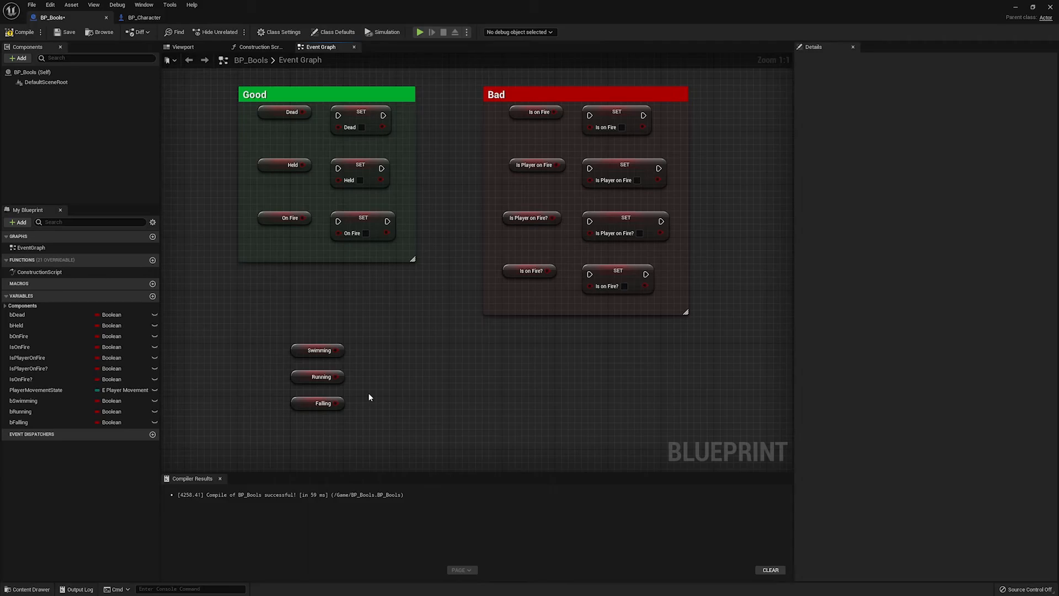
mouse_move(269, 361)
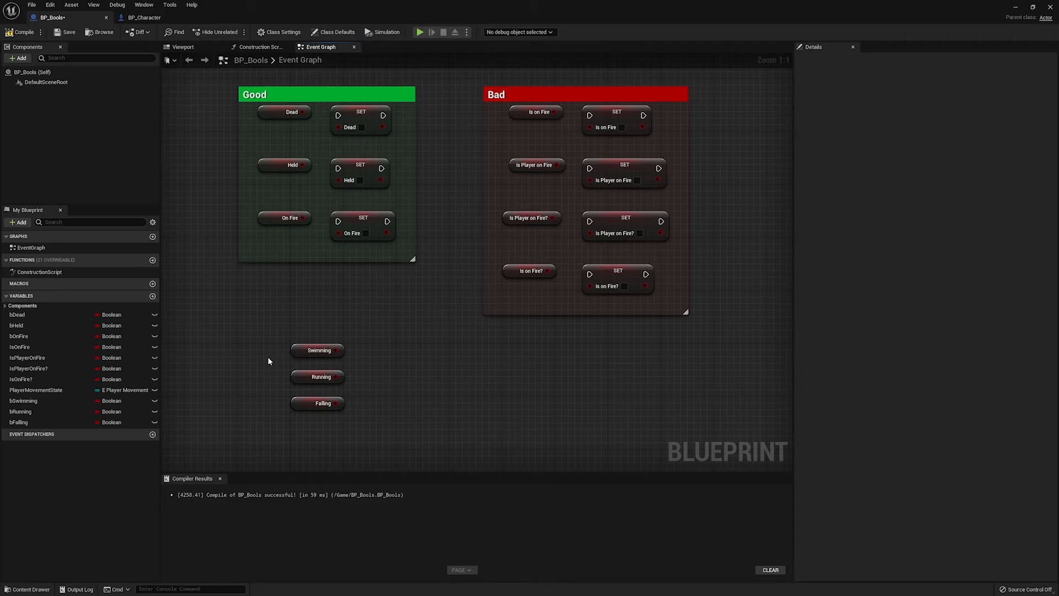
mouse_move(262, 390)
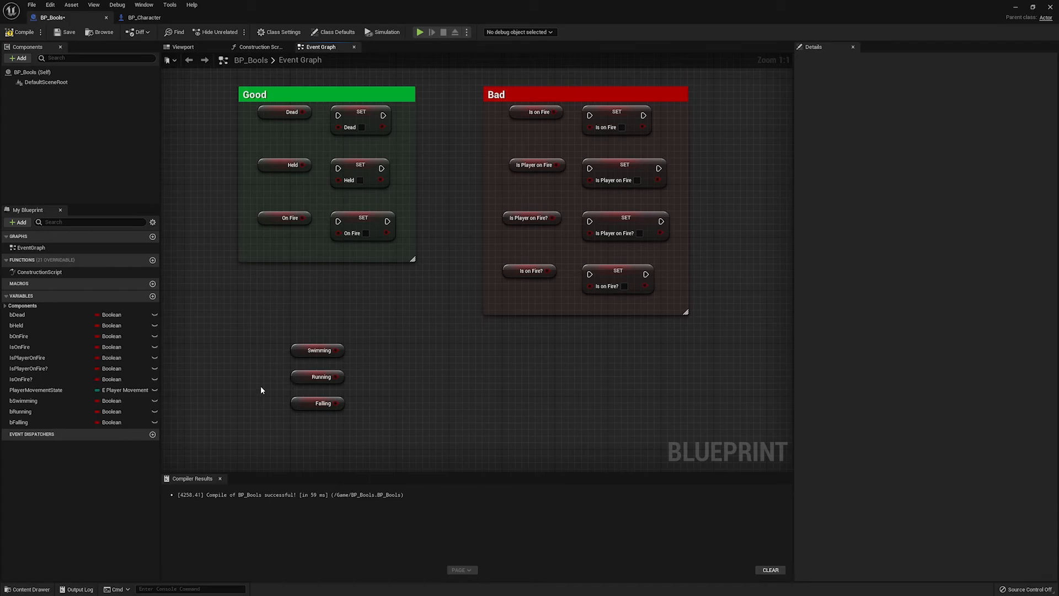
mouse_move(268, 410)
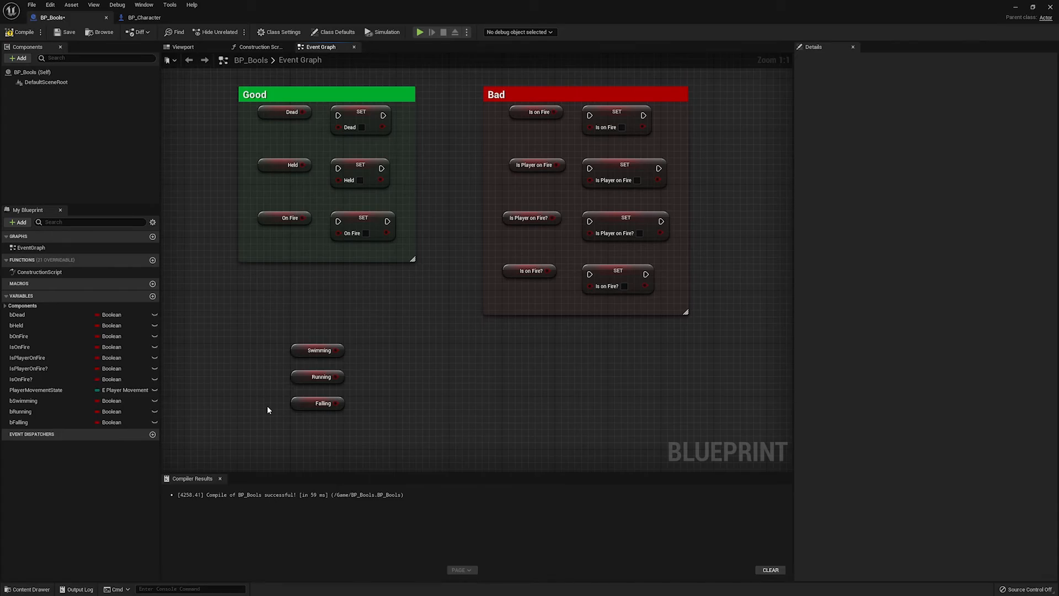
mouse_move(282, 418)
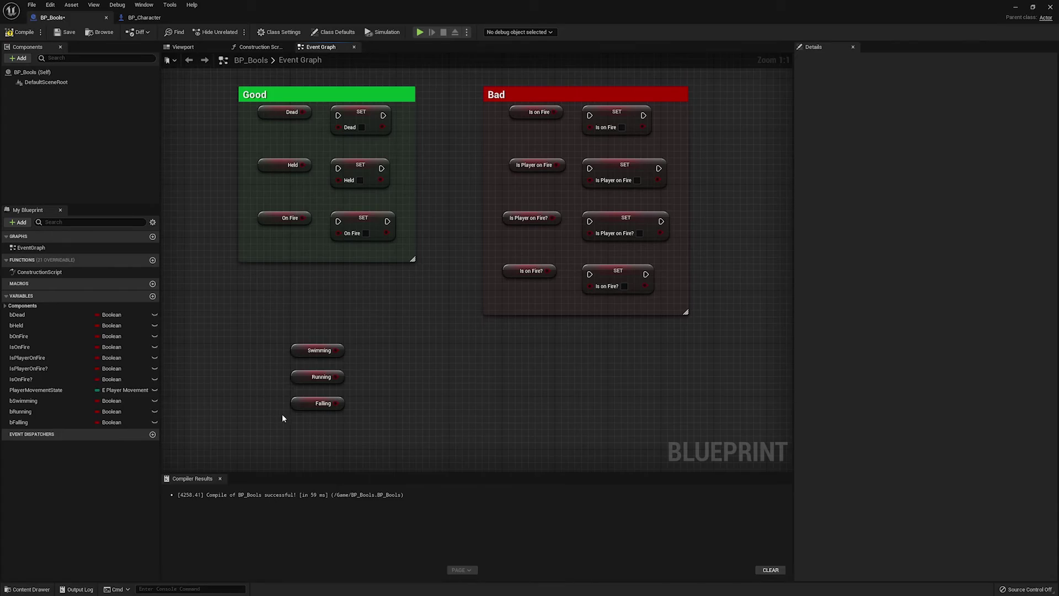
mouse_move(389, 421)
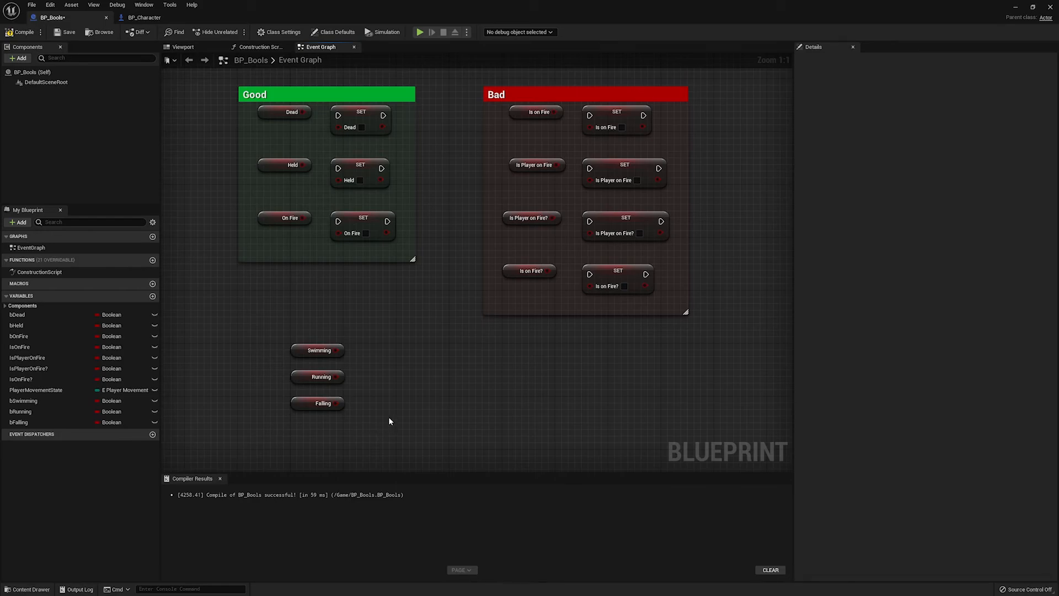
mouse_move(342, 369)
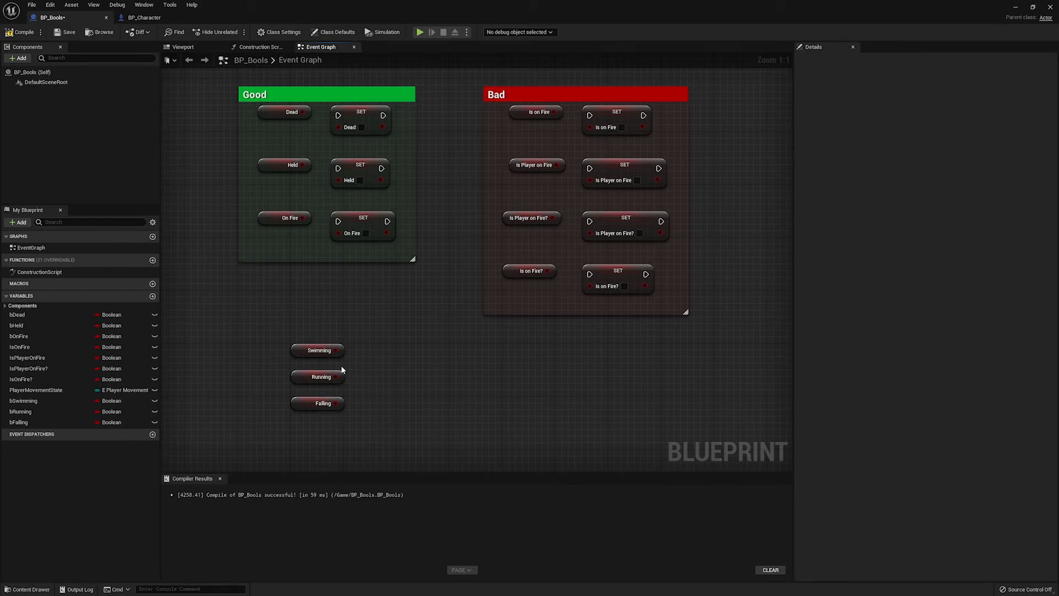
mouse_move(333, 363)
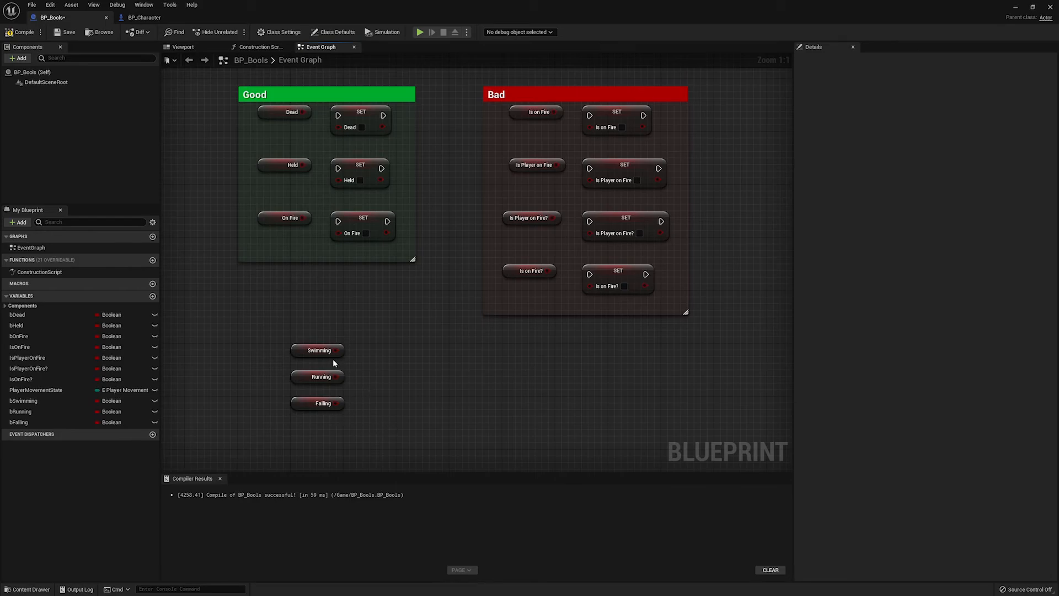
mouse_move(335, 369)
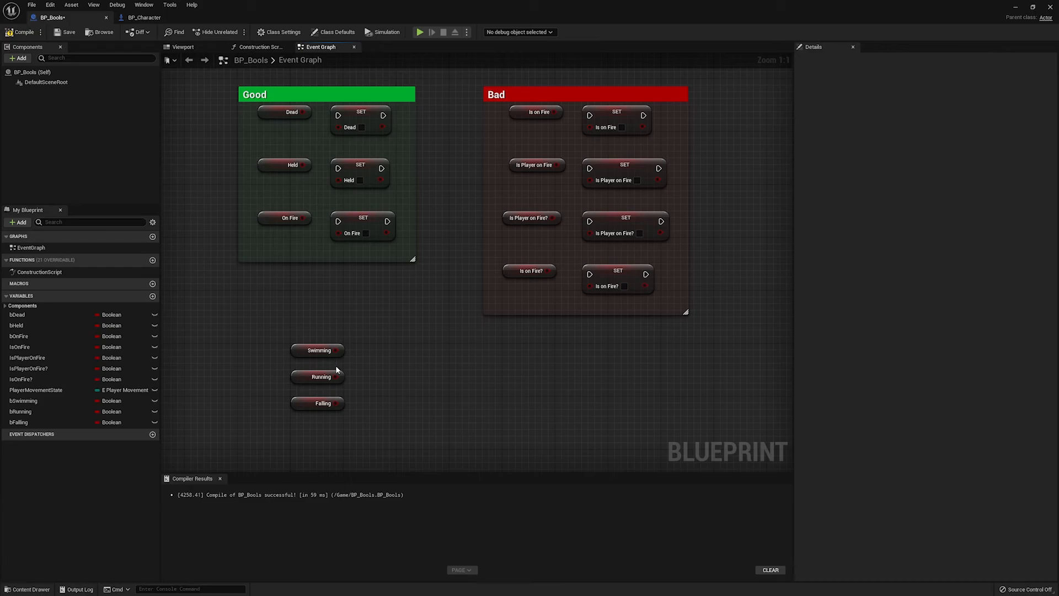
mouse_move(344, 403)
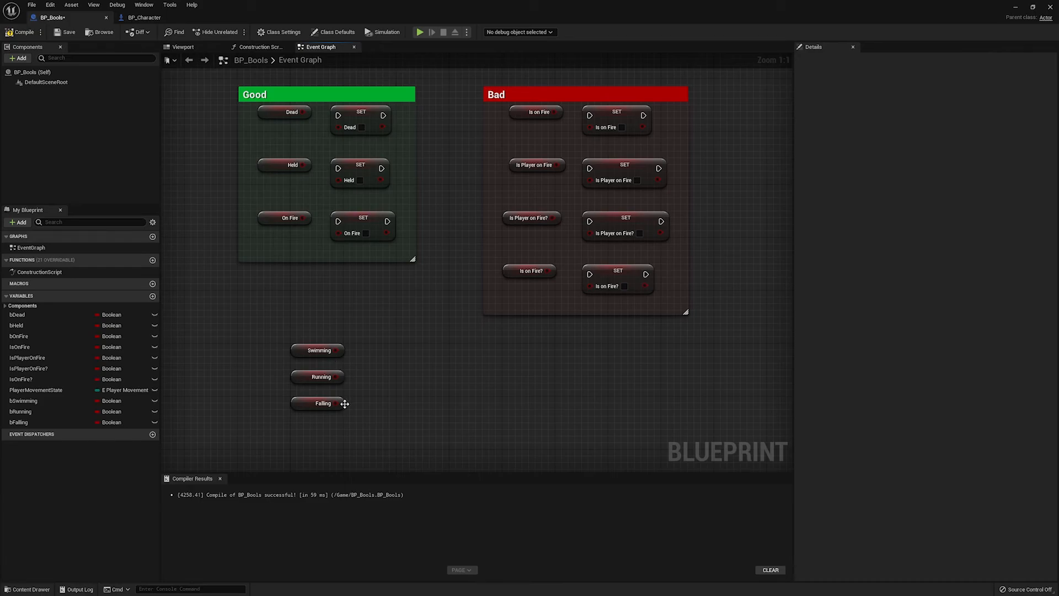
mouse_move(354, 444)
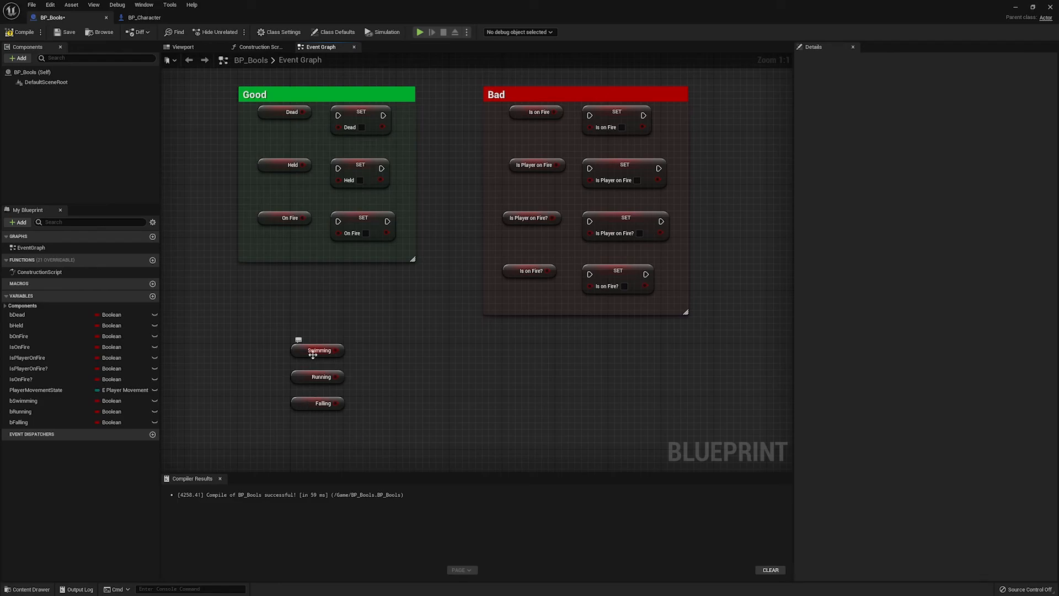
mouse_move(265, 413)
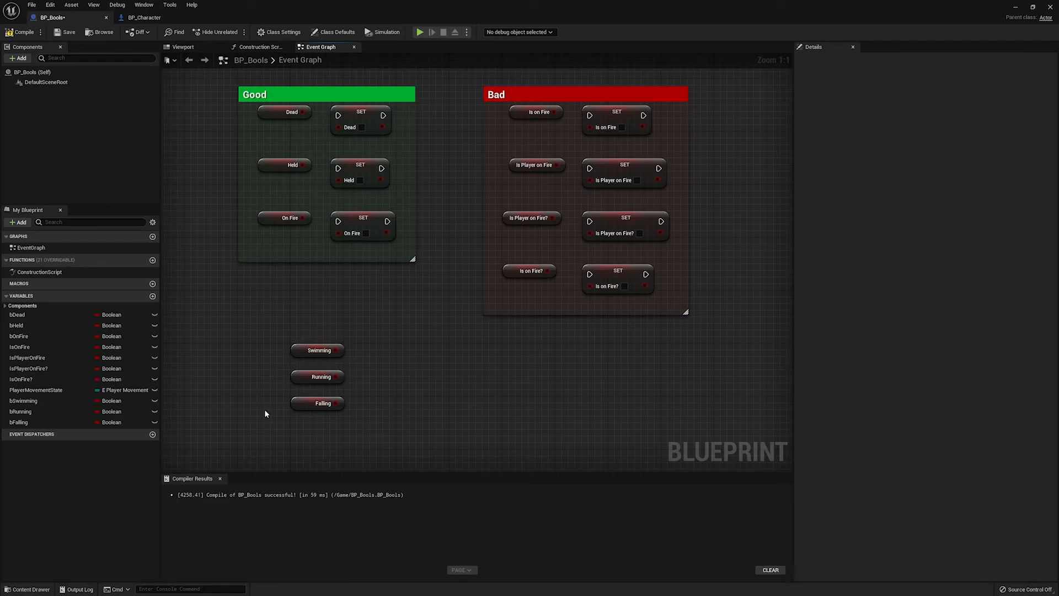
mouse_move(244, 413)
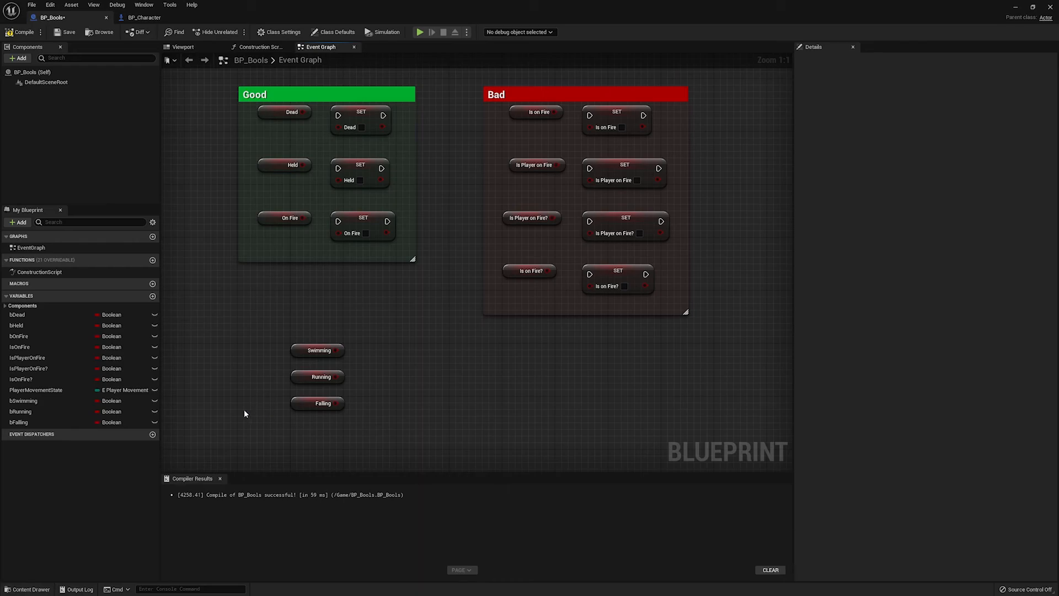
Place a PlayerMovementState getter and a setter assigning Running, then select both nodes
left_click(36, 390)
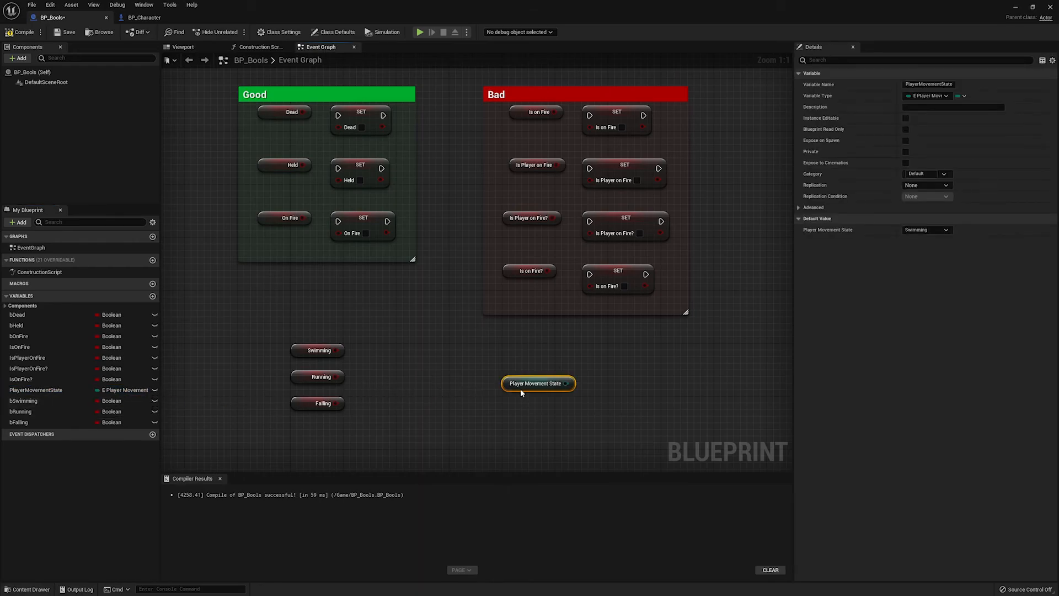
mouse_move(37, 390)
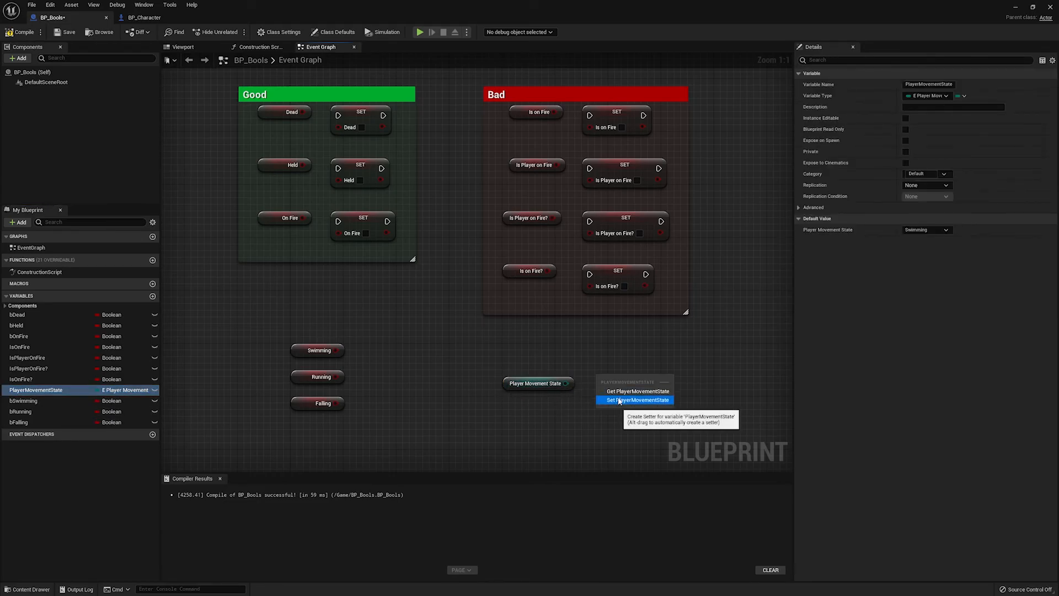
left_click(634, 399)
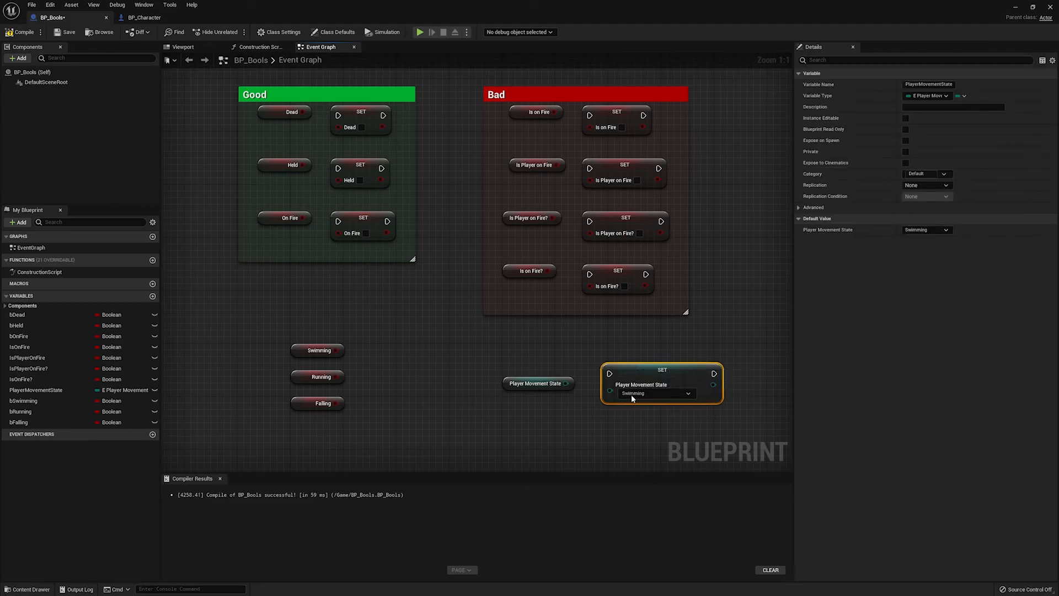
left_click(656, 393)
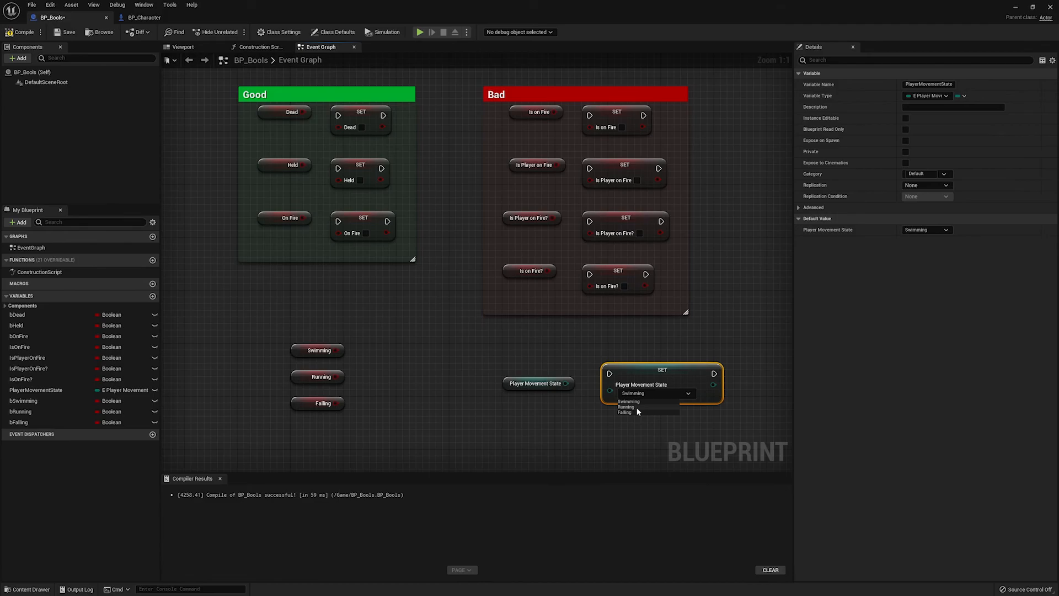
left_click(625, 406)
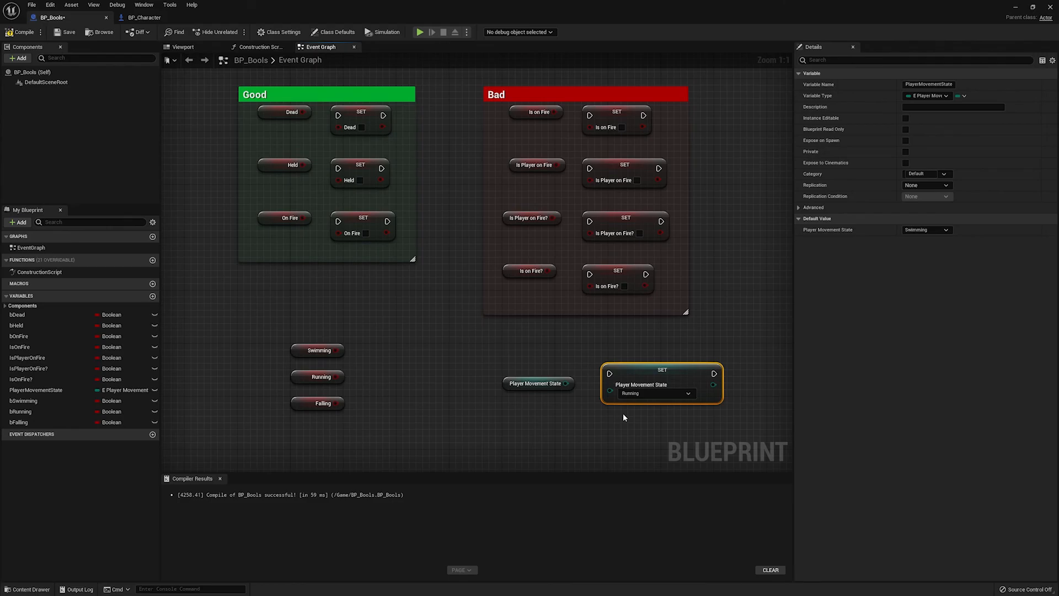
mouse_move(279, 321)
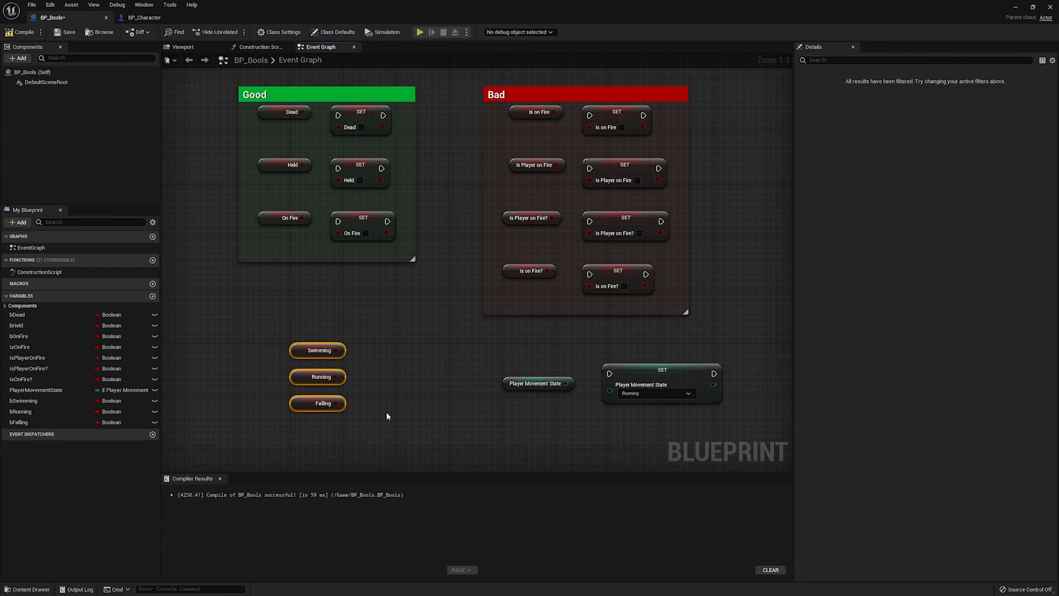
mouse_move(407, 436)
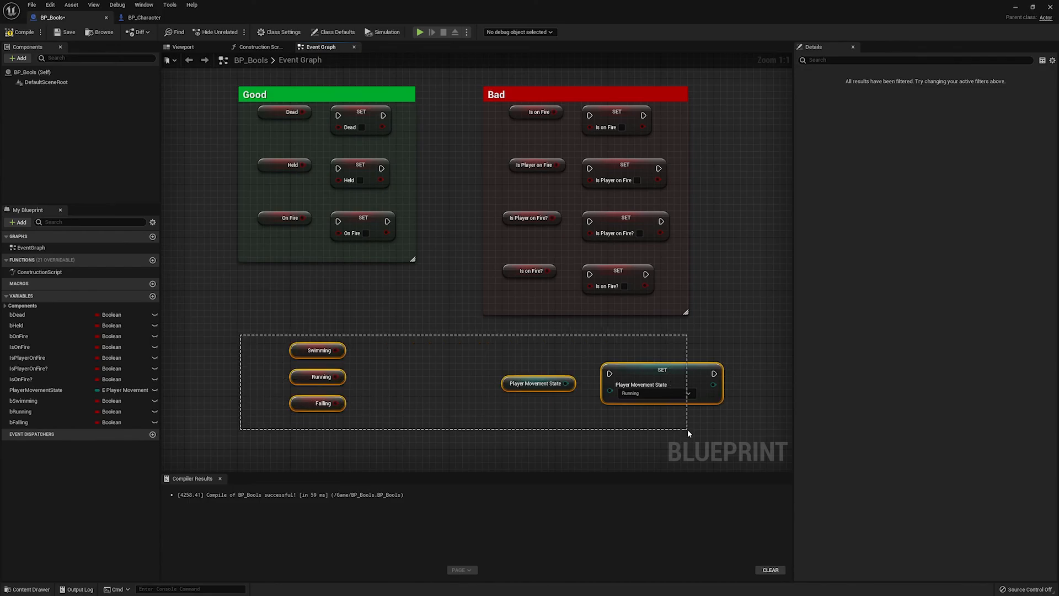
left_click(689, 433)
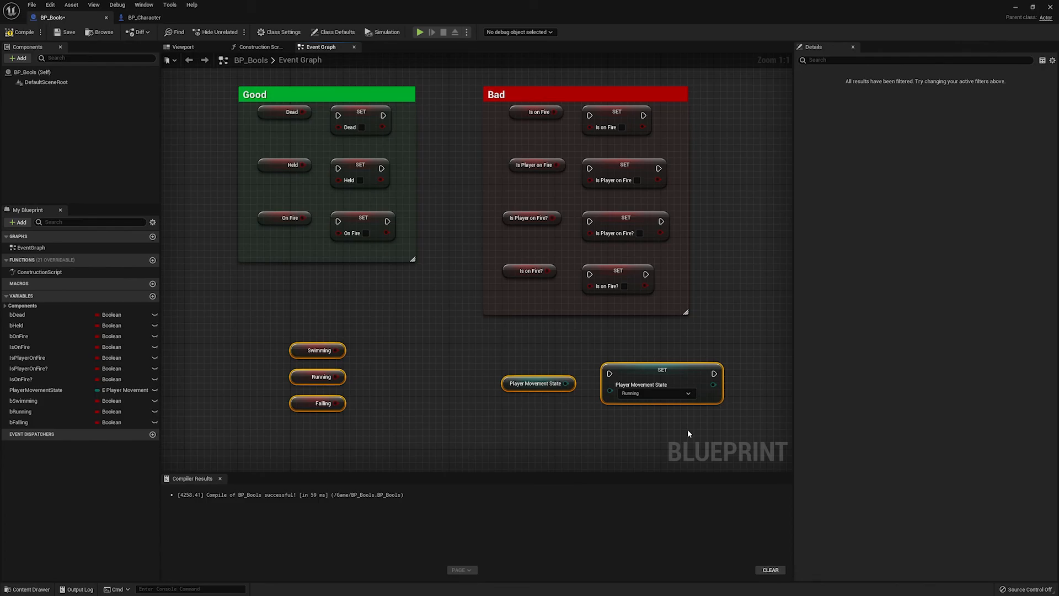